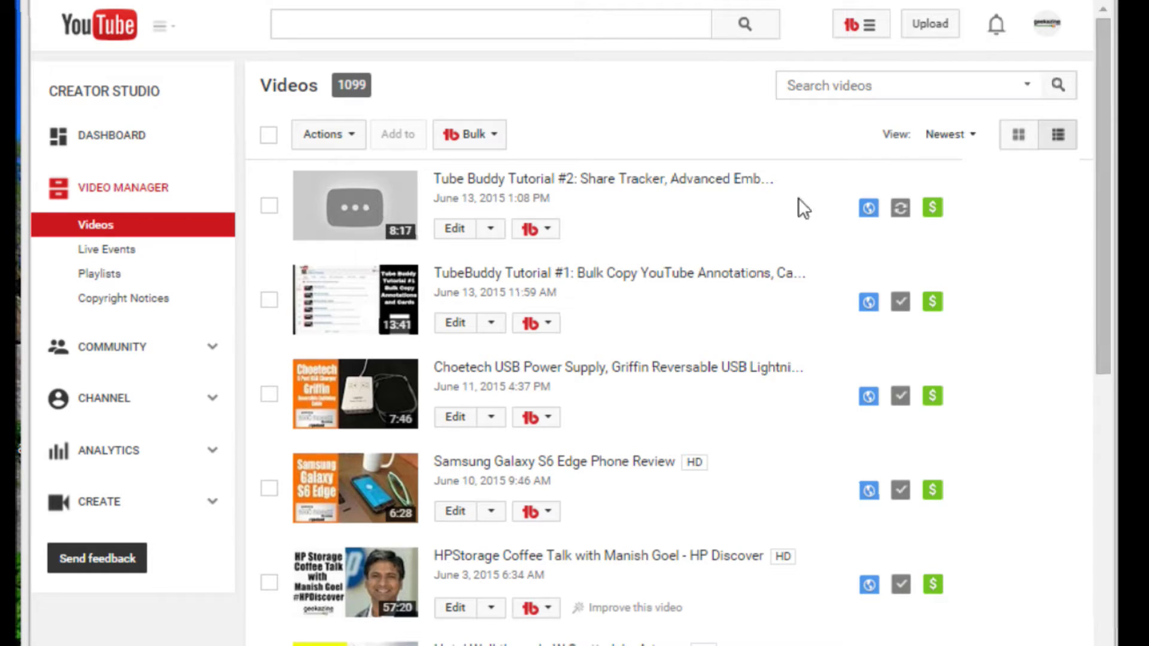
mouse_move(708, 254)
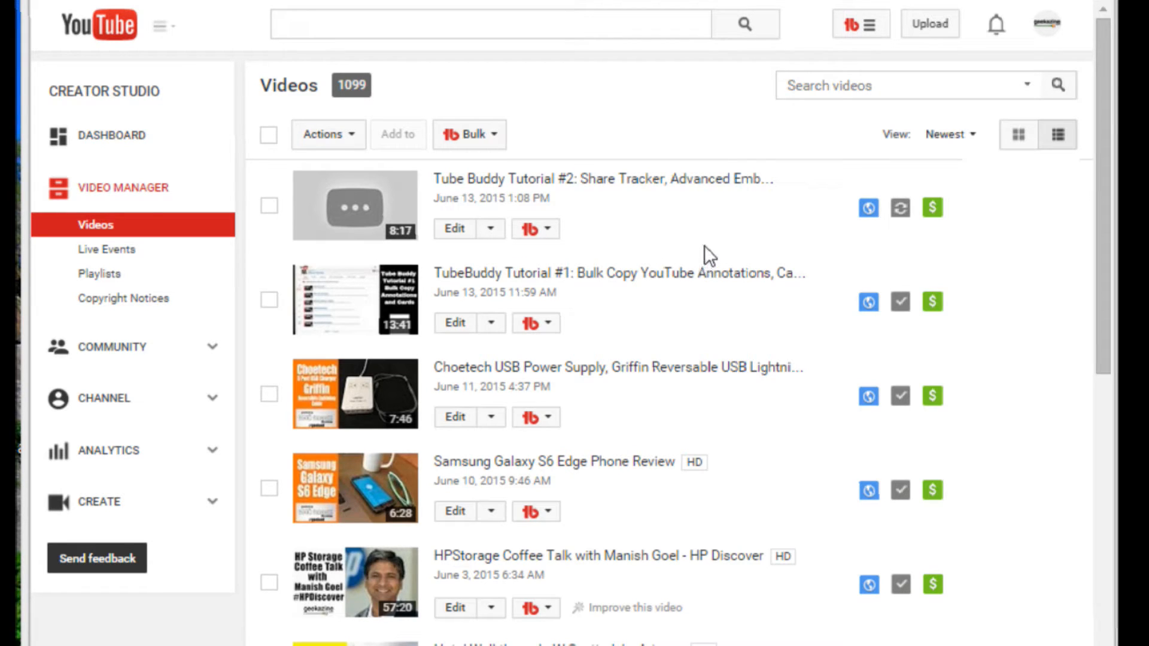
mouse_move(744, 225)
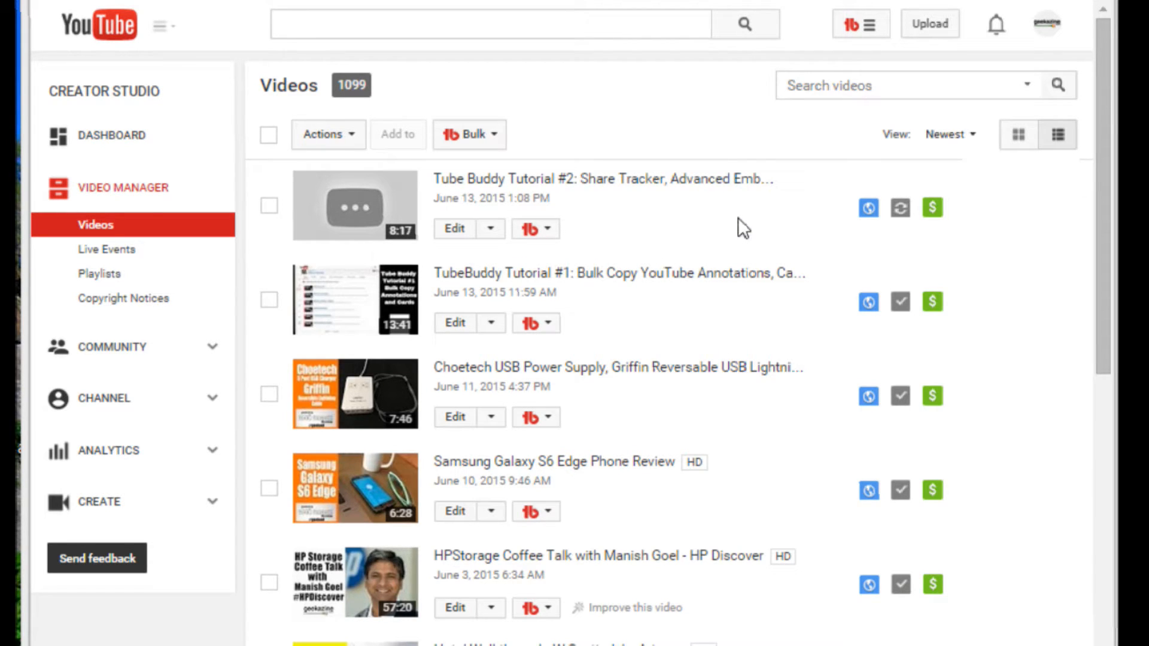
mouse_move(897, 182)
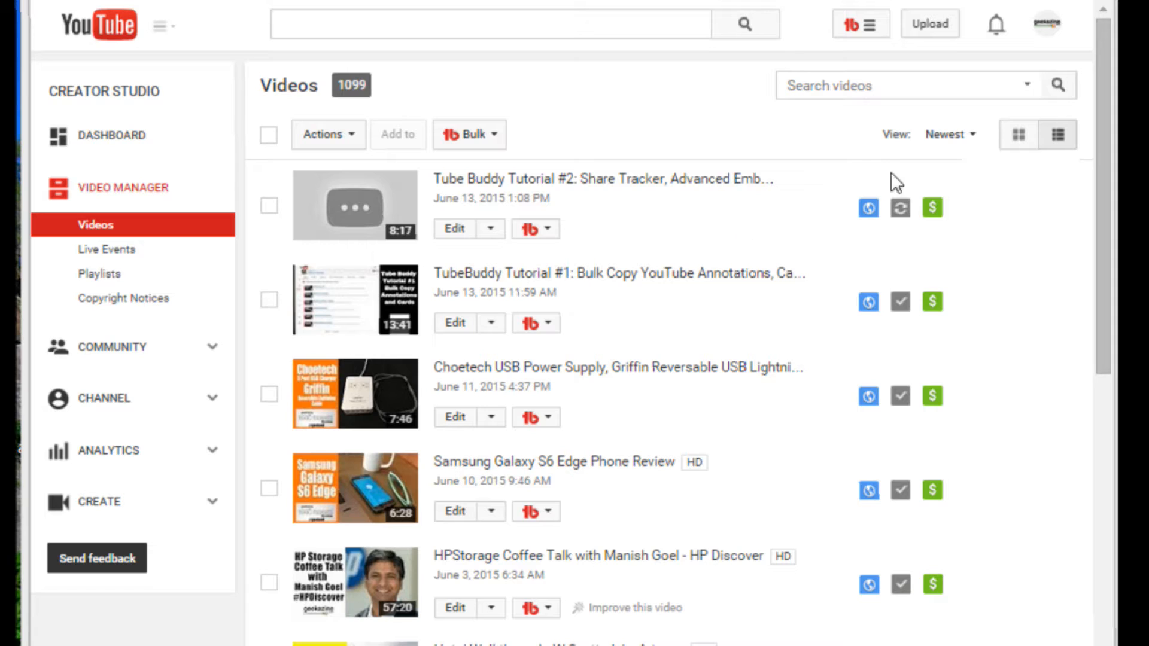
Open the TubeBuddy tools menu from the tb button in the YouTube header
left_click(860, 23)
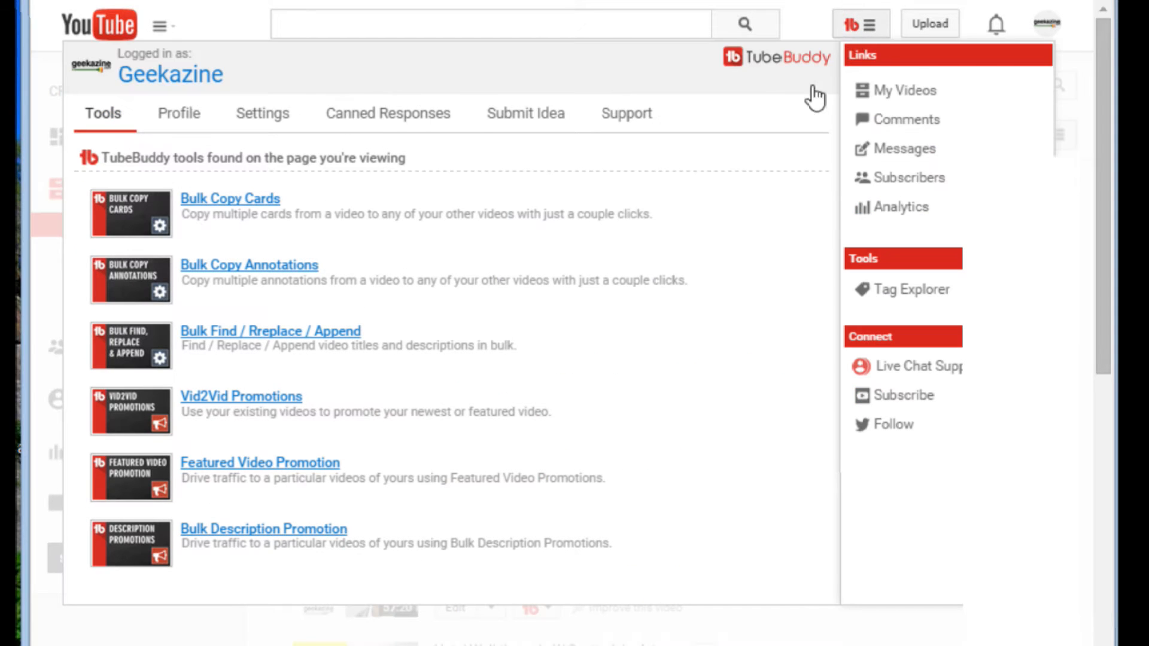
mouse_move(1103, 583)
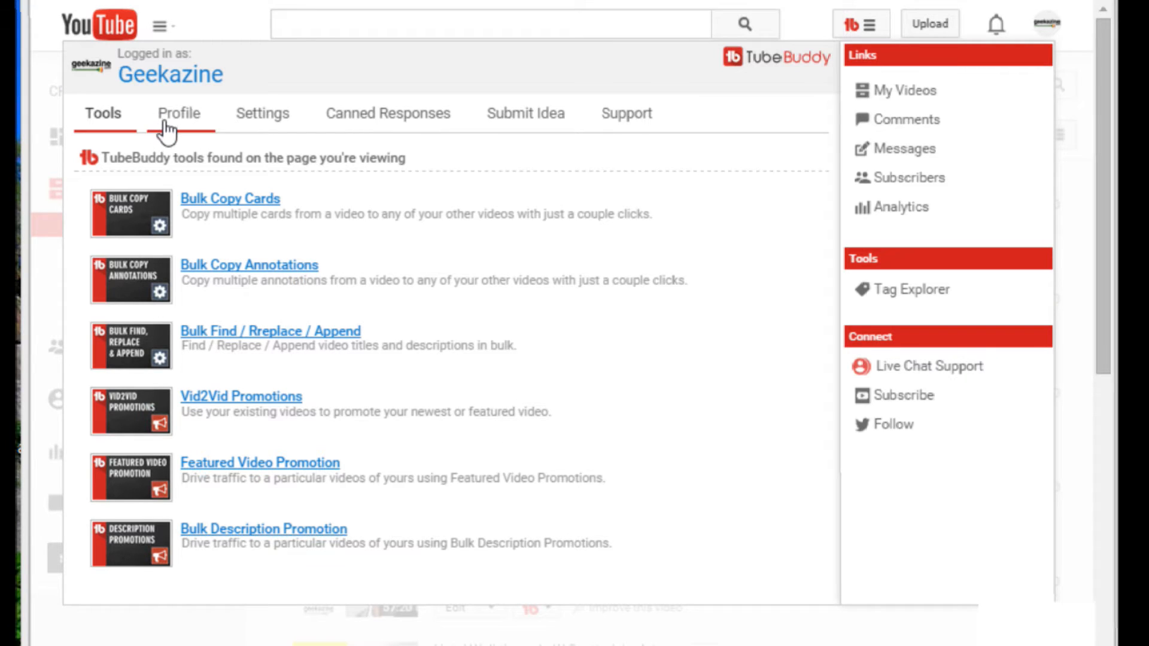
mouse_move(386, 372)
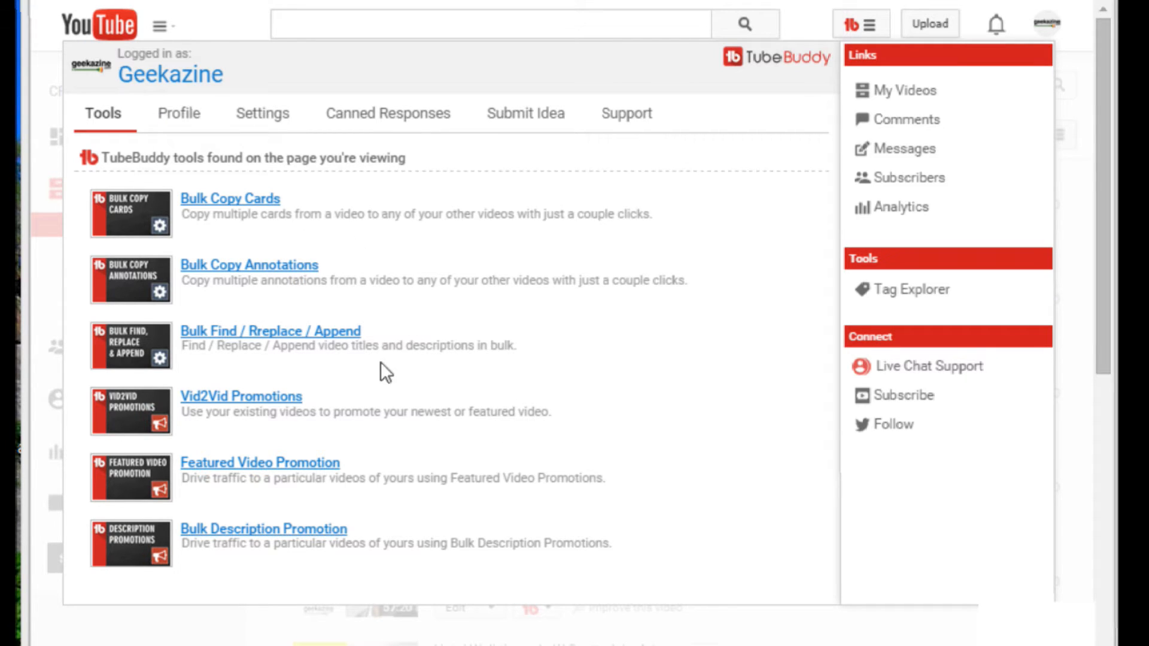
mouse_move(215, 407)
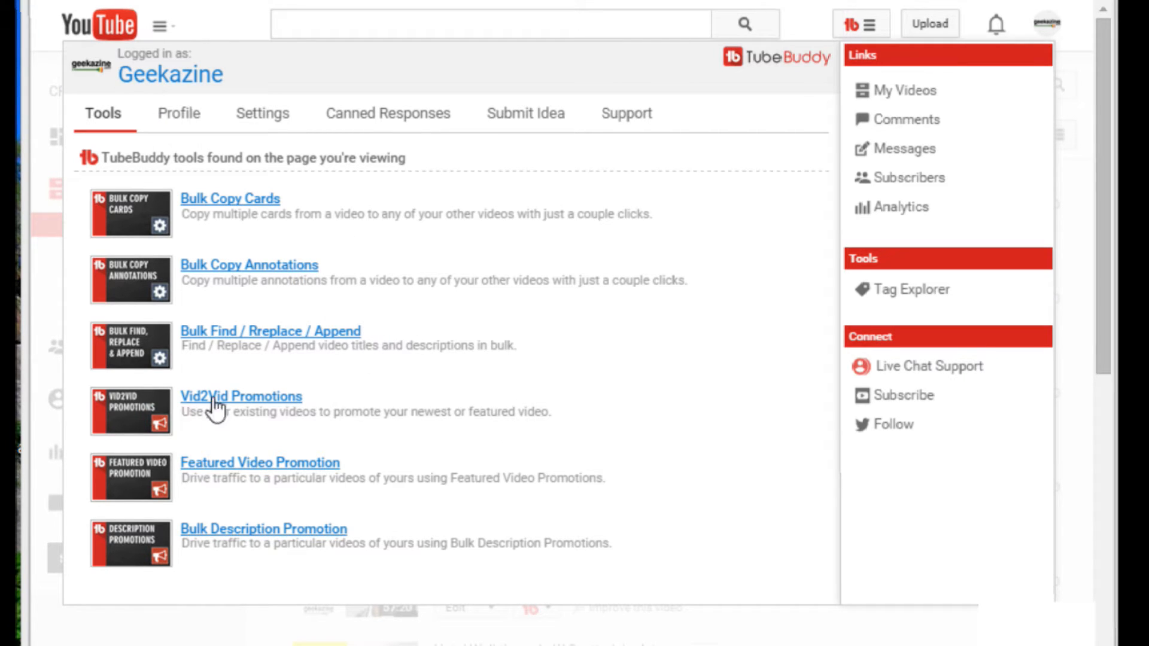
mouse_move(262, 542)
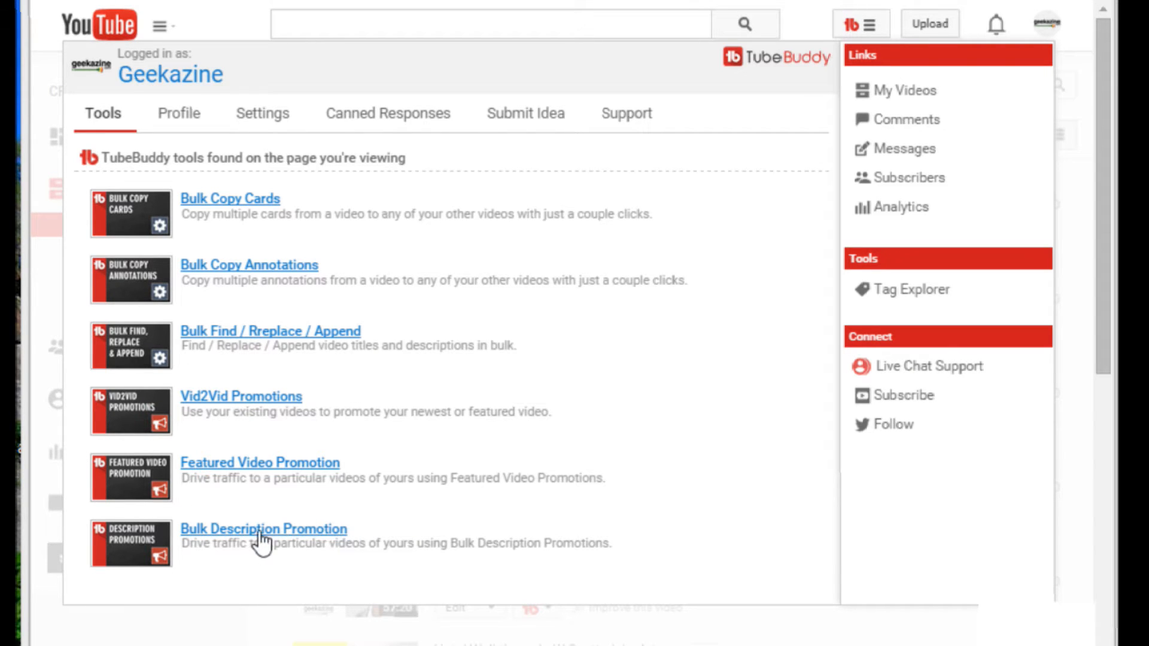
Switch the TubeBuddy panel to Settings to see the Show / Hide Features checkboxes
left_click(261, 113)
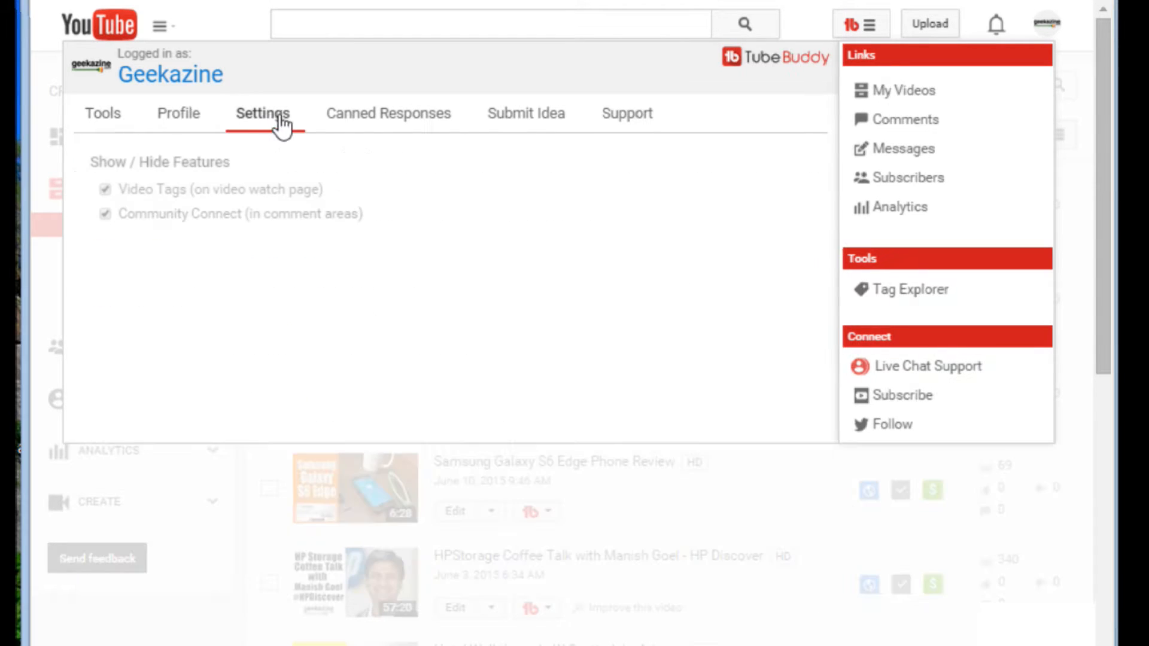
mouse_move(627, 114)
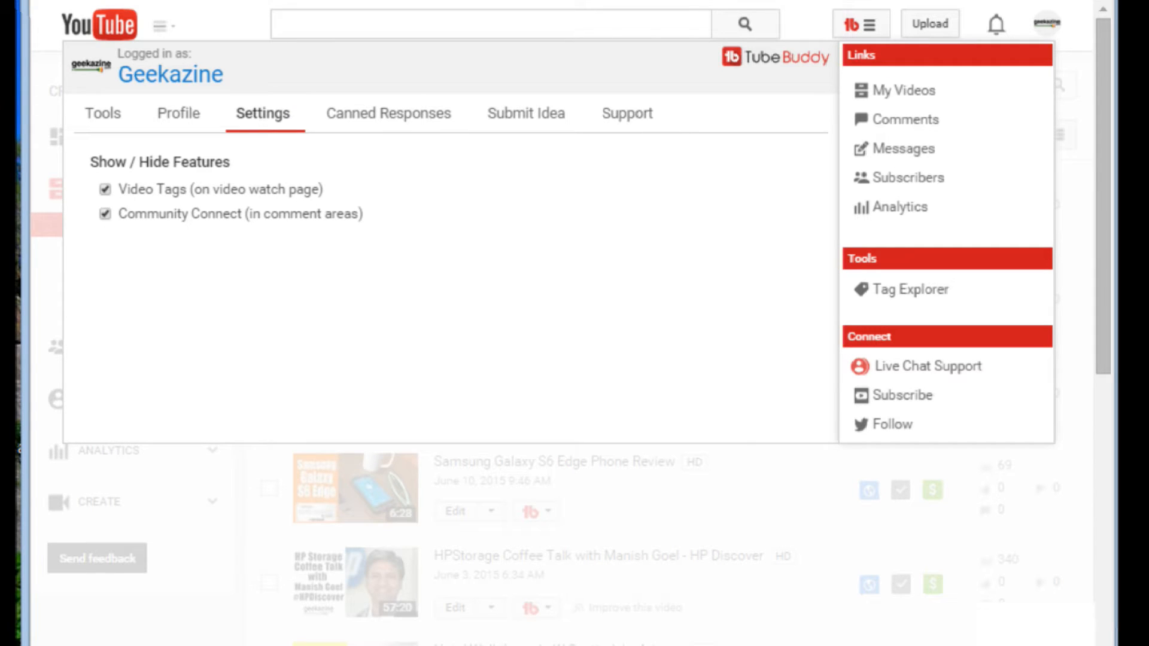
mouse_move(904, 90)
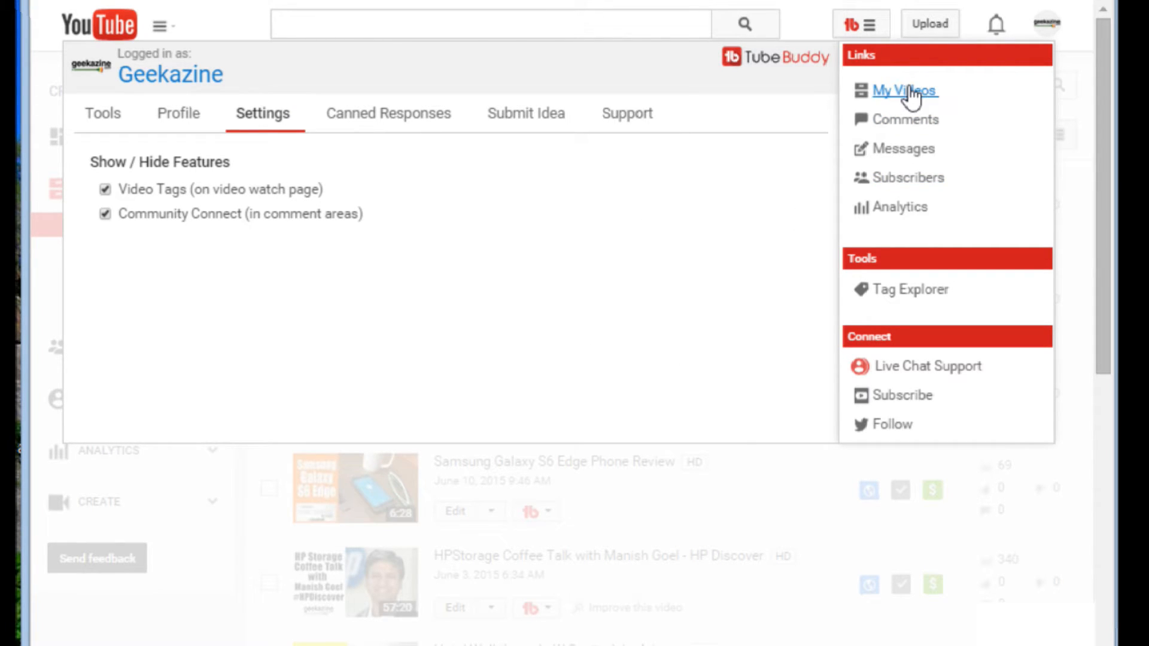
mouse_move(928, 366)
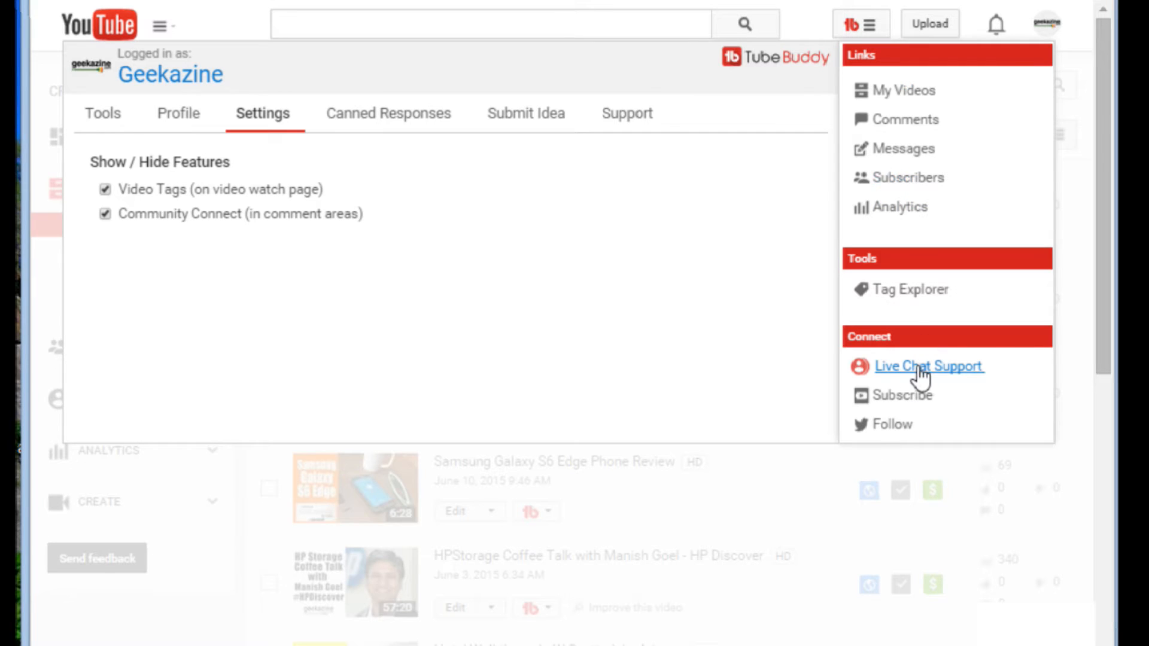
mouse_move(920, 323)
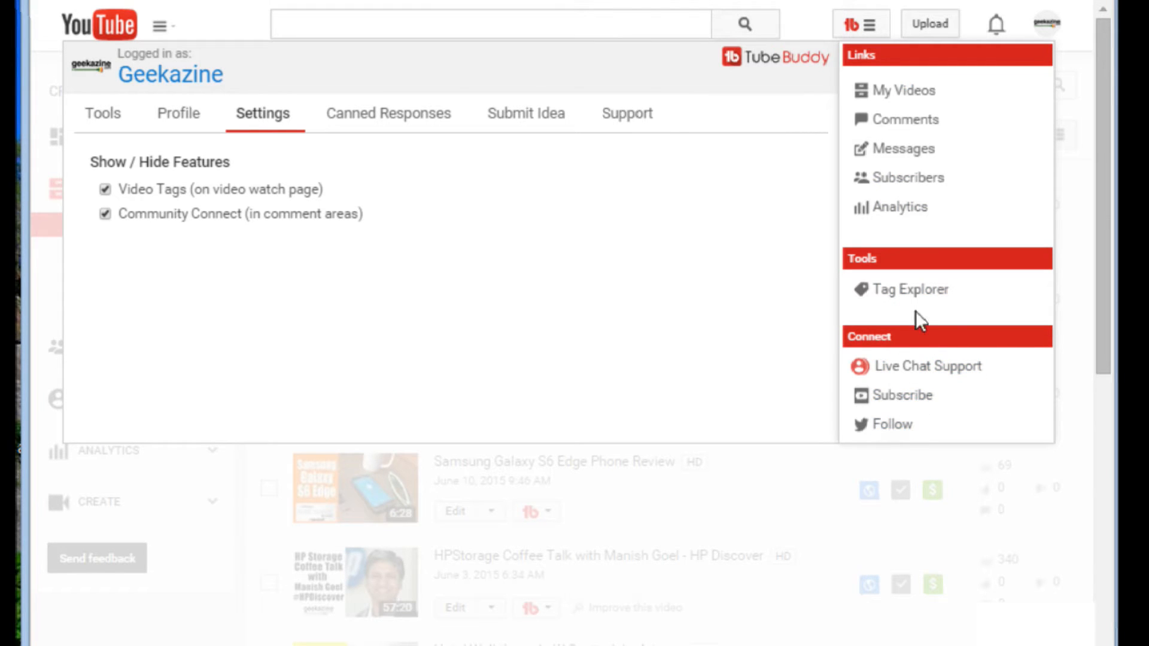
mouse_move(928, 366)
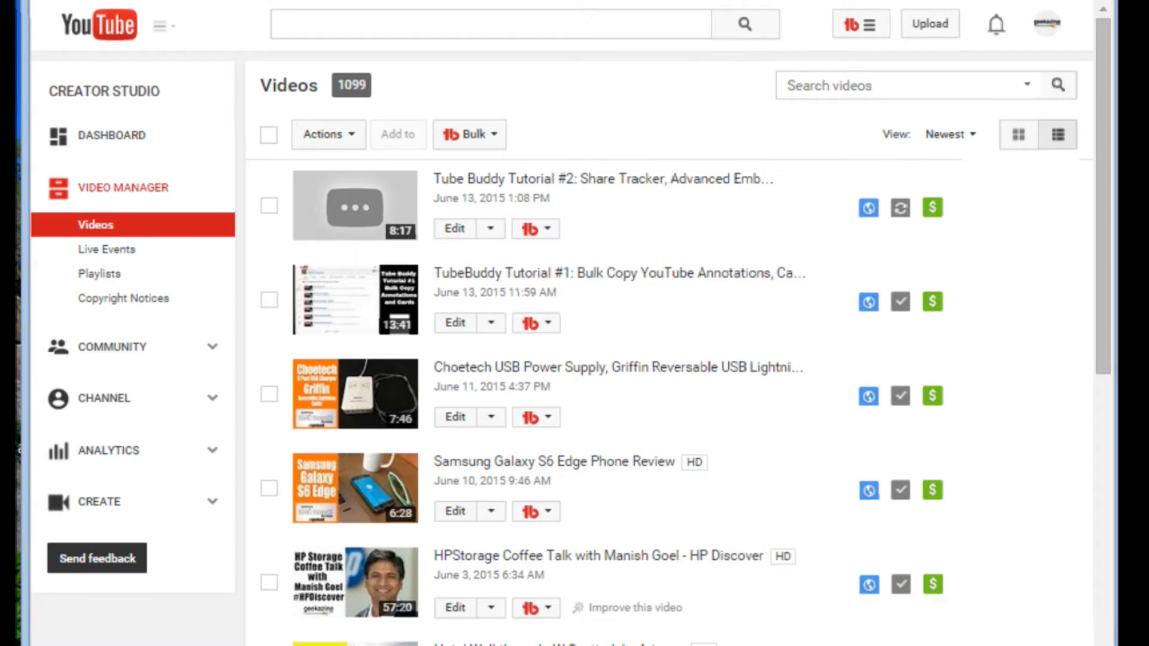
mouse_move(686, 510)
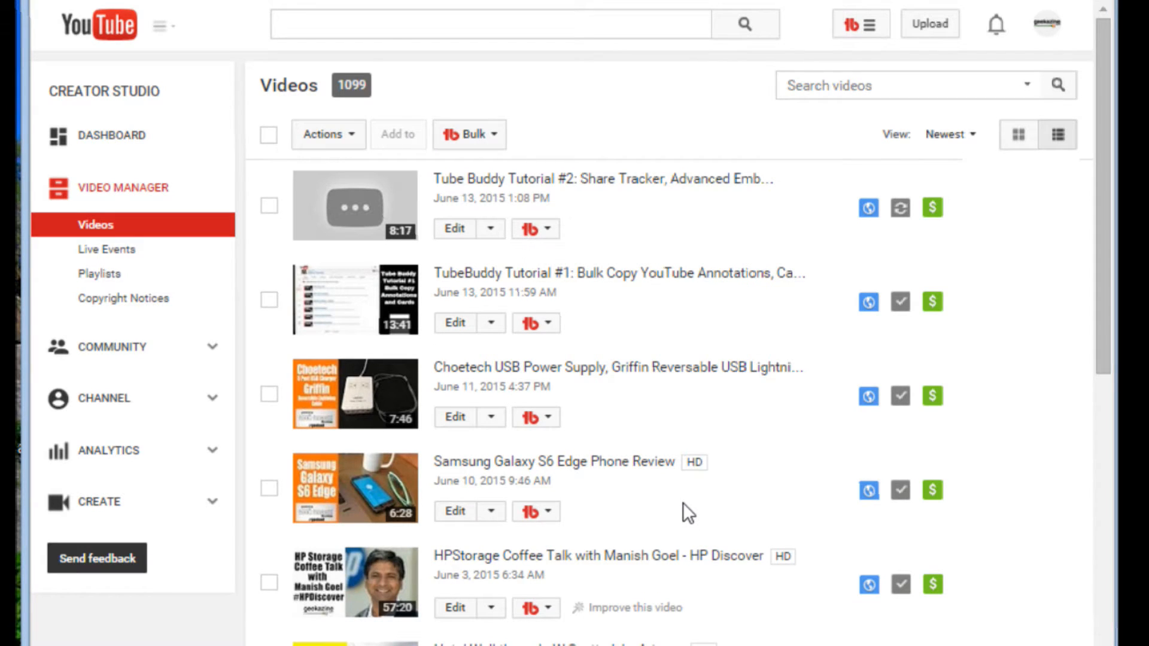
mouse_move(616, 273)
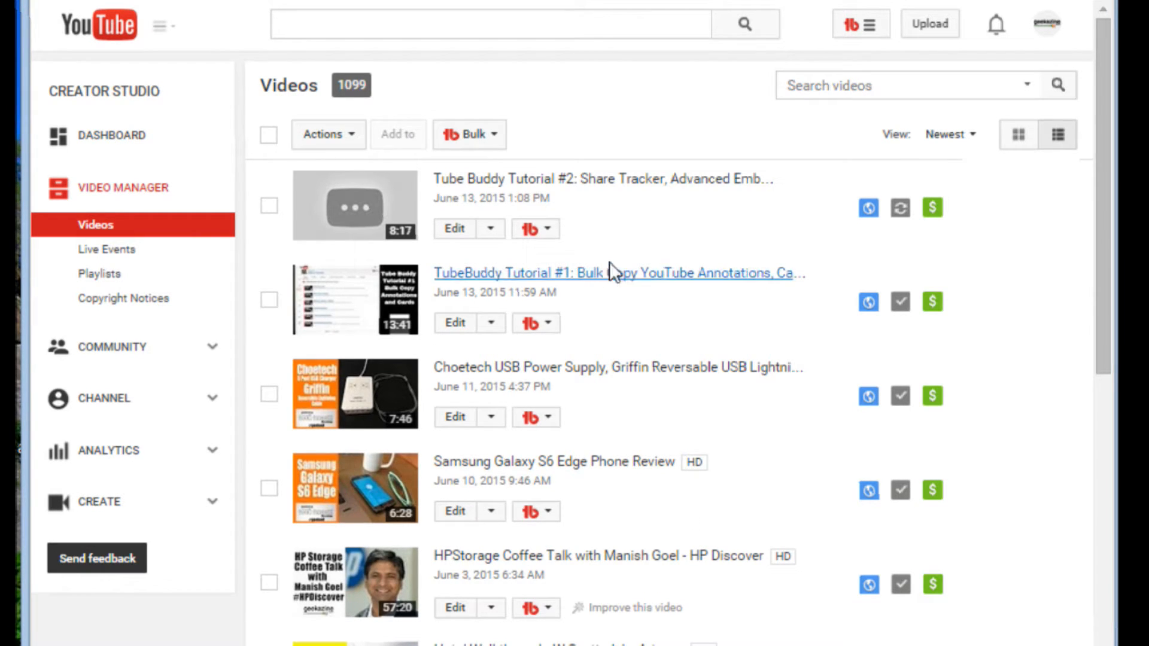
mouse_move(575, 247)
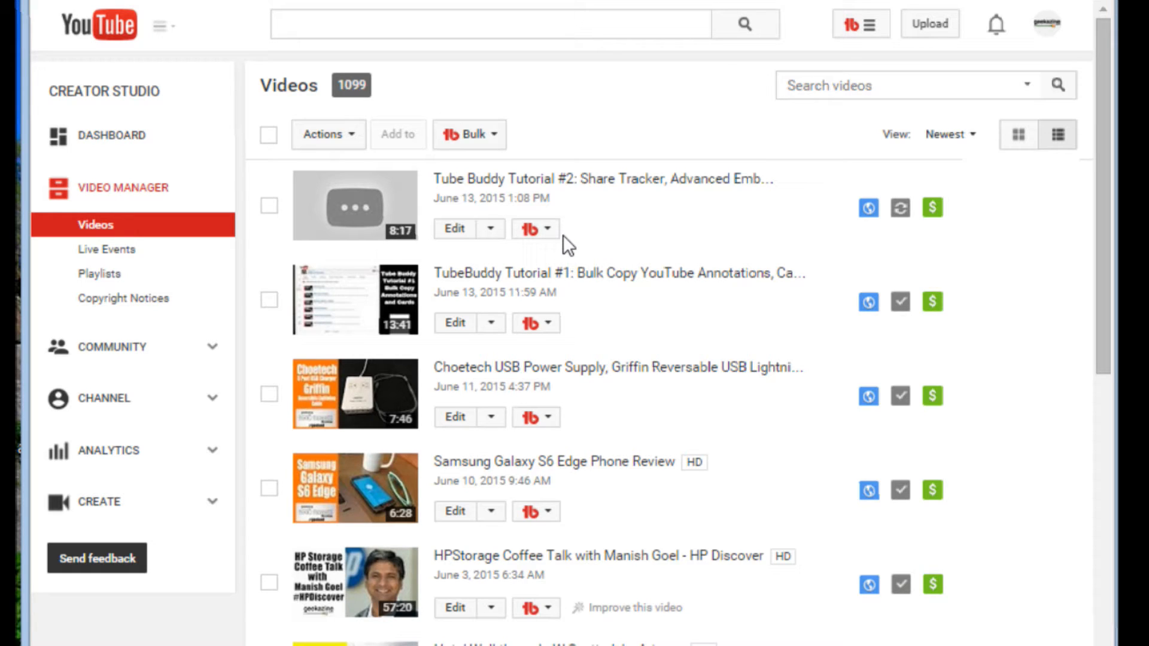
mouse_move(549, 241)
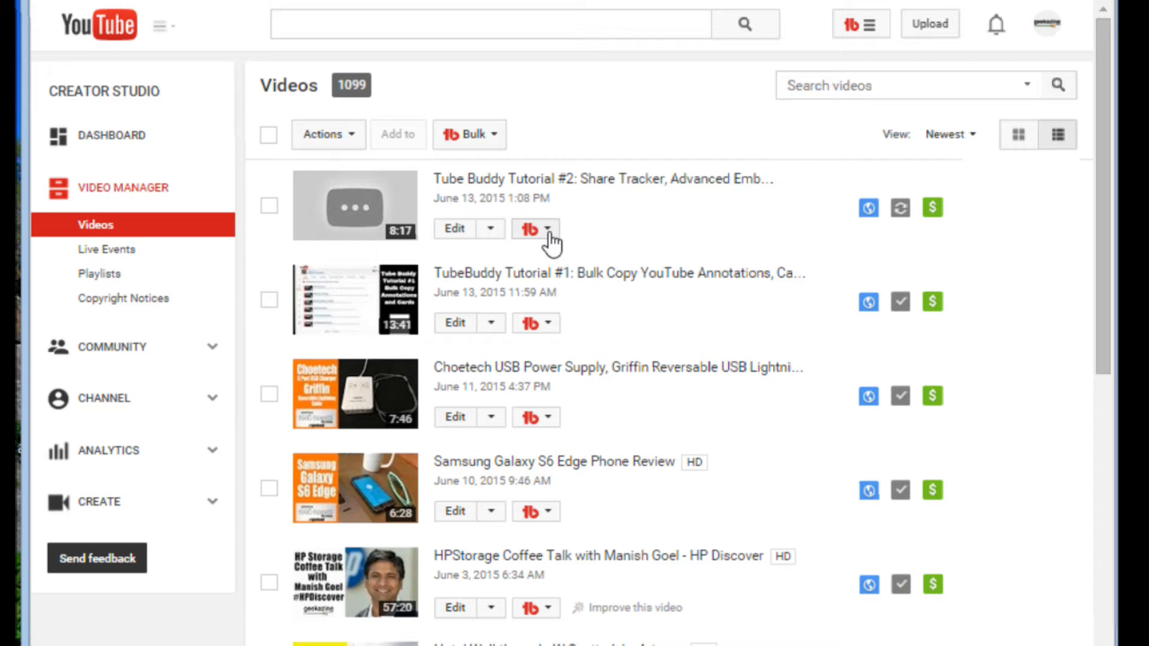
left_click(535, 228)
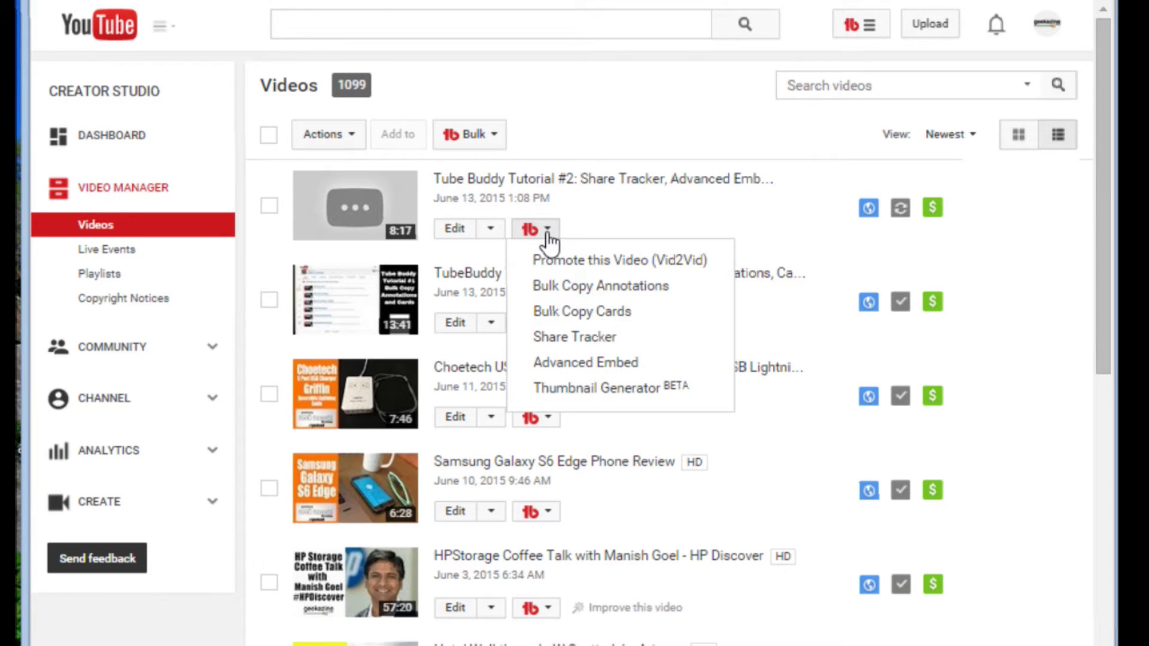
mouse_move(619, 286)
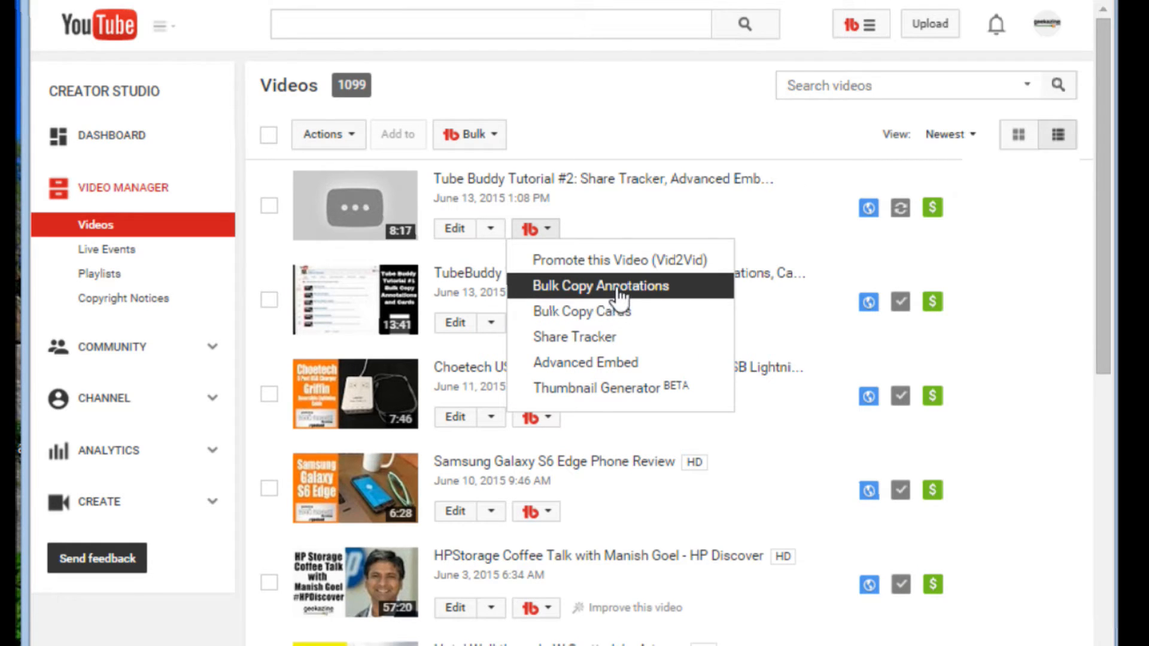
mouse_move(620, 311)
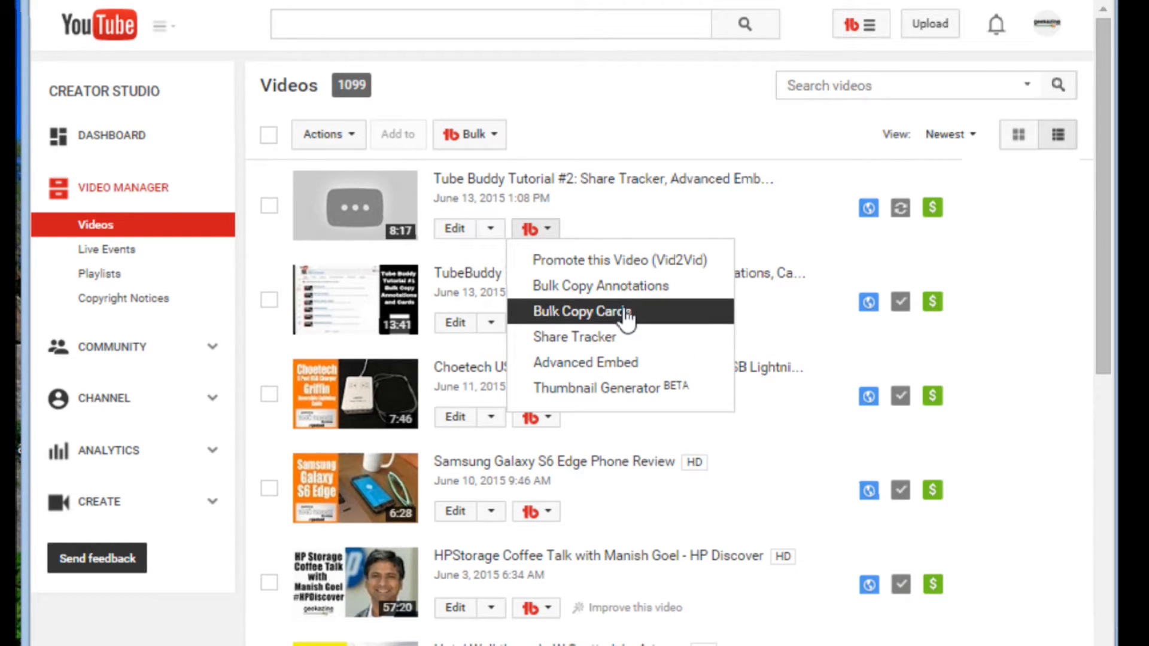
mouse_move(751, 231)
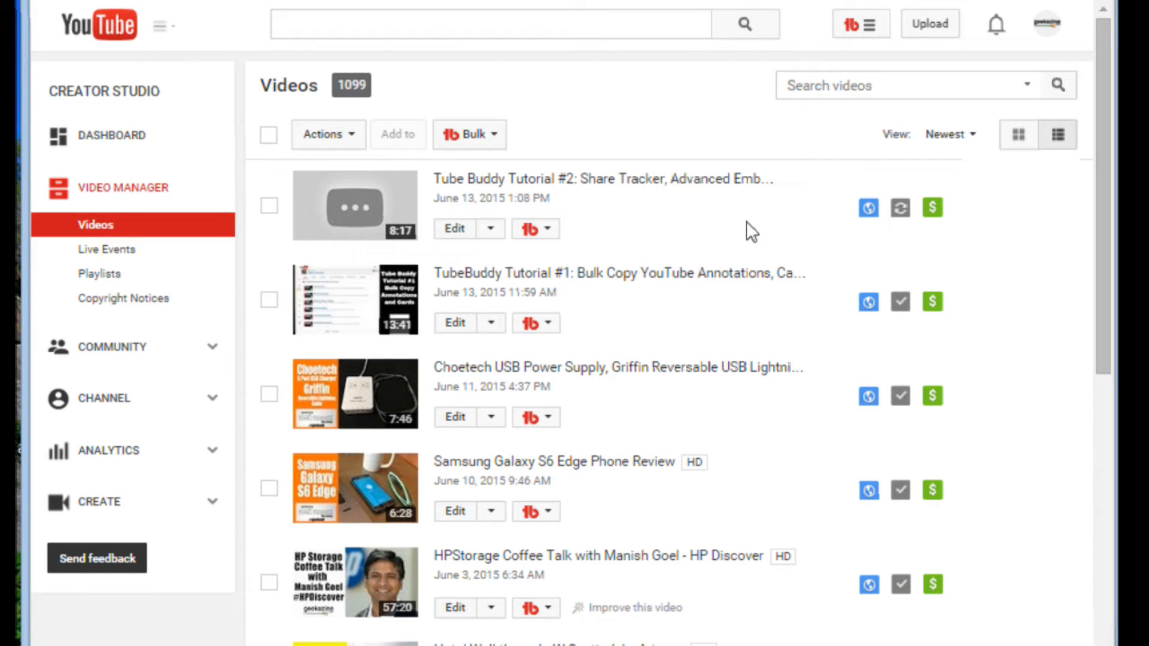
mouse_move(358, 98)
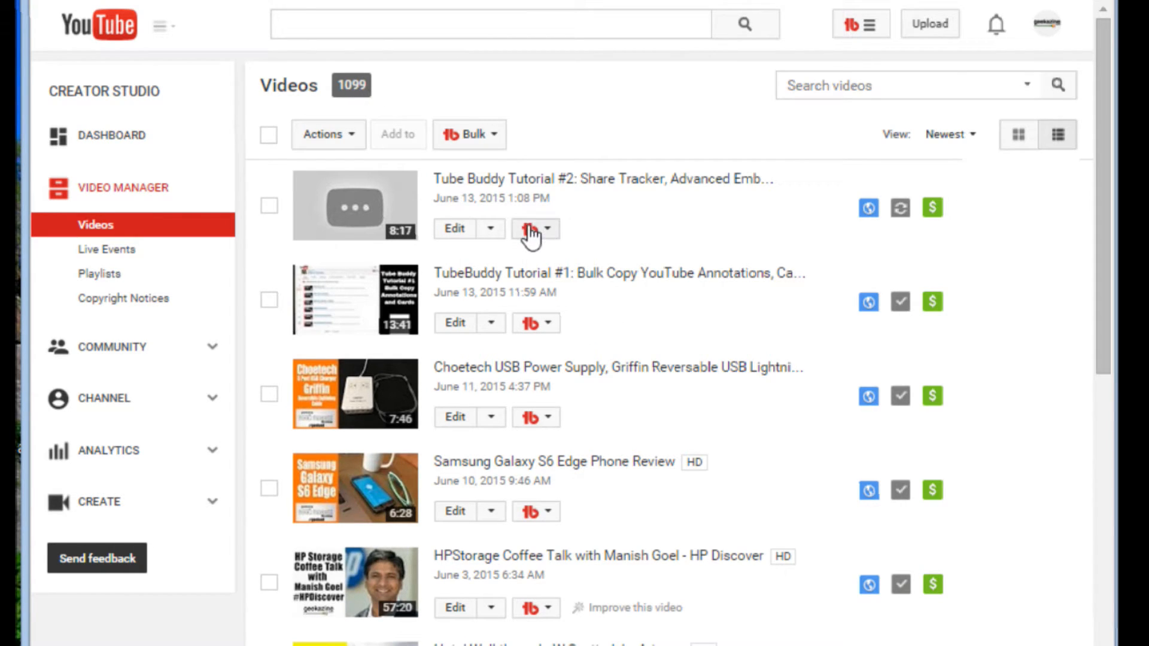
mouse_move(553, 222)
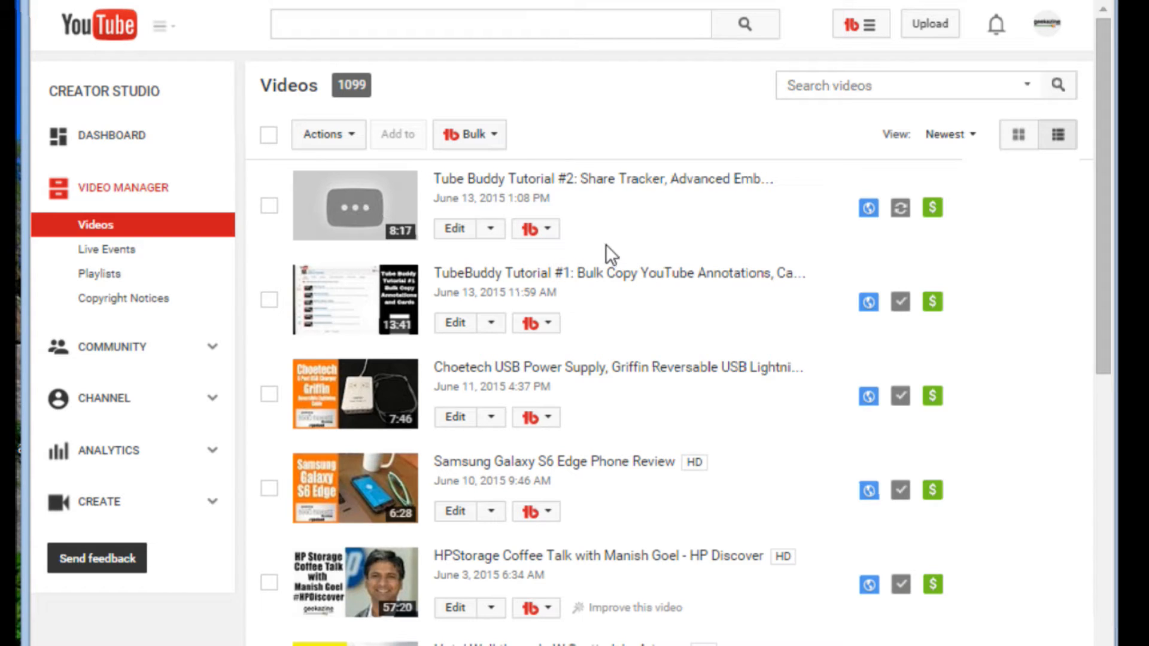
mouse_move(590, 260)
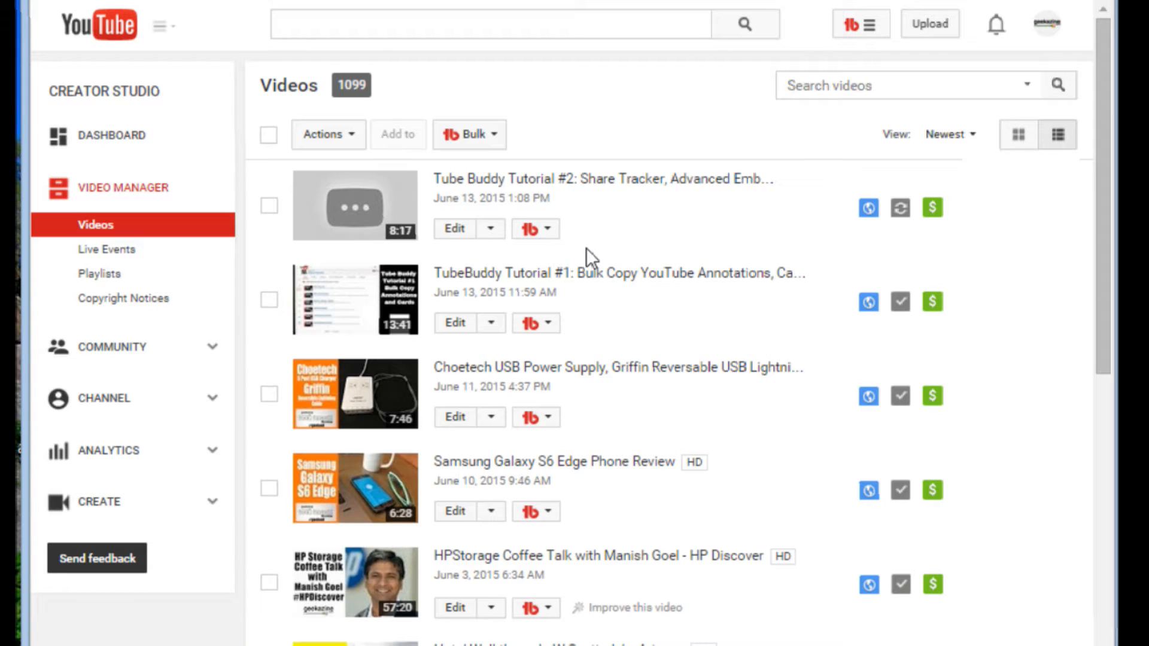
mouse_move(678, 425)
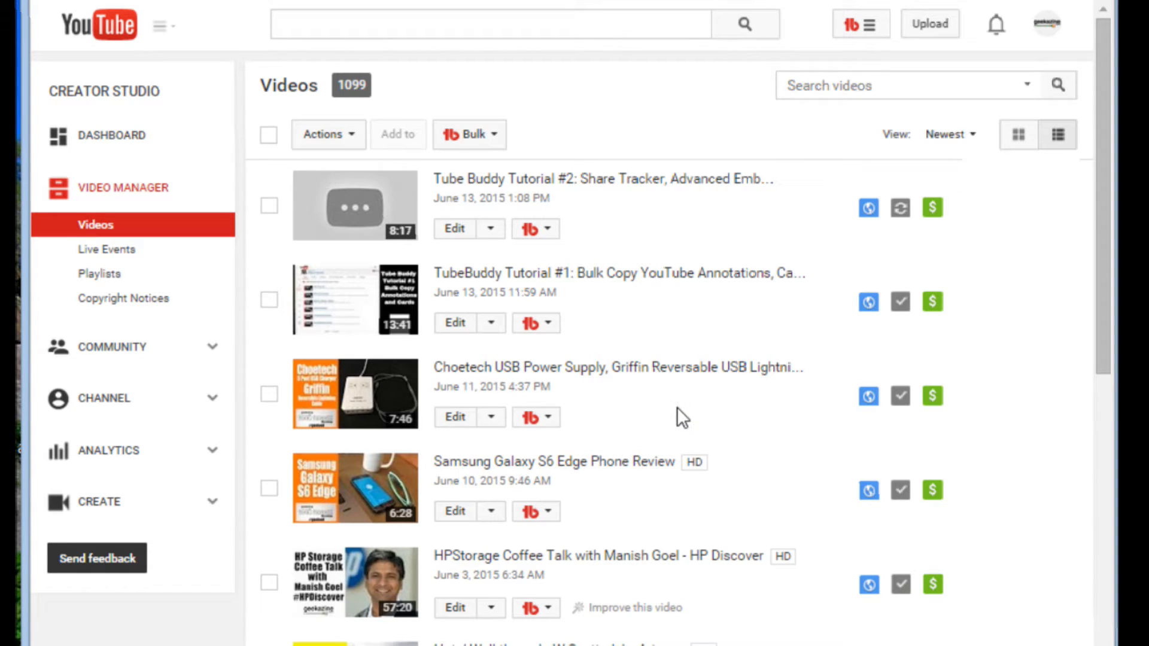
mouse_move(499, 421)
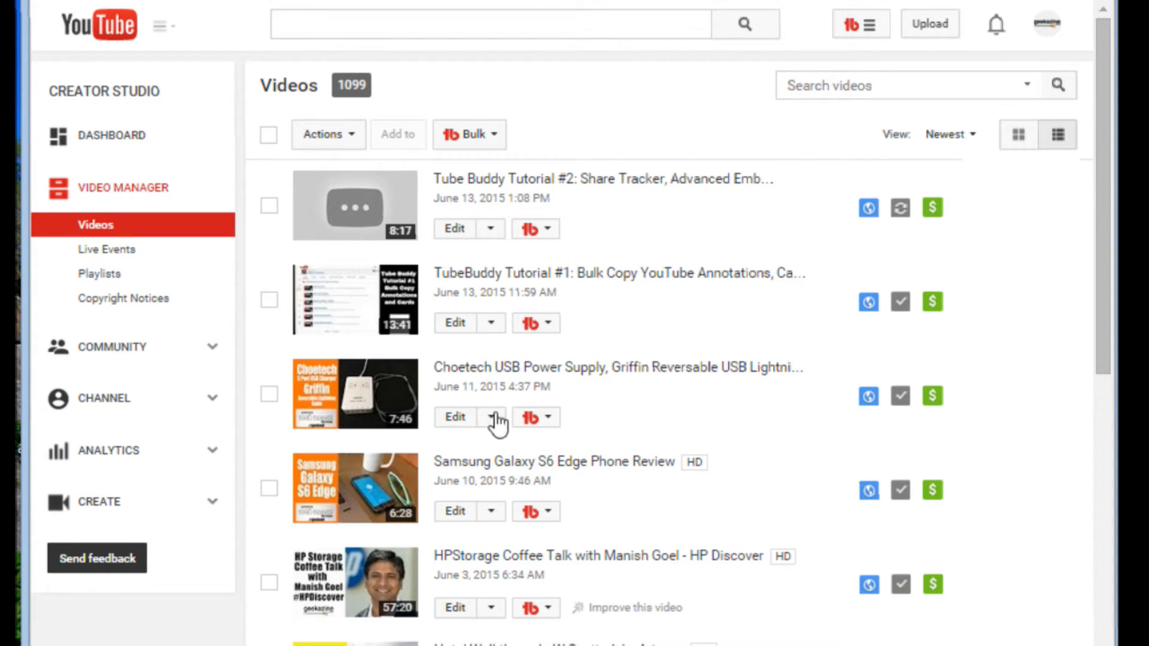
mouse_move(613, 554)
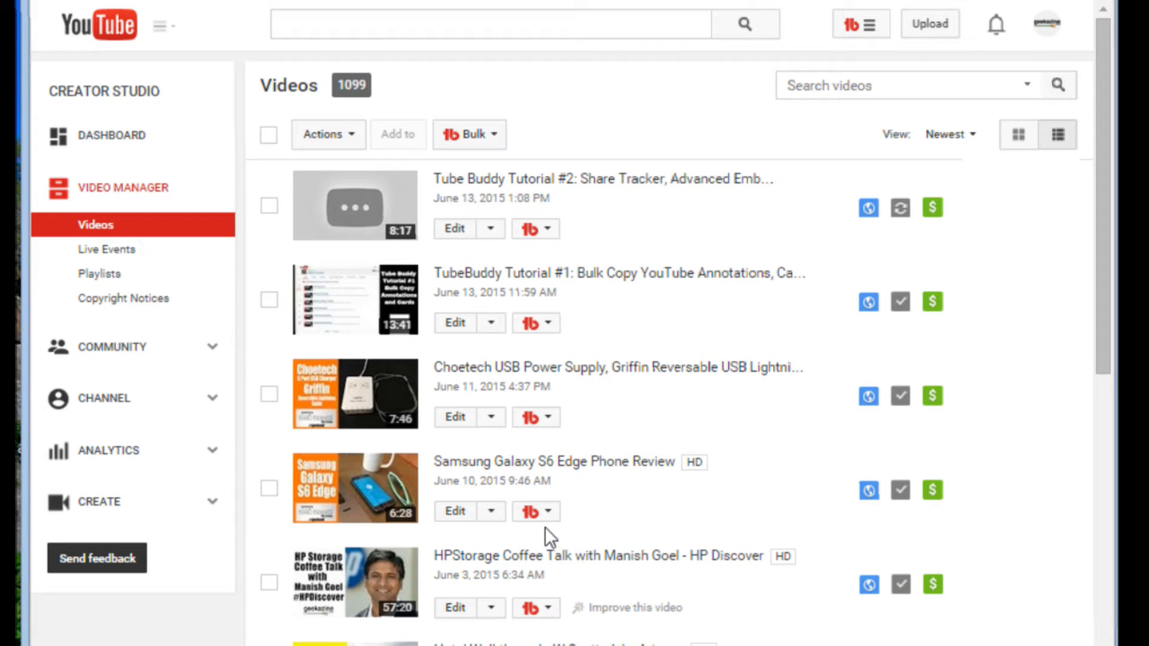
mouse_move(540, 476)
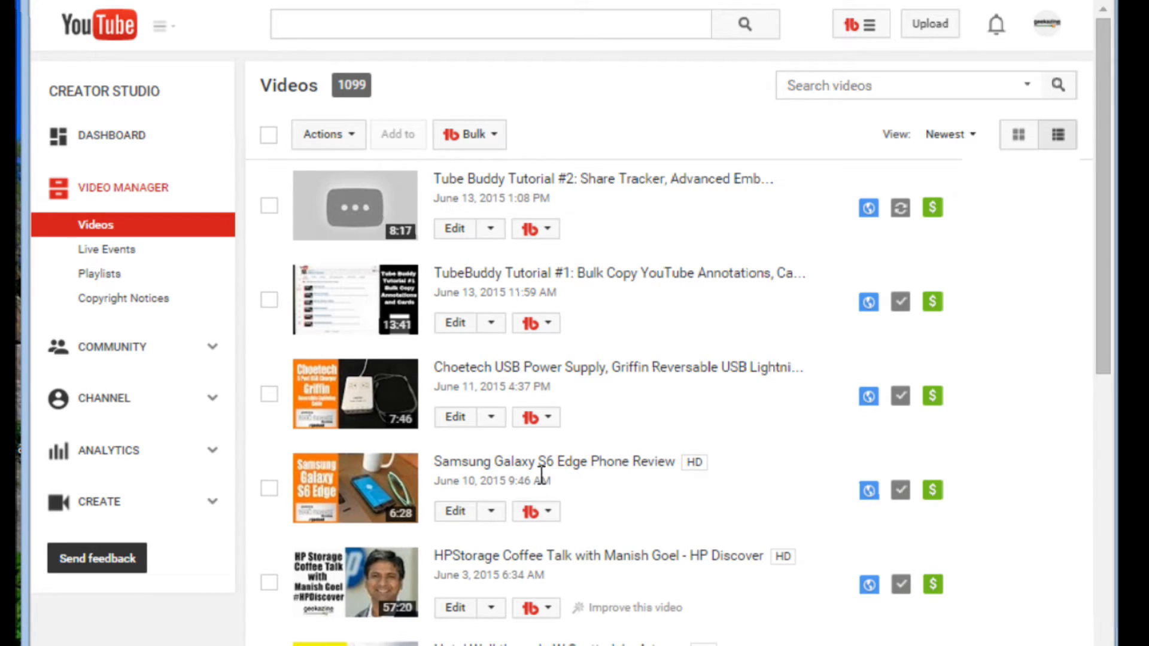
mouse_move(678, 299)
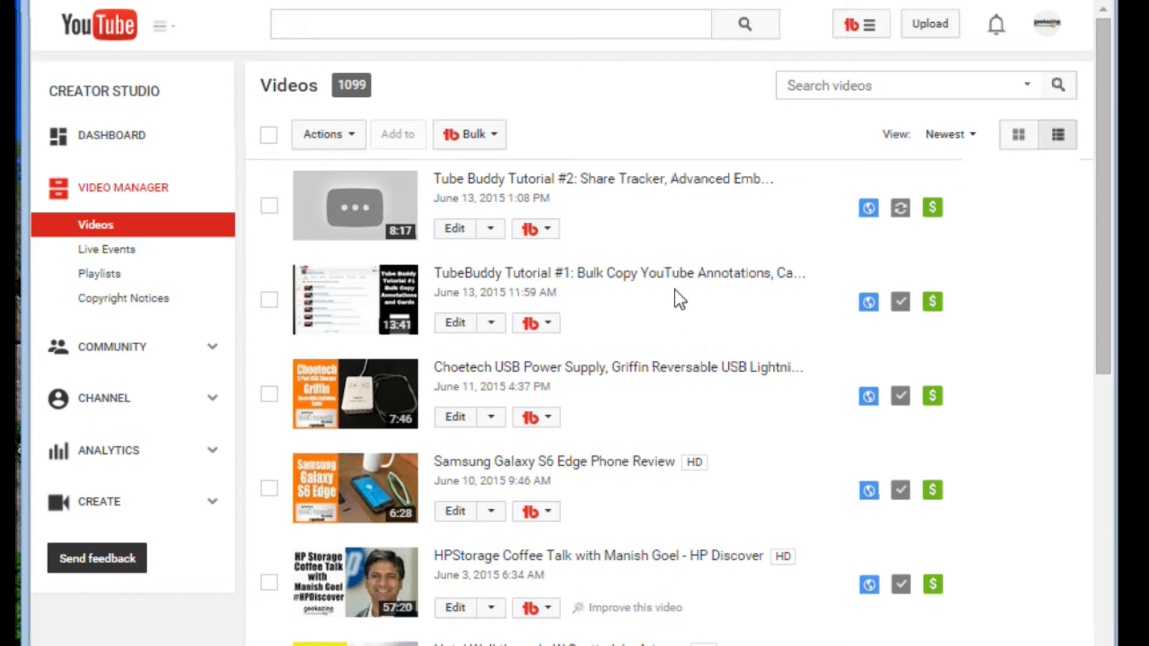
Reopen the tb dropdown under the newest tutorial video, pointing at Thumbnail Generator
left_click(535, 229)
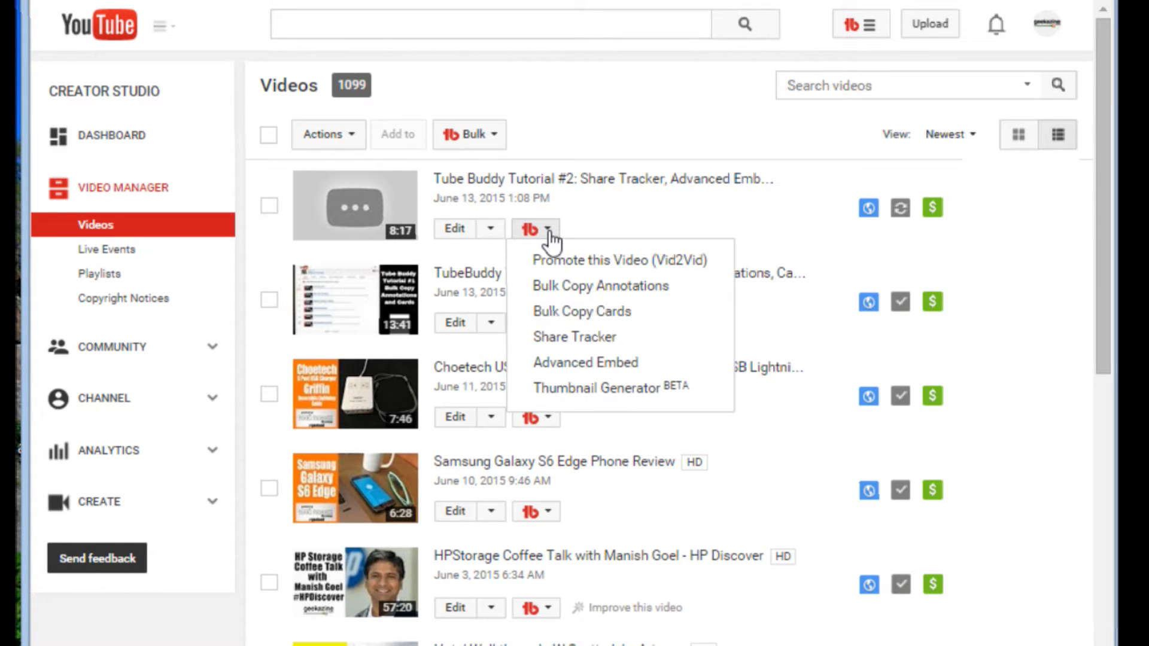
mouse_move(652, 323)
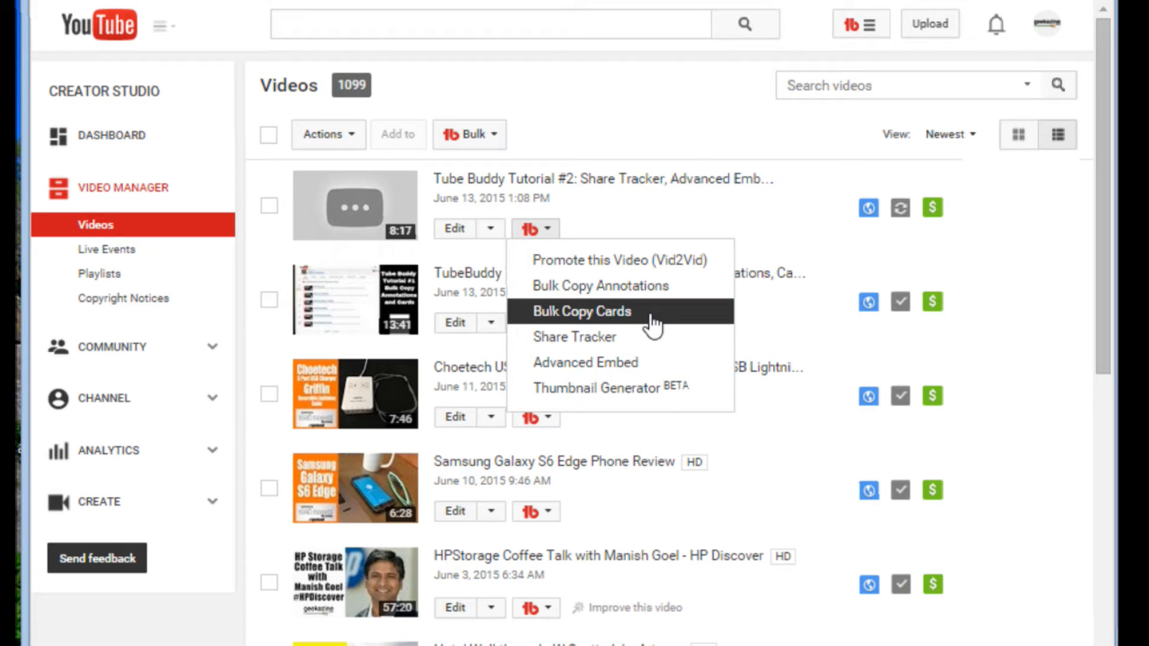
mouse_move(652, 340)
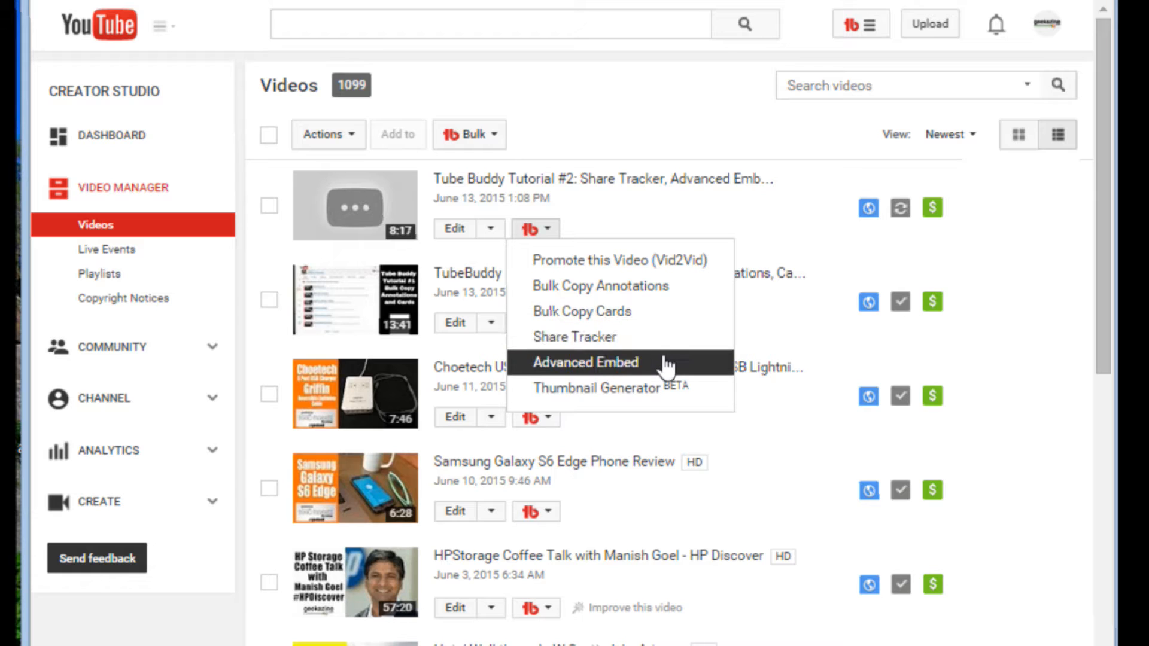
mouse_move(632, 273)
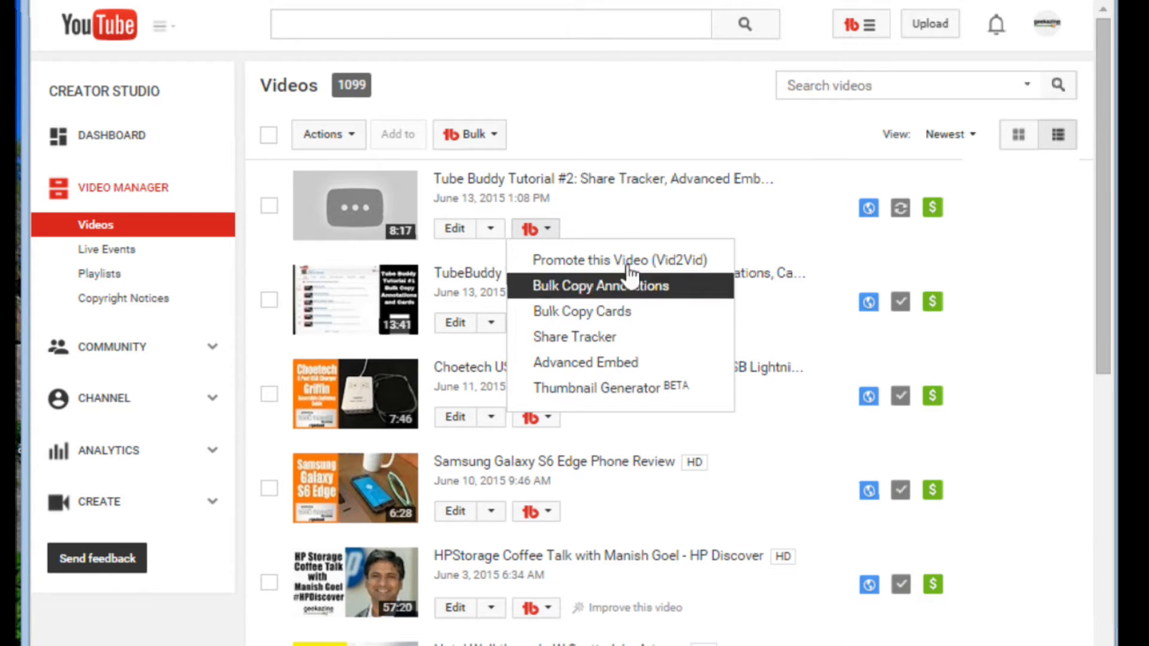
mouse_move(527, 183)
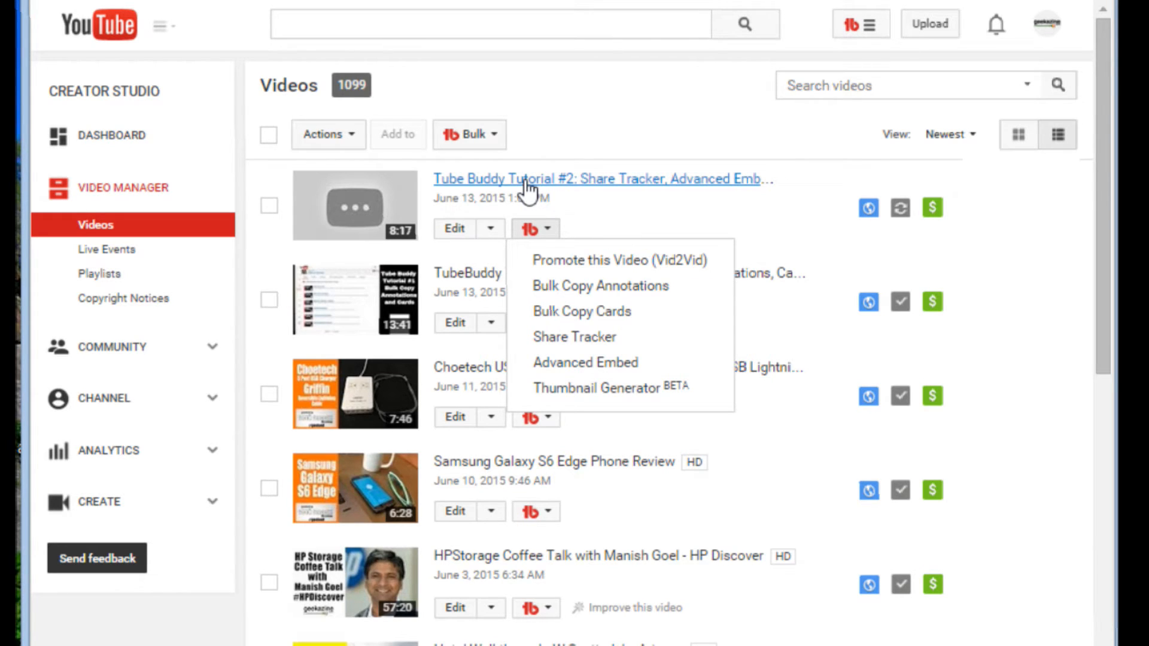
mouse_move(662, 251)
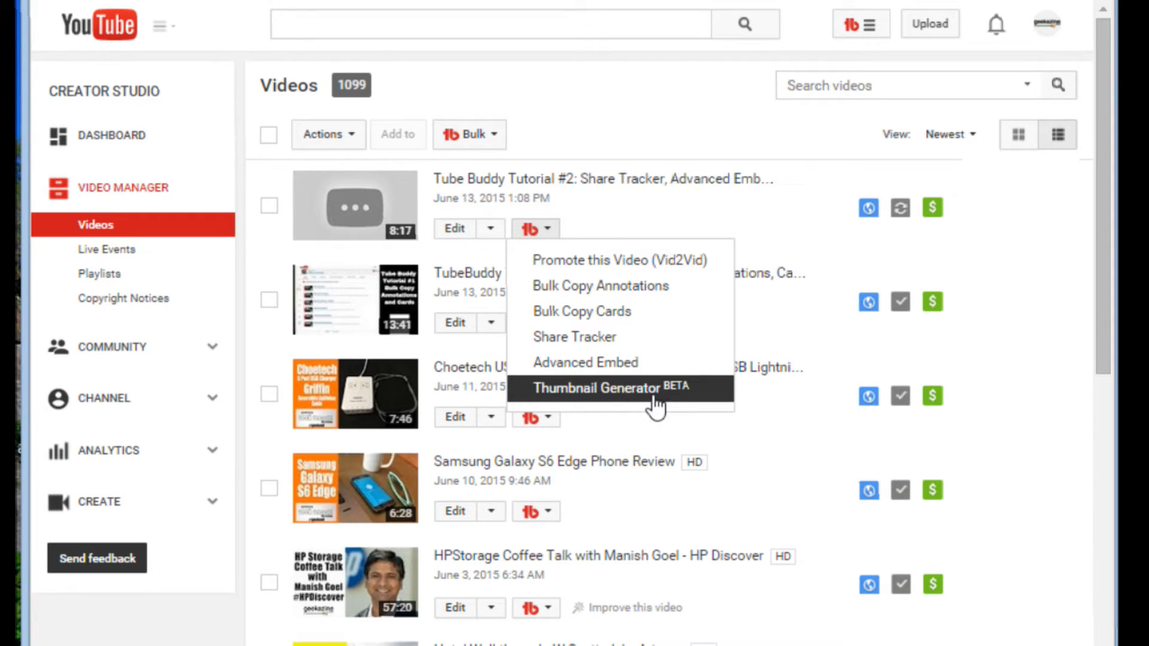
mouse_move(824, 431)
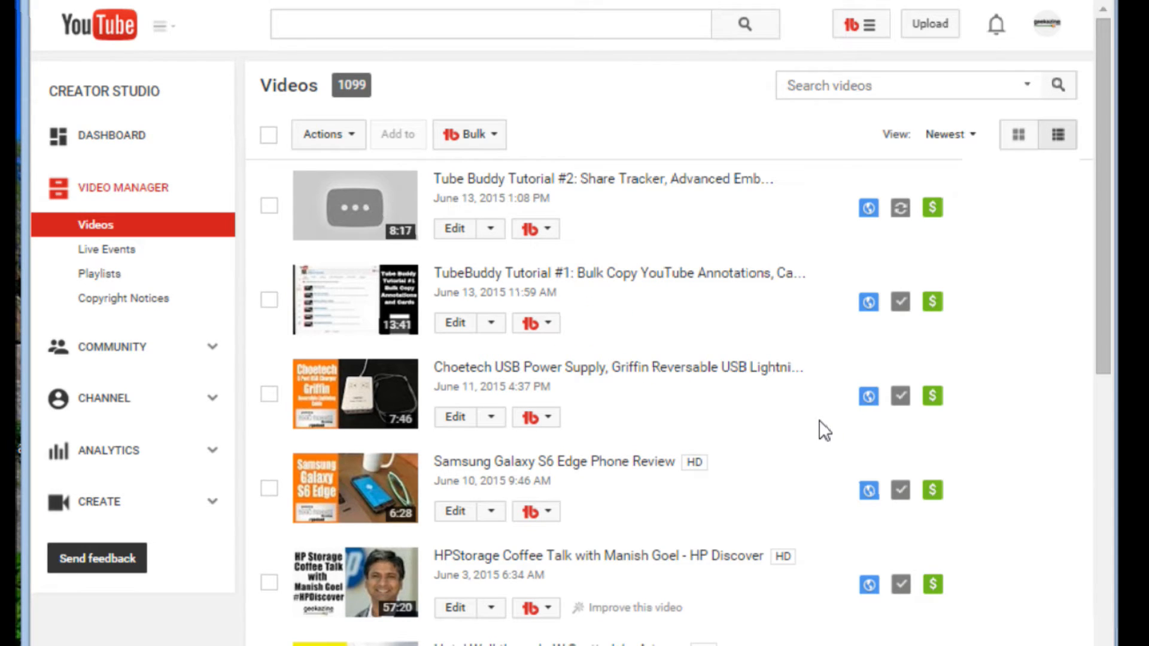
mouse_move(559, 246)
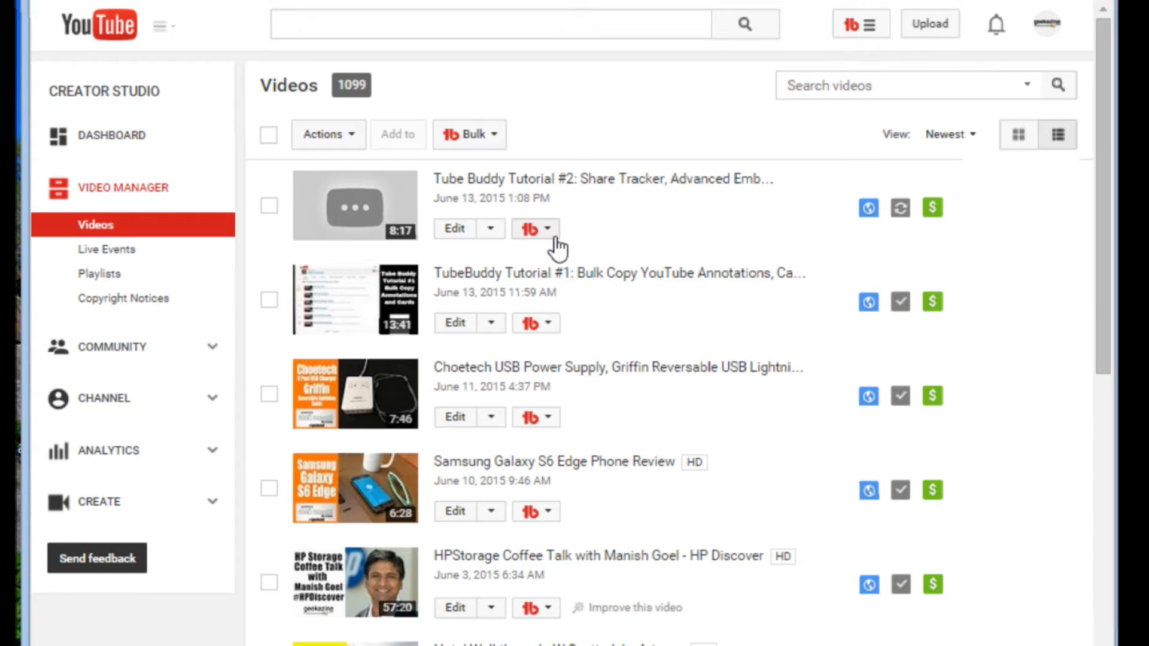
mouse_move(536, 291)
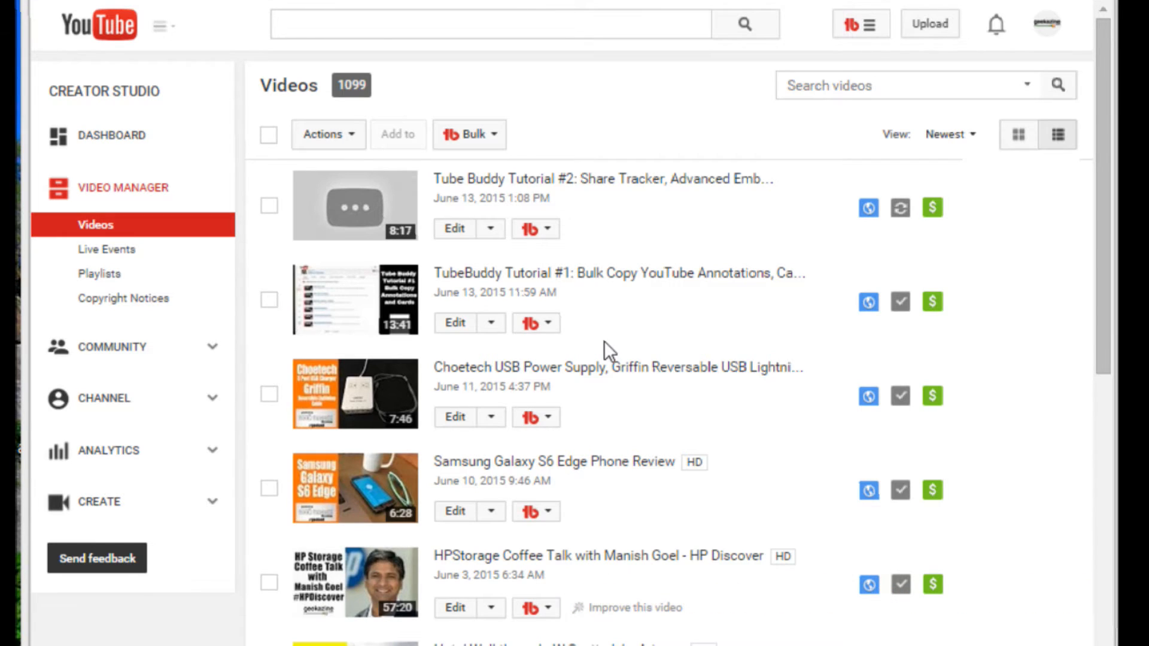
left_click(535, 228)
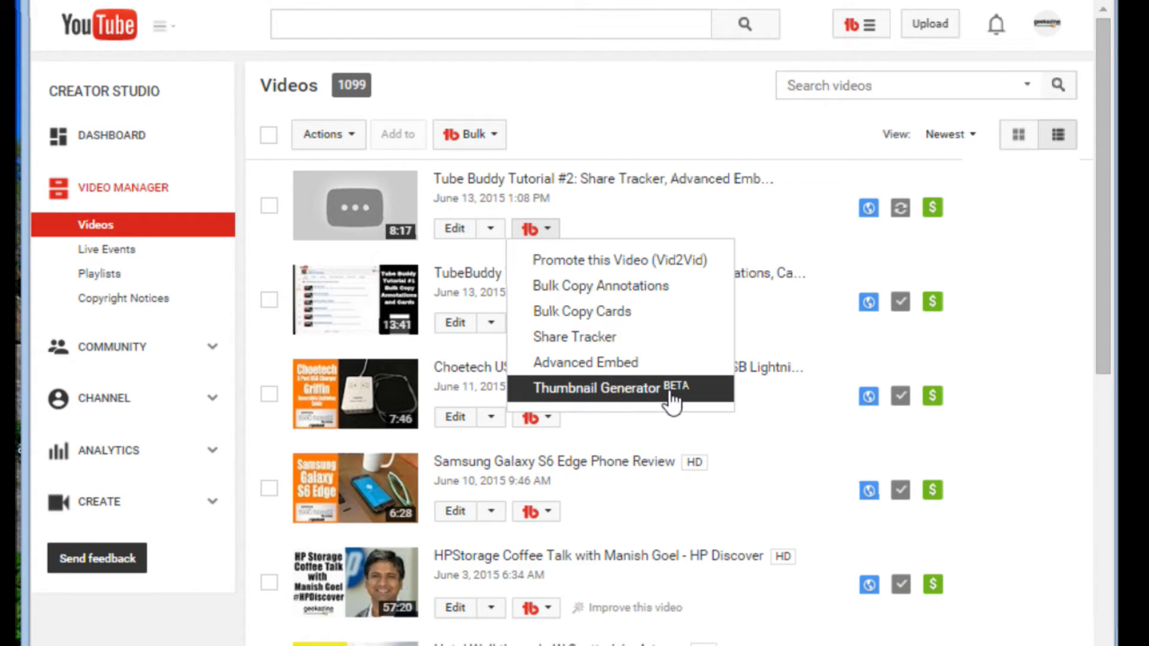
mouse_move(797, 246)
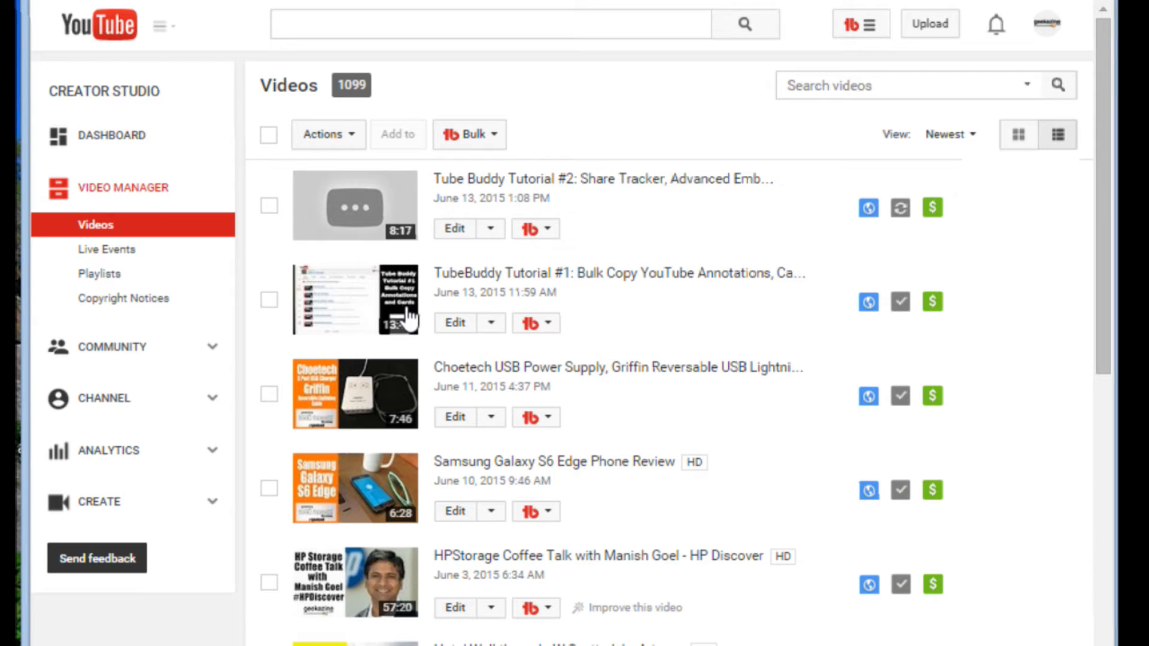
mouse_move(766, 294)
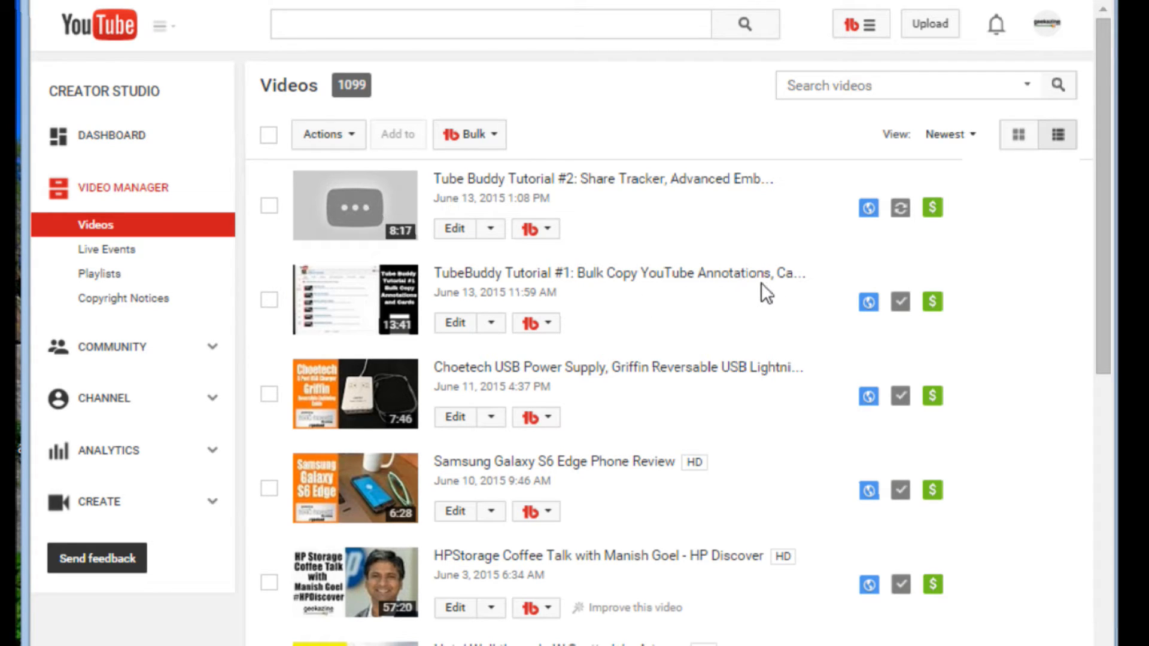
mouse_move(582, 187)
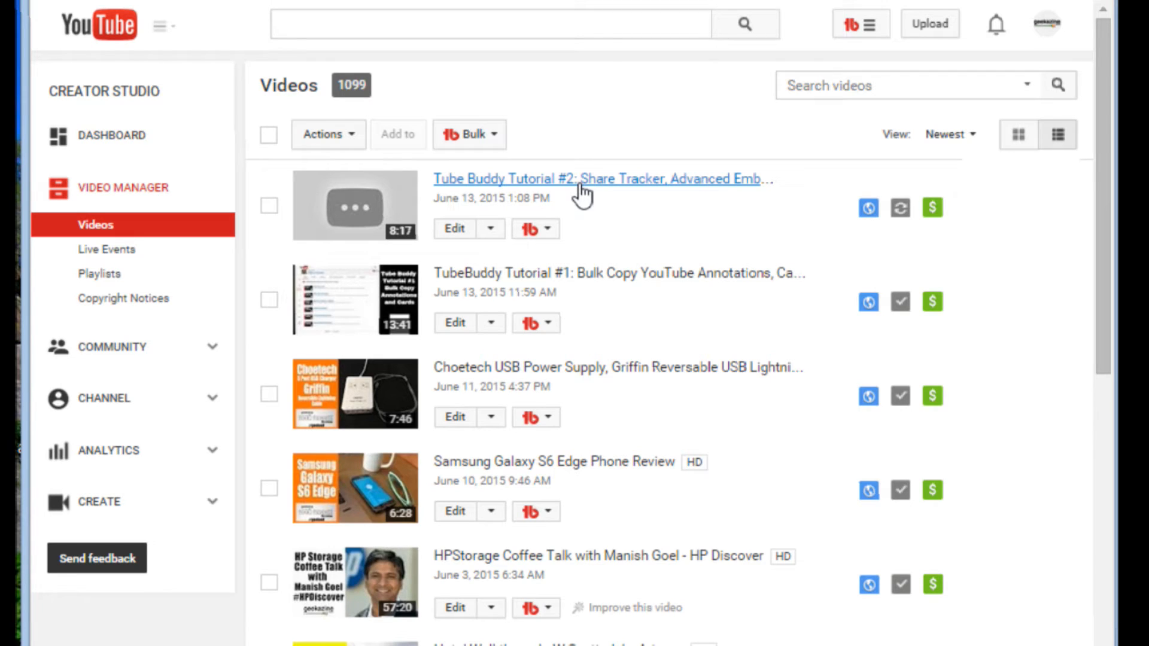
mouse_move(535, 228)
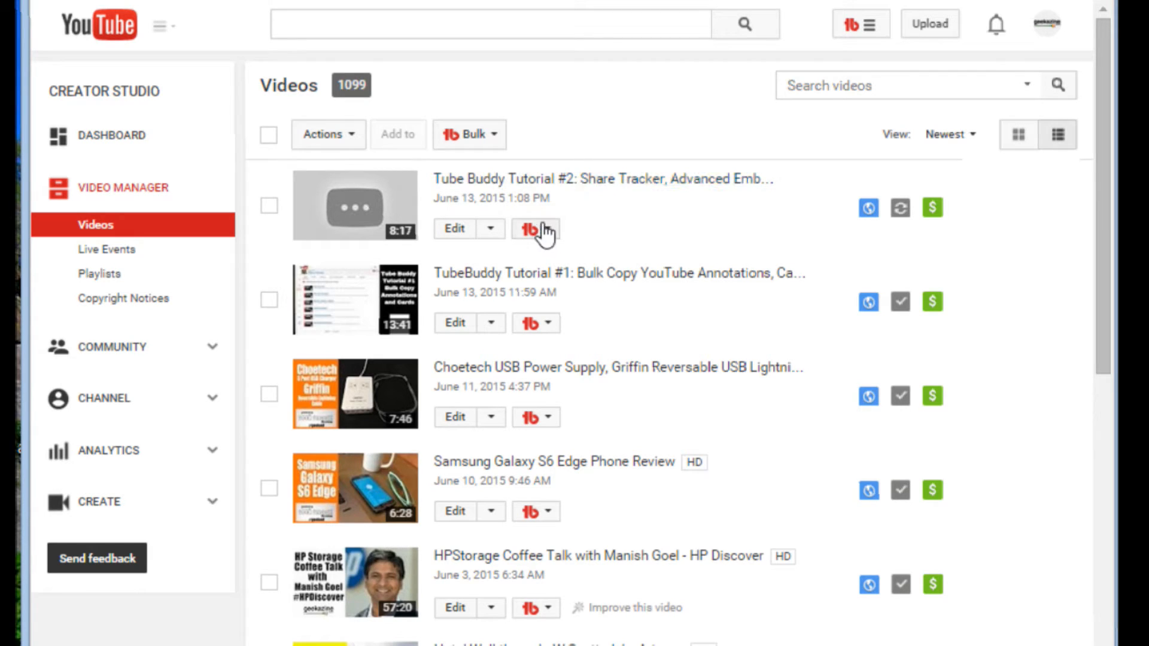
left_click(535, 228)
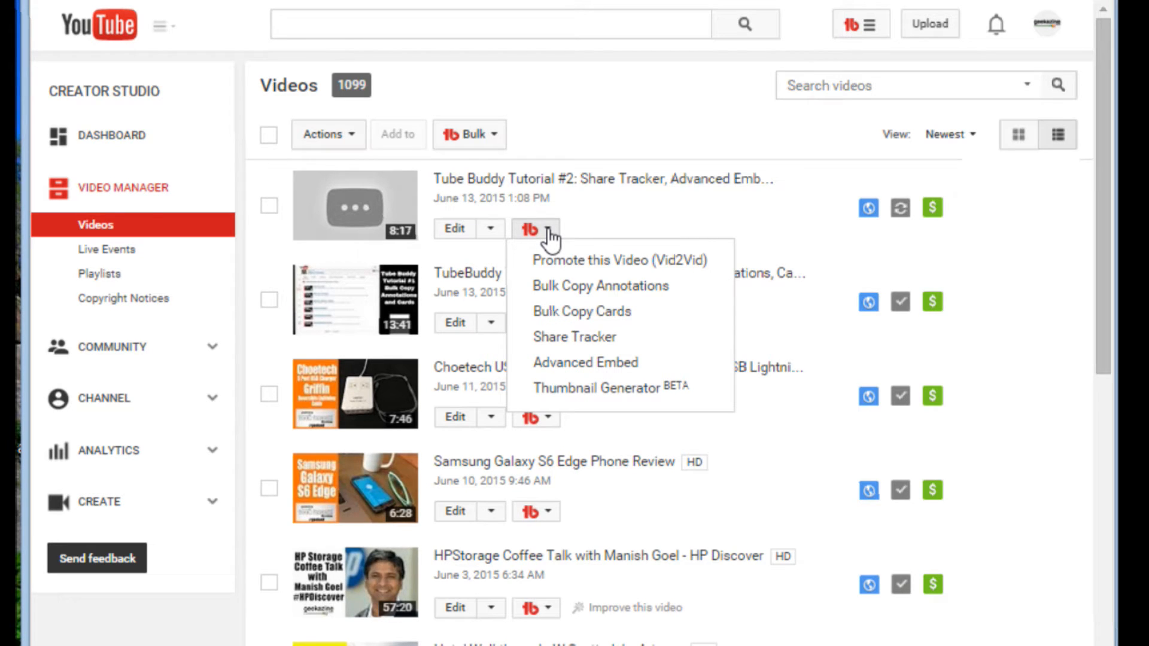
mouse_move(611, 388)
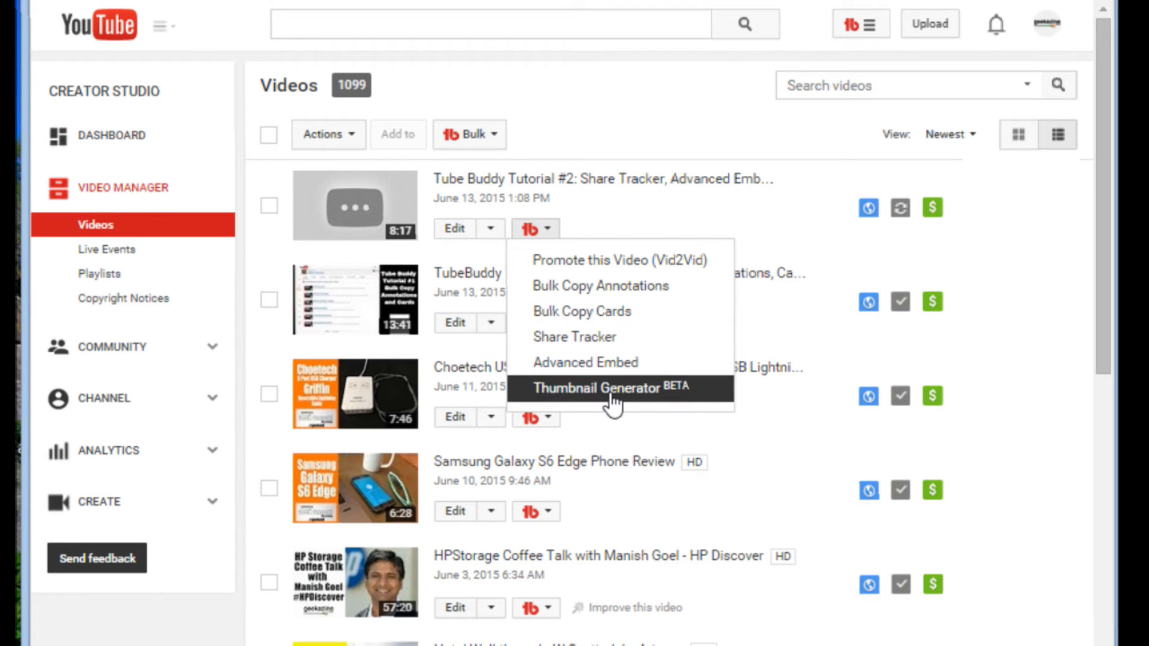
Launch Thumbnail Generator BETA to reach Step 1 - Background
left_click(596, 388)
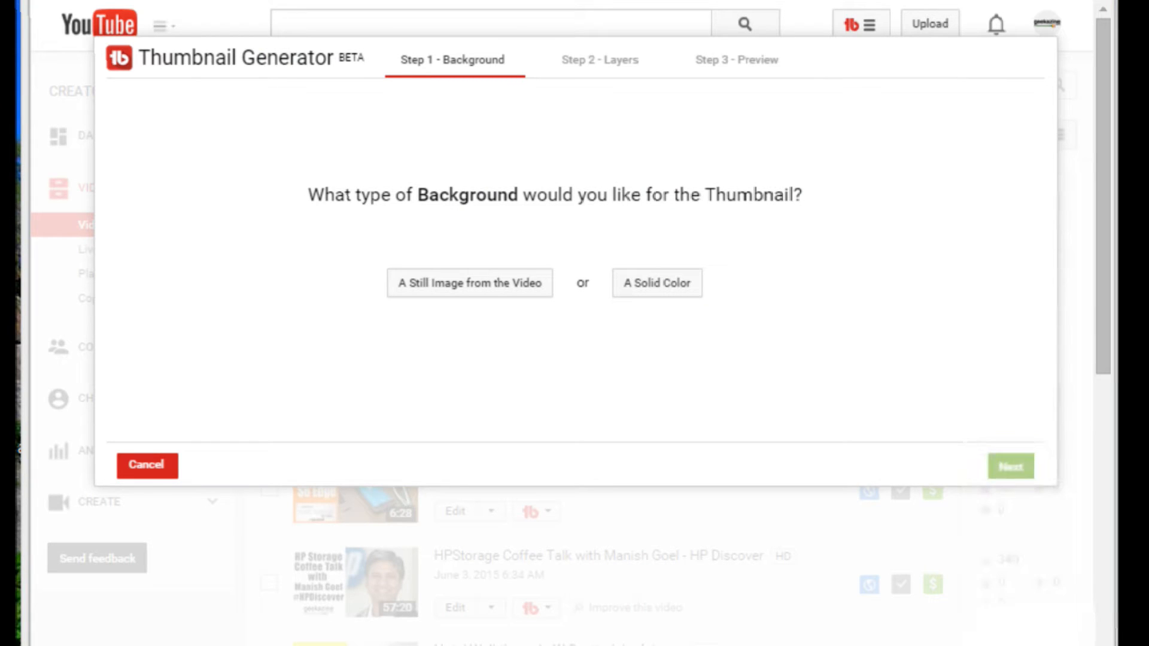
mouse_move(498, 359)
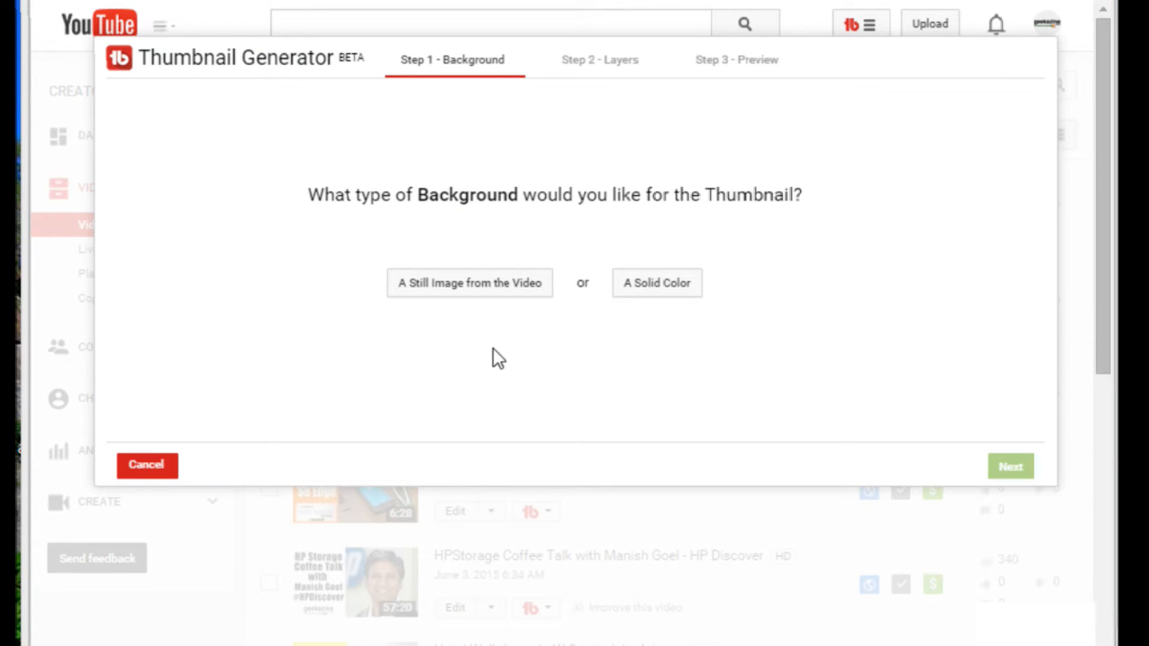
mouse_move(588, 370)
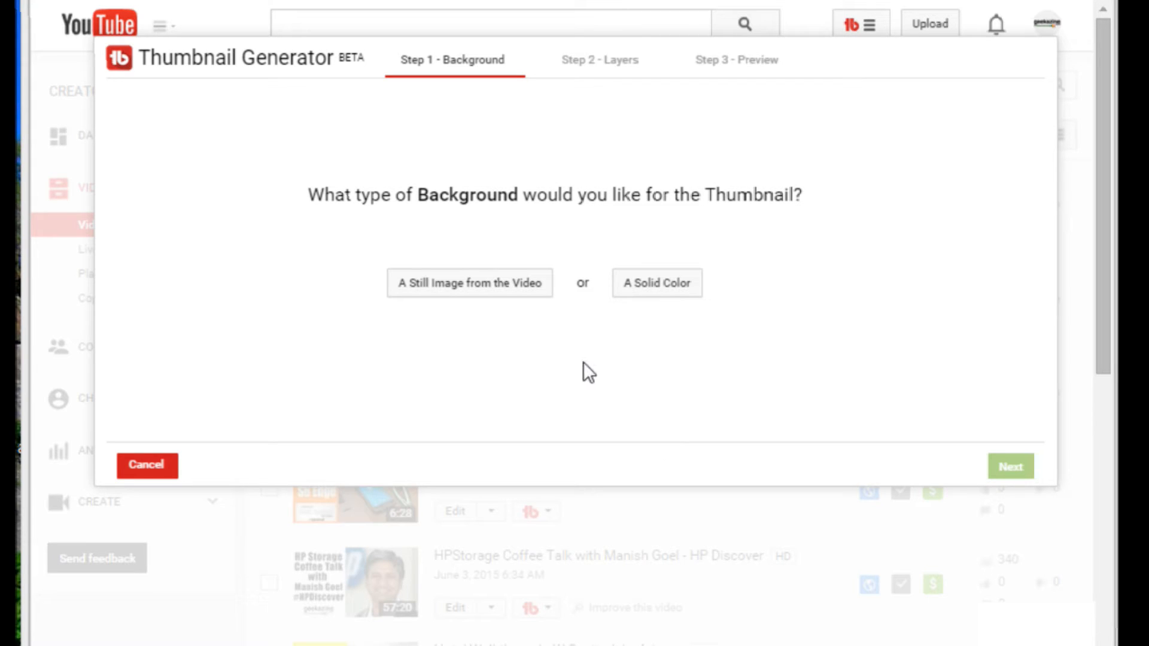
mouse_move(778, 349)
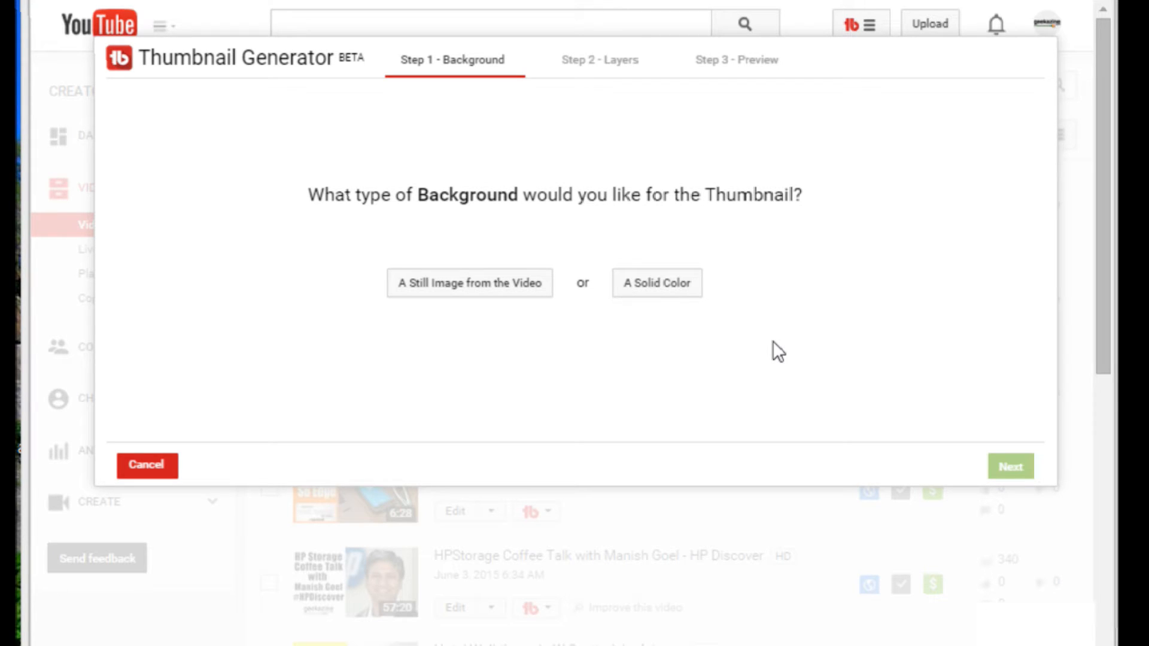
mouse_move(469, 337)
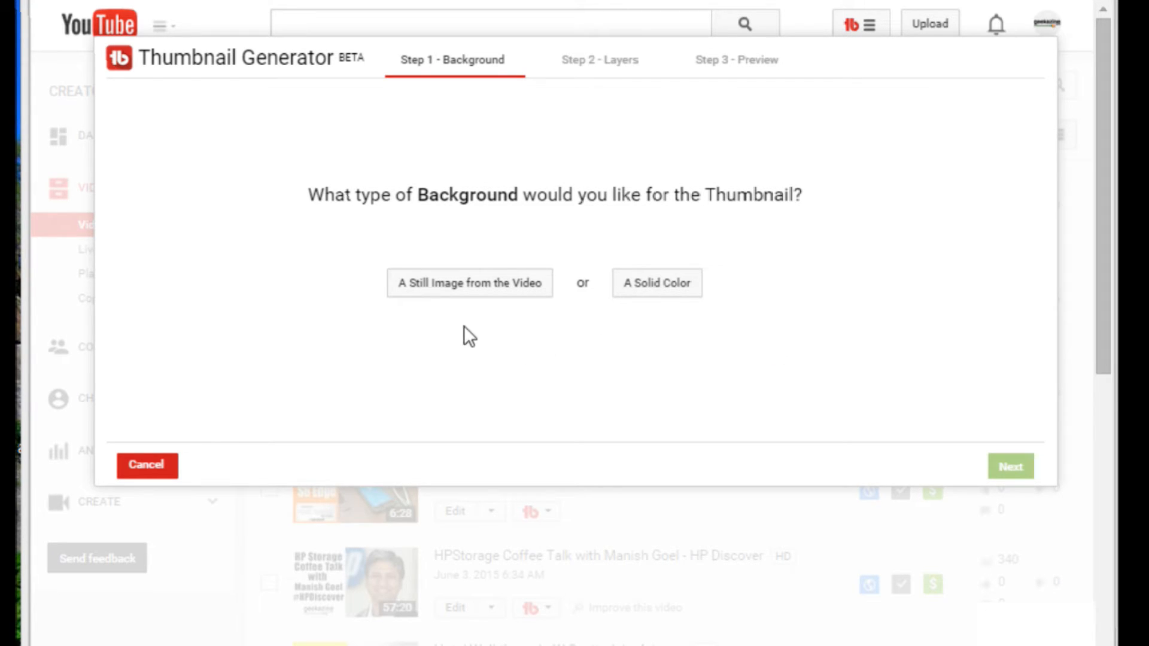
mouse_move(450, 320)
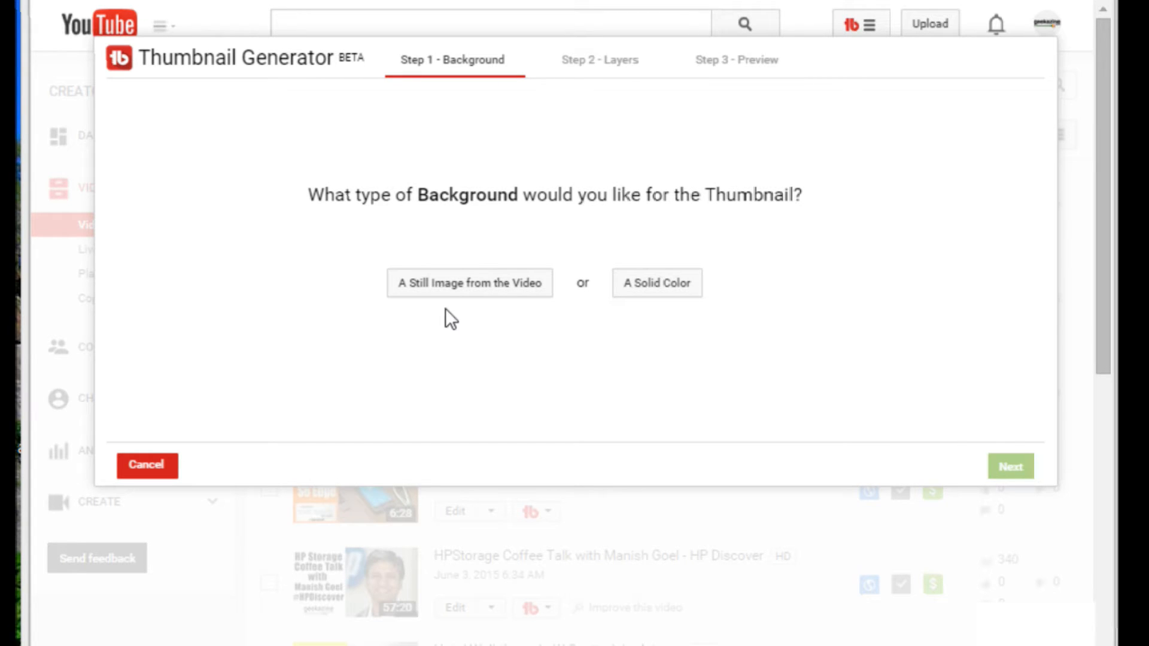
mouse_move(470, 290)
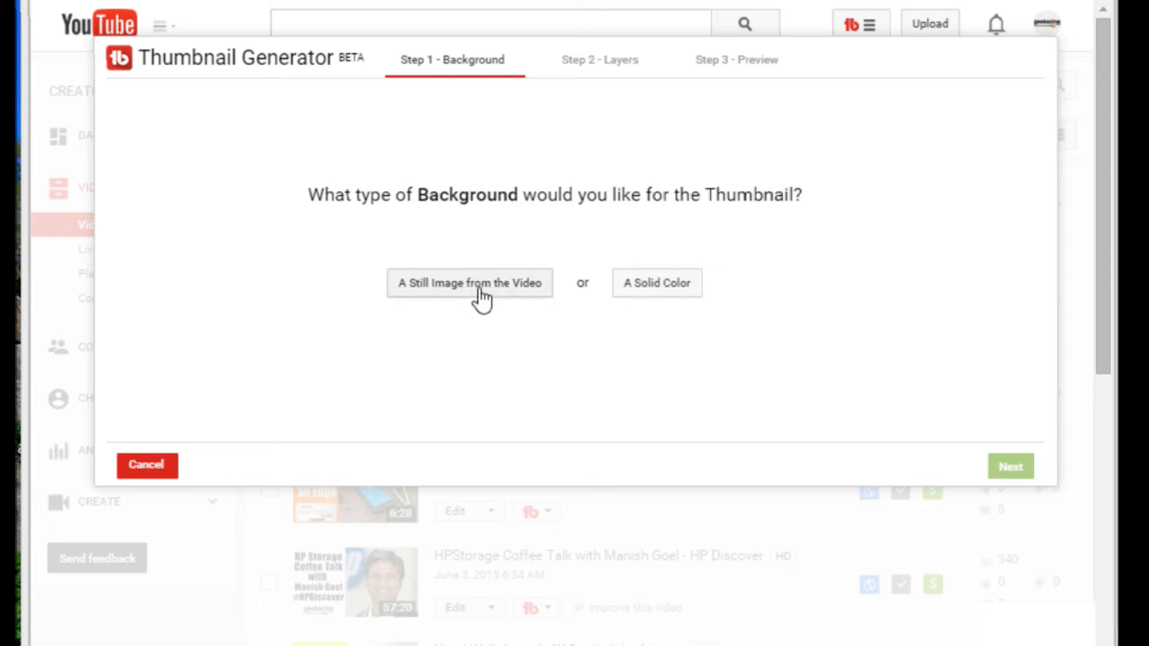
Use a video still as background, pausing the video at 4:53
left_click(469, 283)
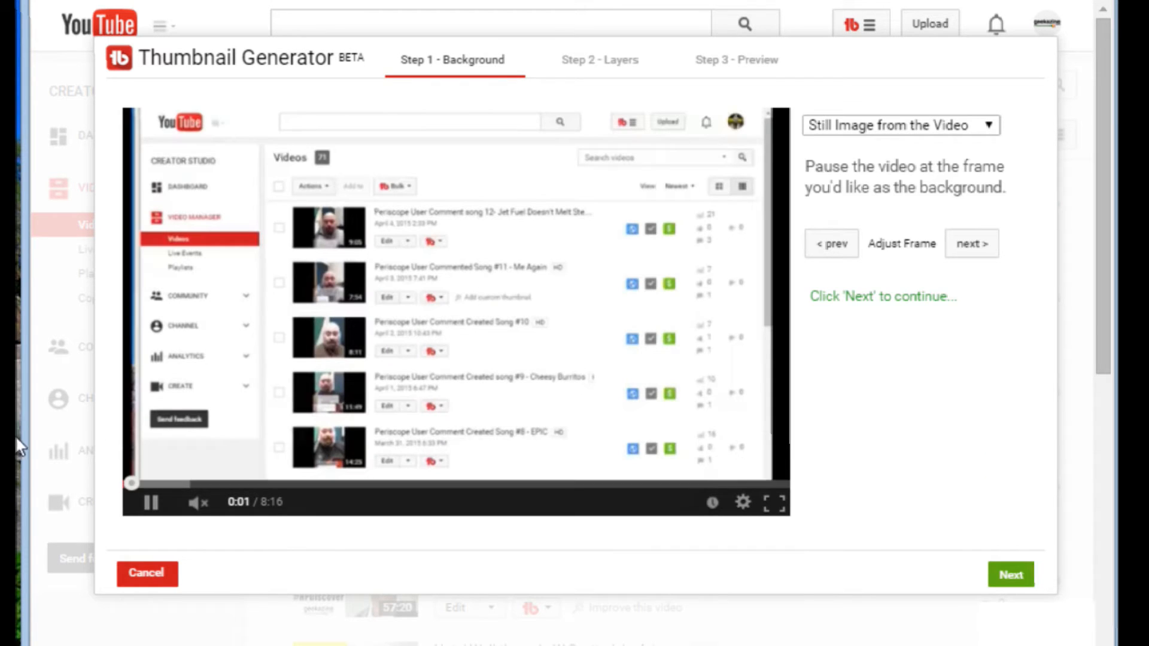
mouse_move(317, 484)
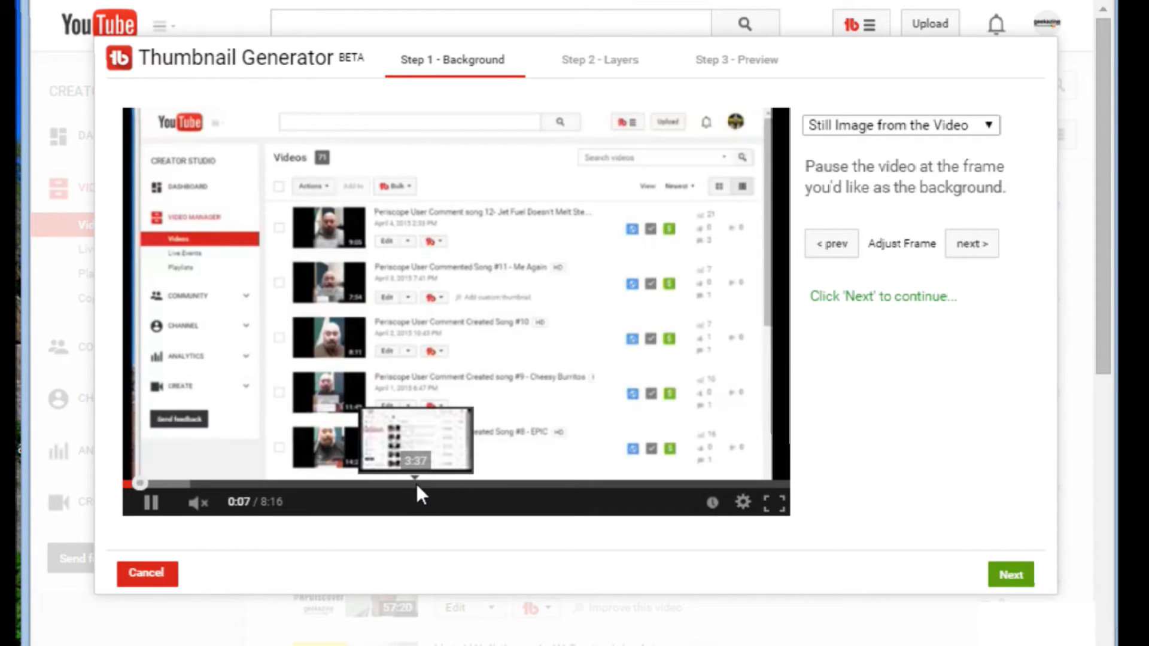
left_click(414, 485)
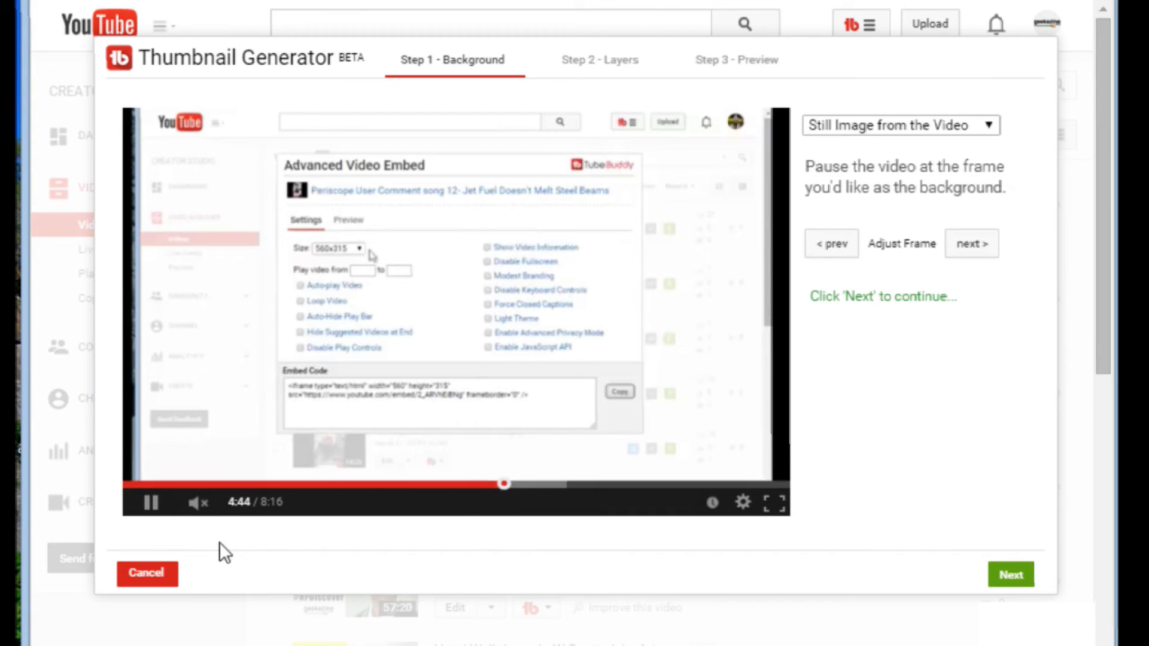
left_click(358, 248)
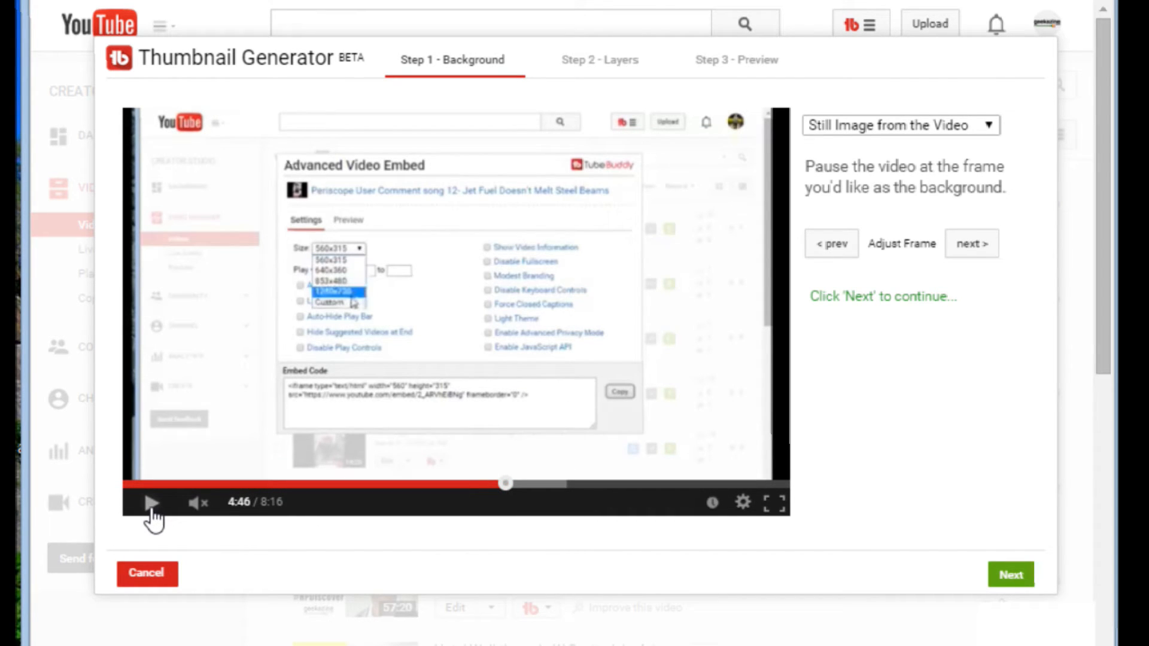
left_click(150, 502)
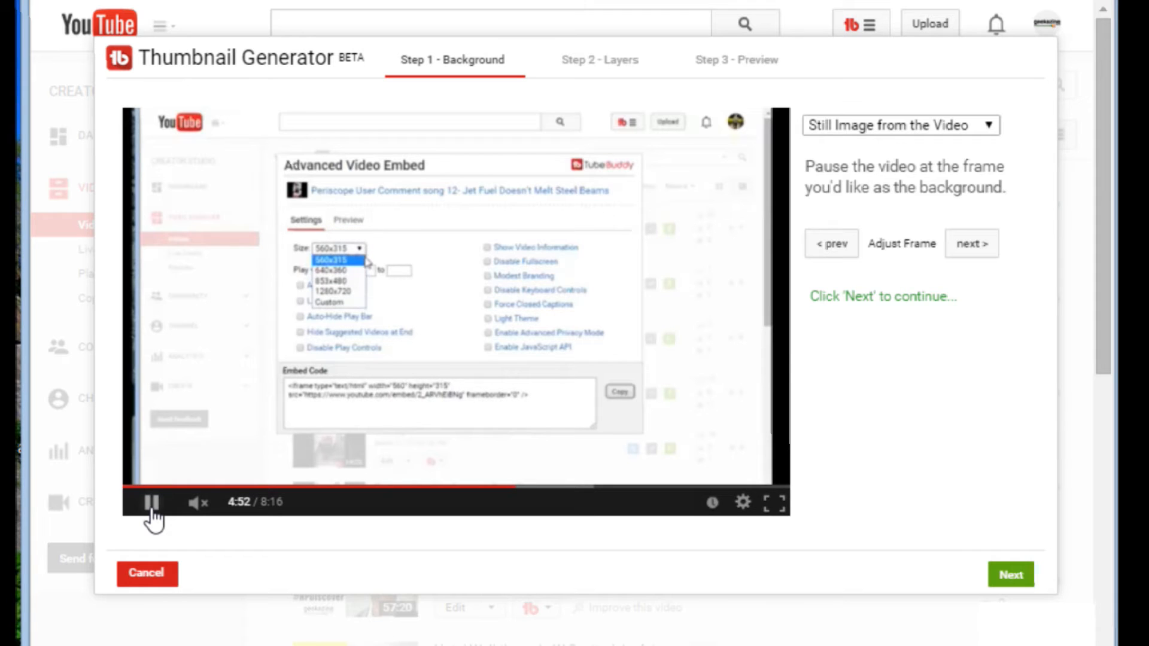
left_click(152, 503)
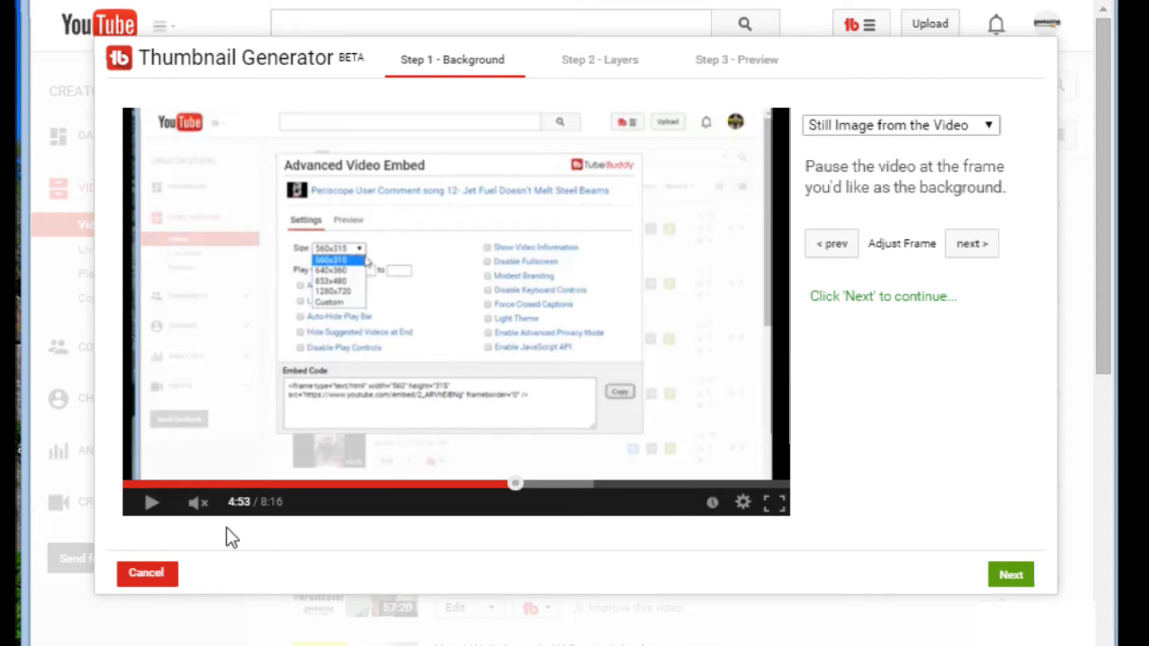
mouse_move(355, 484)
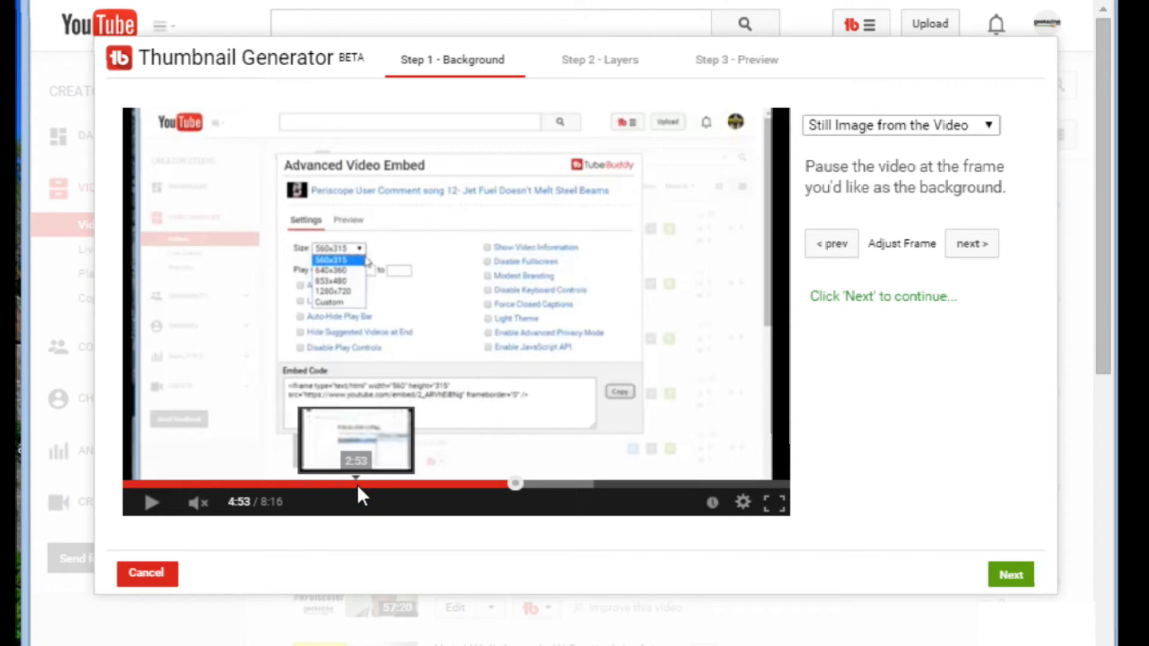
mouse_move(535, 181)
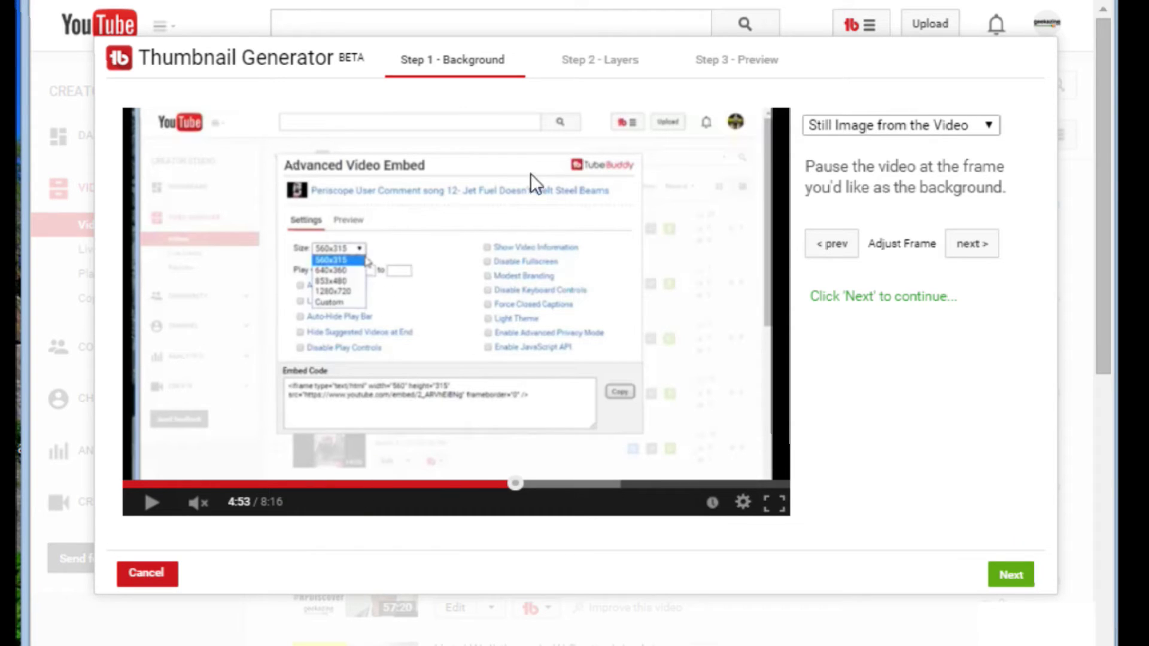
mouse_move(972, 244)
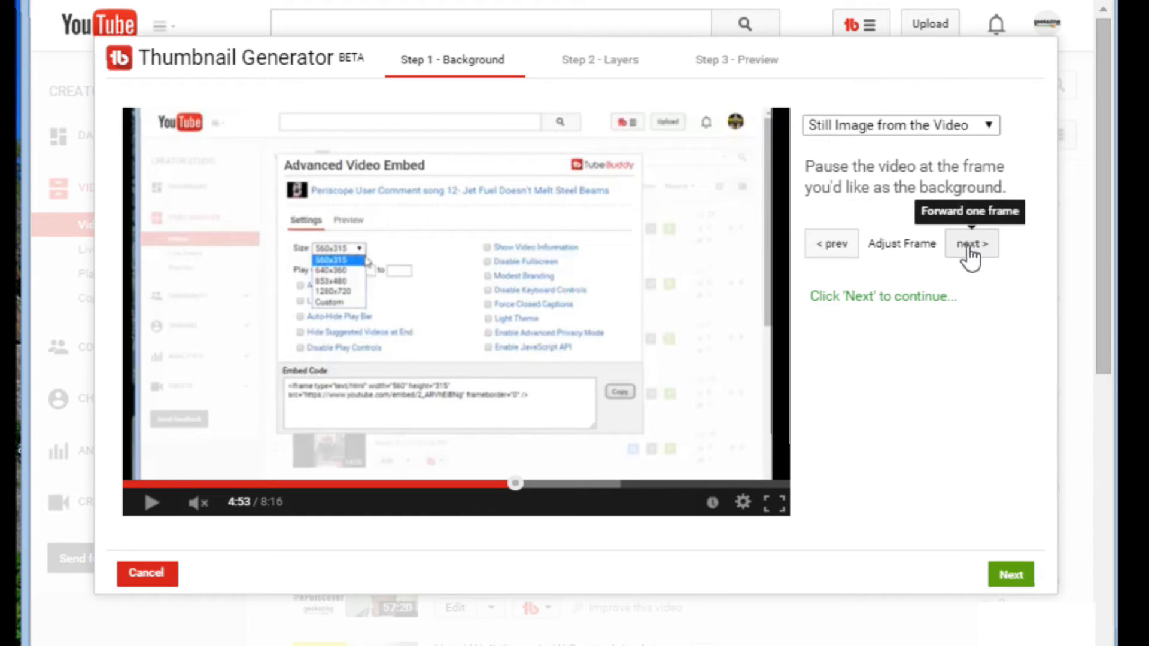
mouse_move(832, 244)
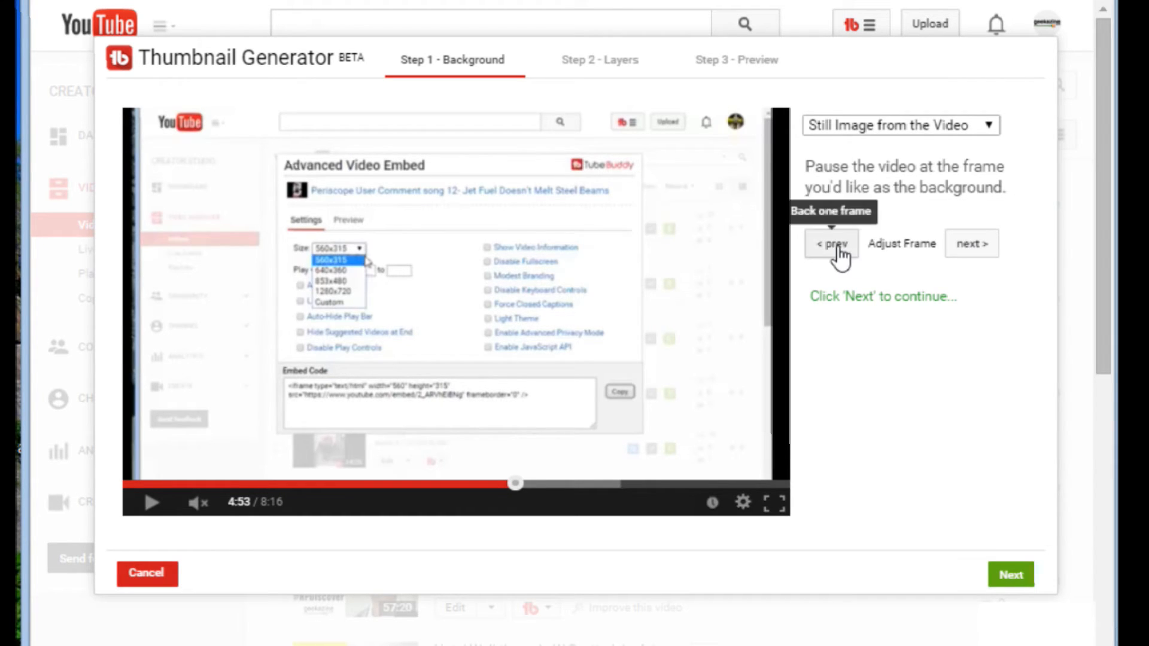
mouse_move(942, 370)
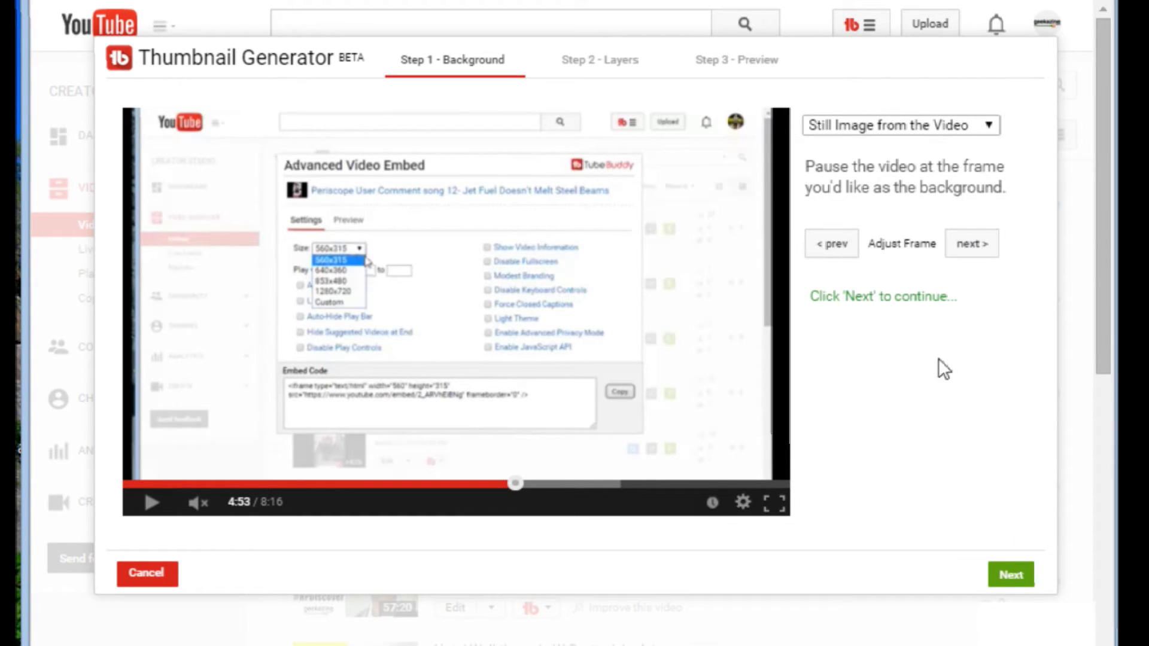
mouse_move(683, 391)
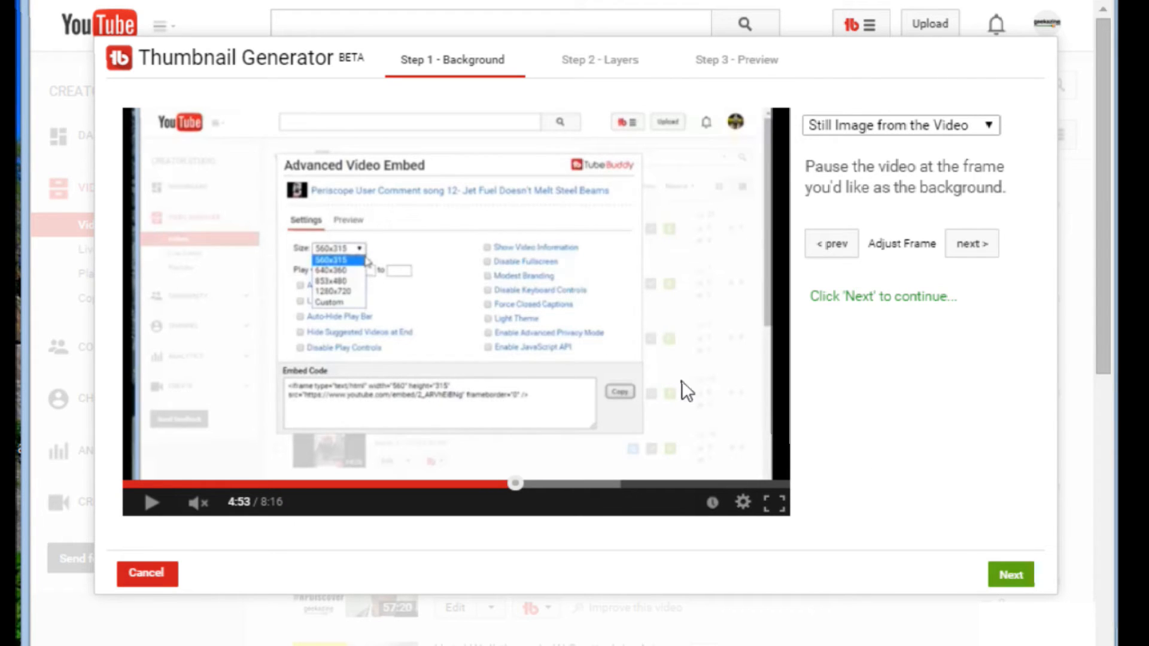
Advance the generator to Step 2 - Layers with the 4:53 frame as background
left_click(1011, 573)
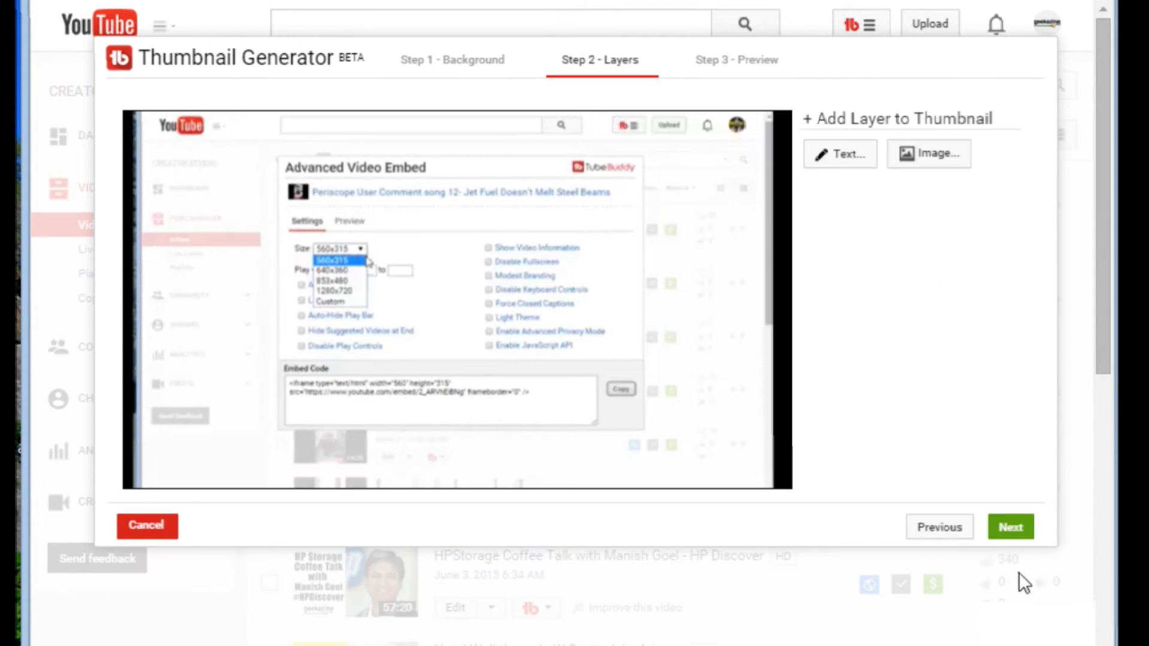
mouse_move(724, 260)
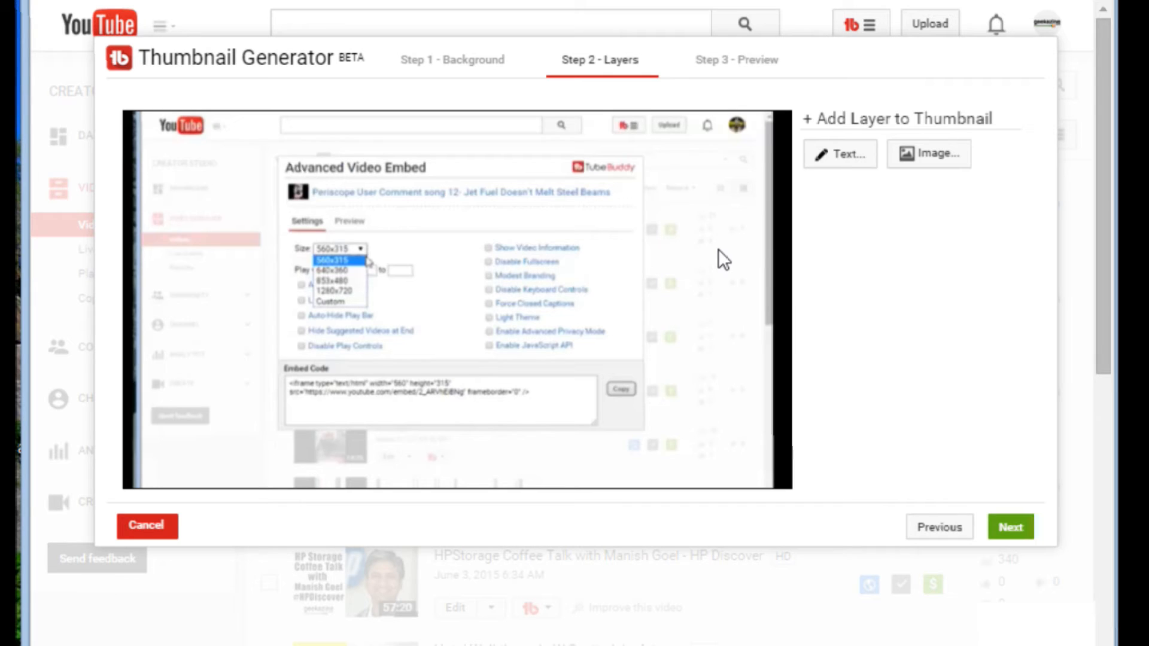
mouse_move(620, 326)
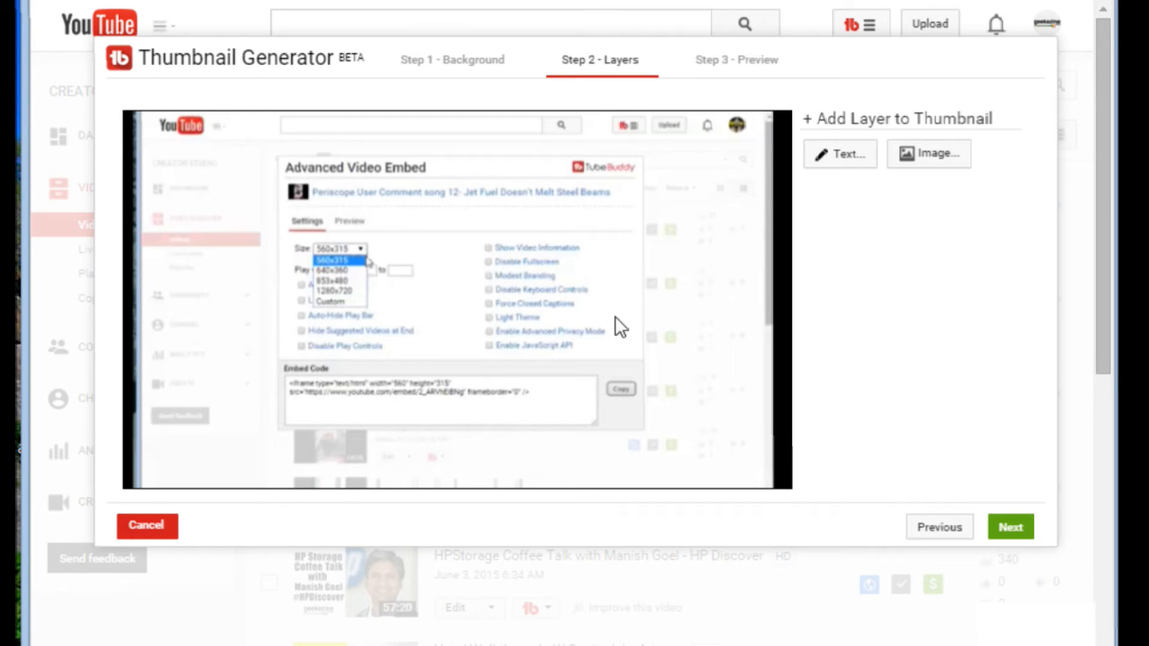
mouse_move(858, 207)
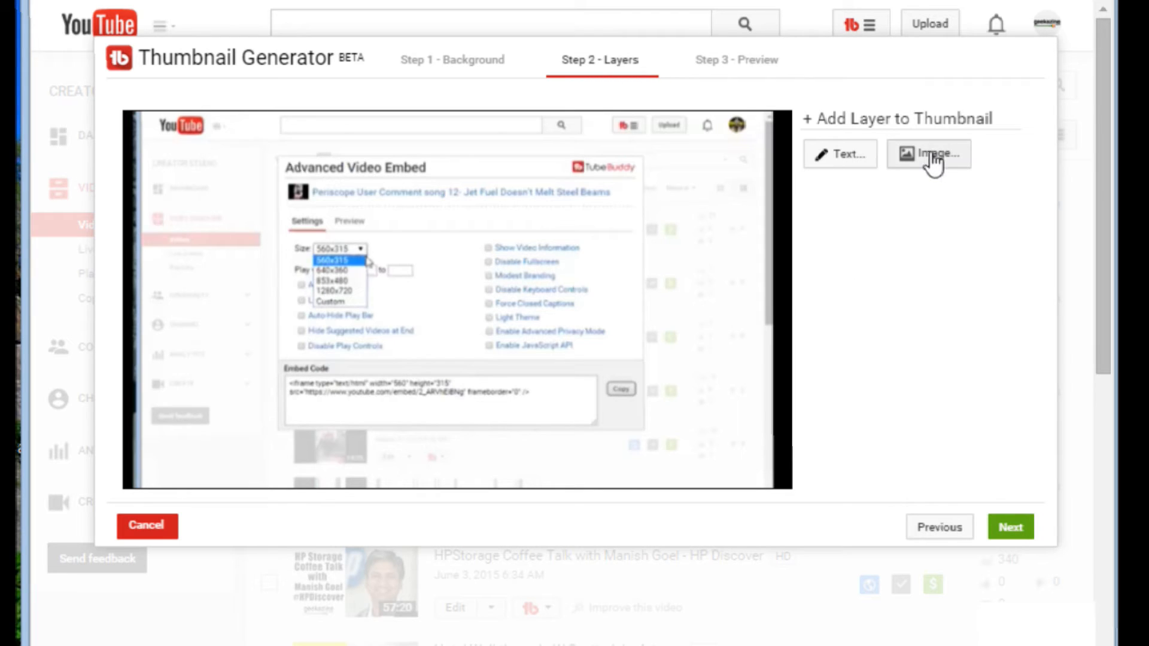
Add the black image from Existing images as a layer and select it
left_click(928, 153)
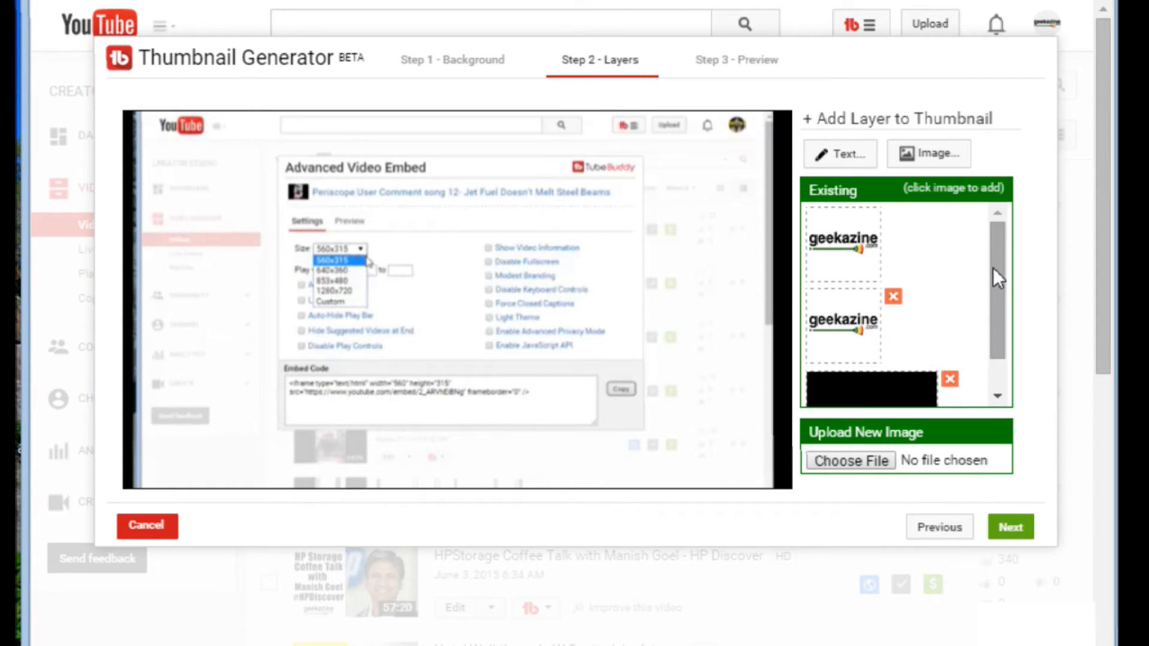
scroll("down", 3)
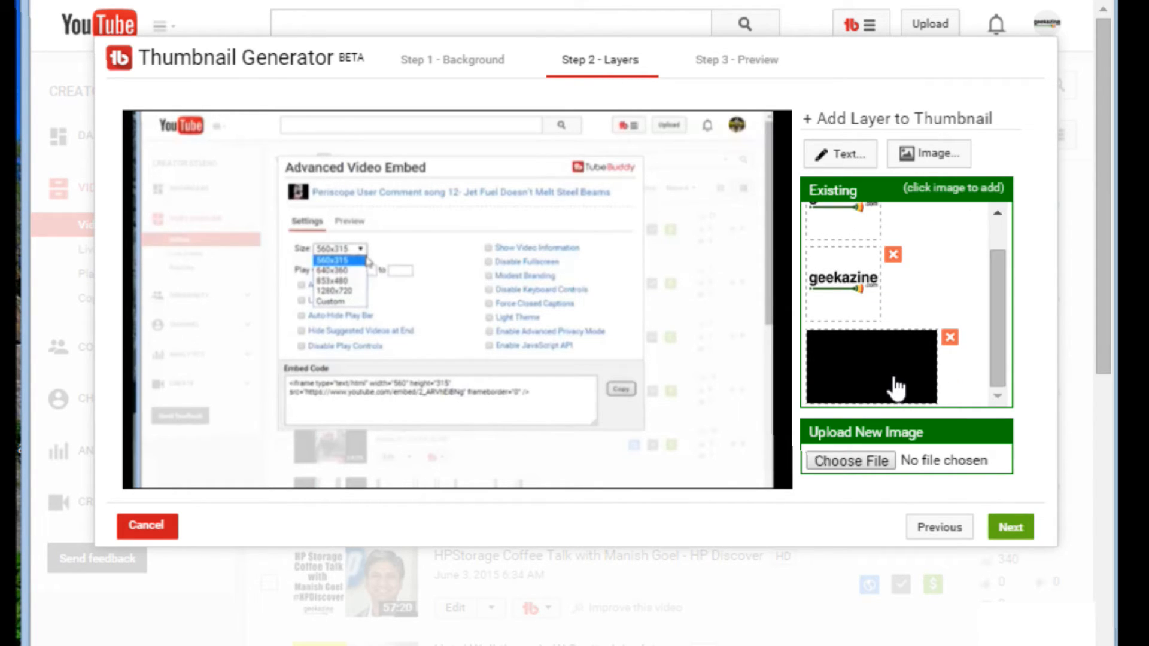
left_click(870, 366)
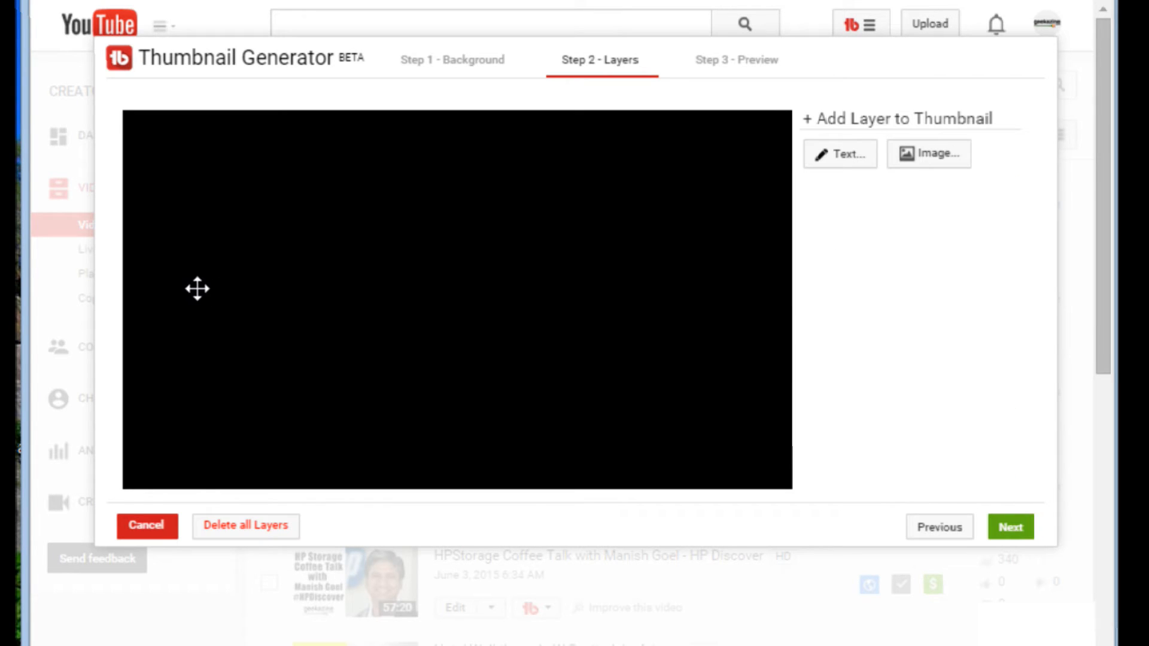
left_click(210, 288)
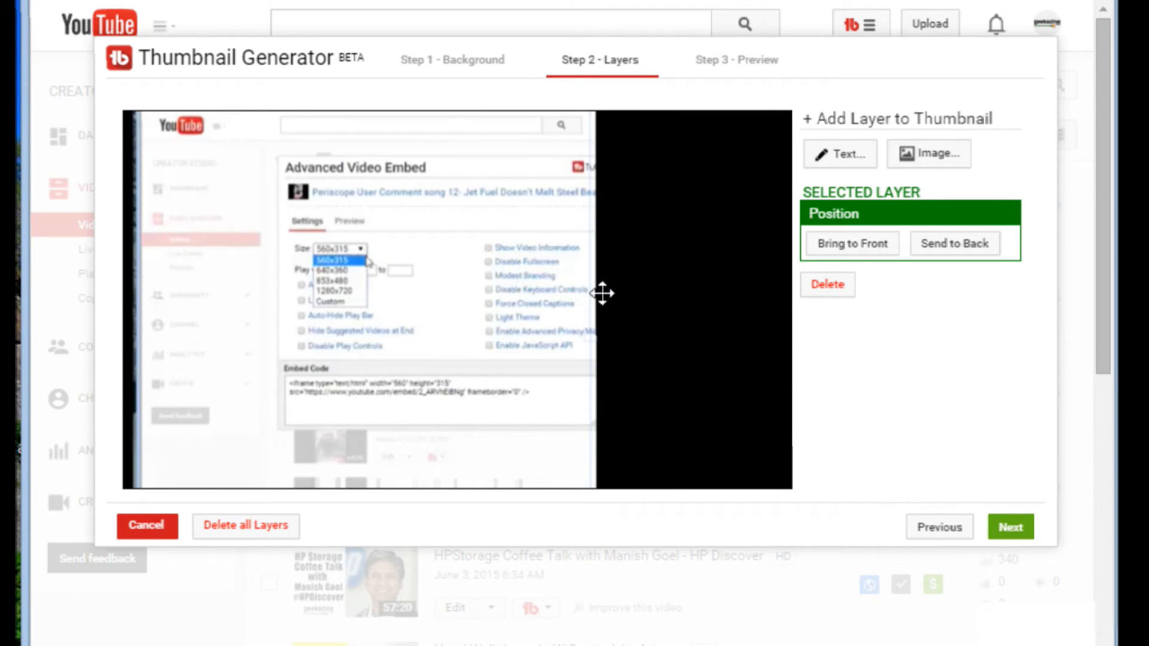
mouse_move(868, 253)
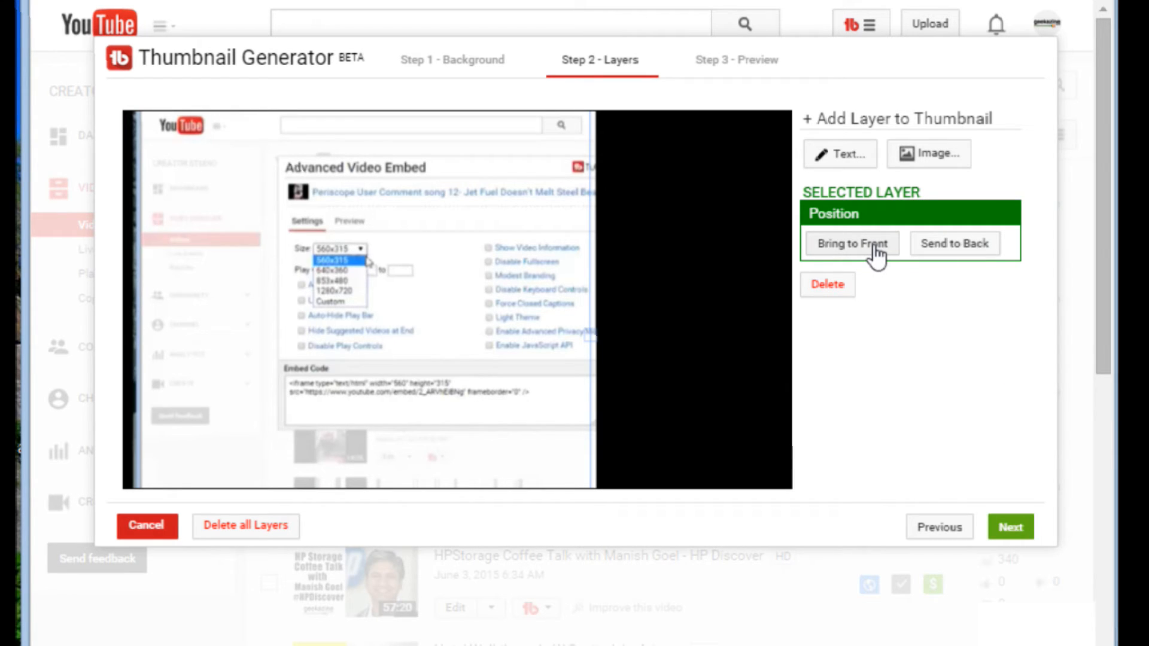
mouse_move(359, 342)
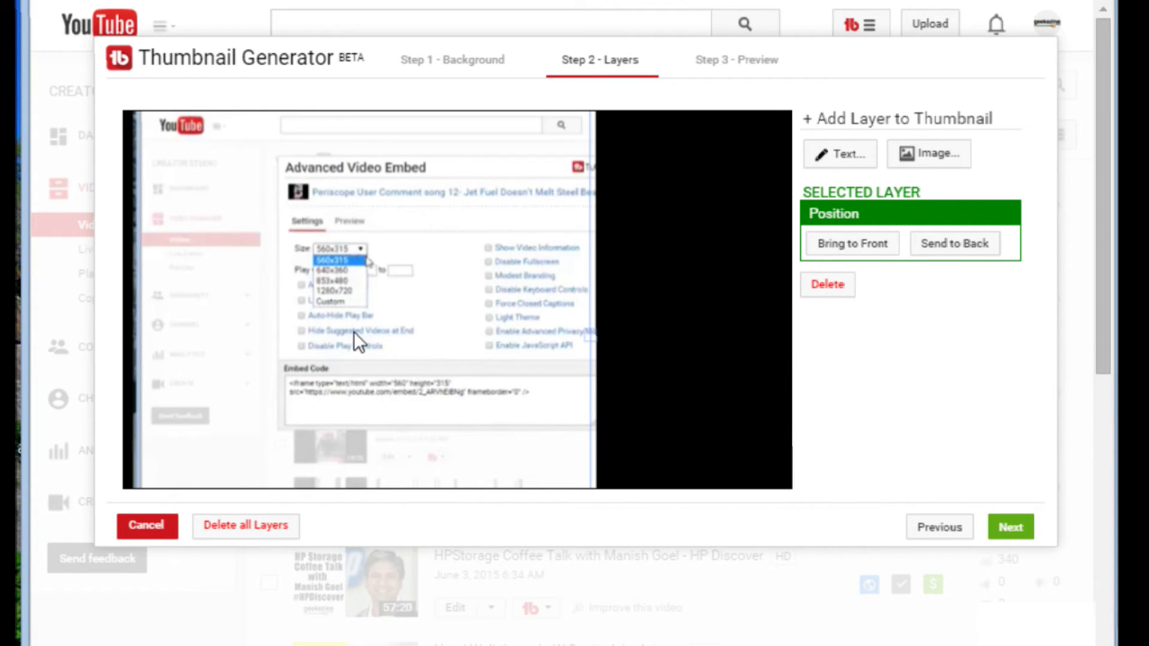
mouse_move(483, 445)
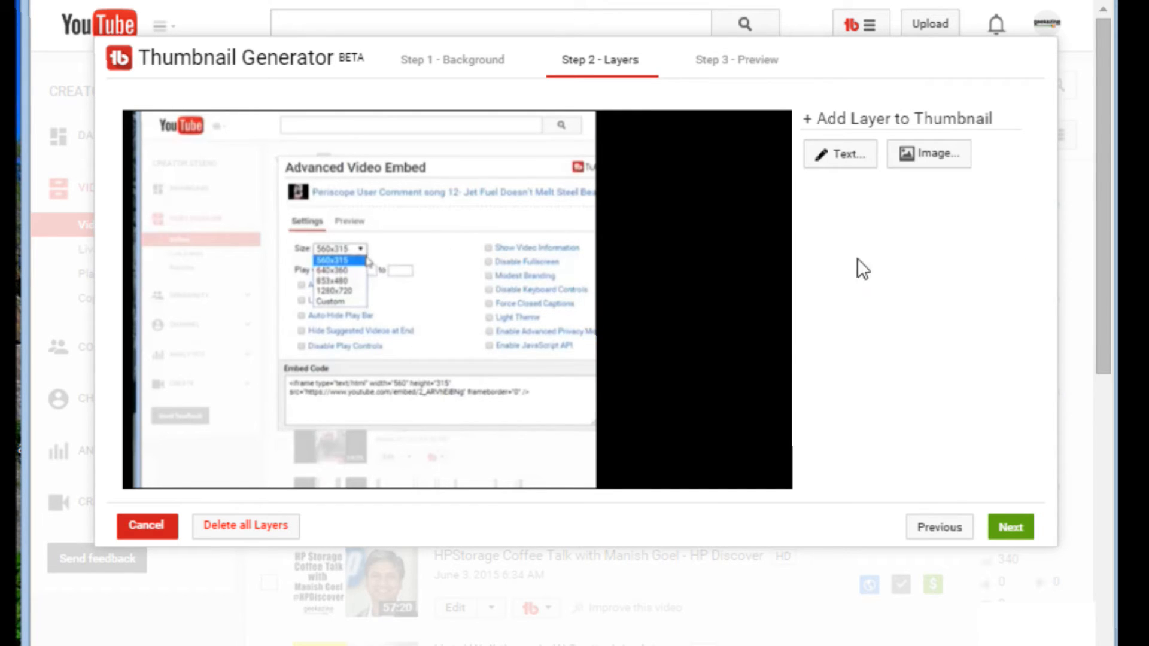
mouse_move(833, 309)
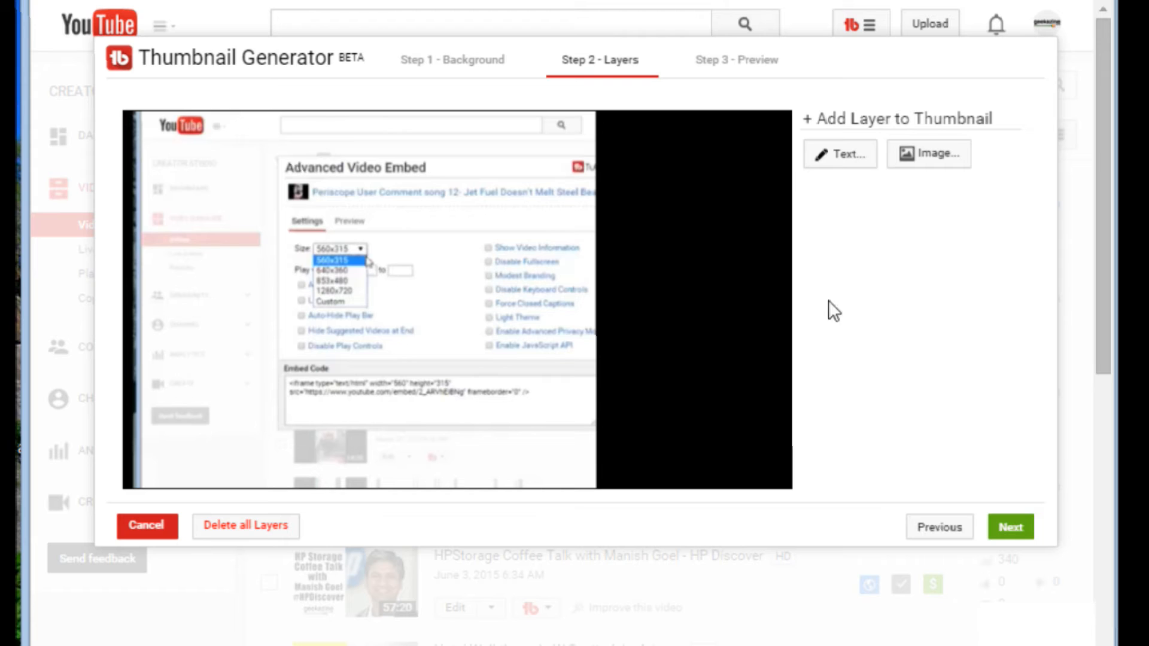
mouse_move(663, 331)
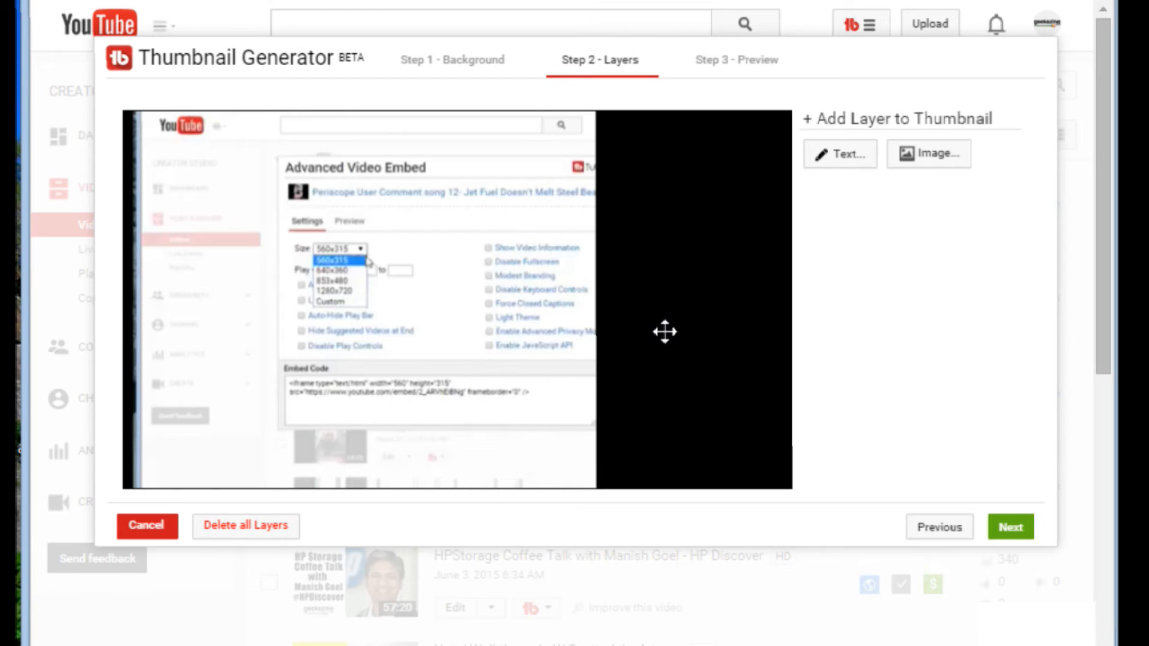
mouse_move(642, 179)
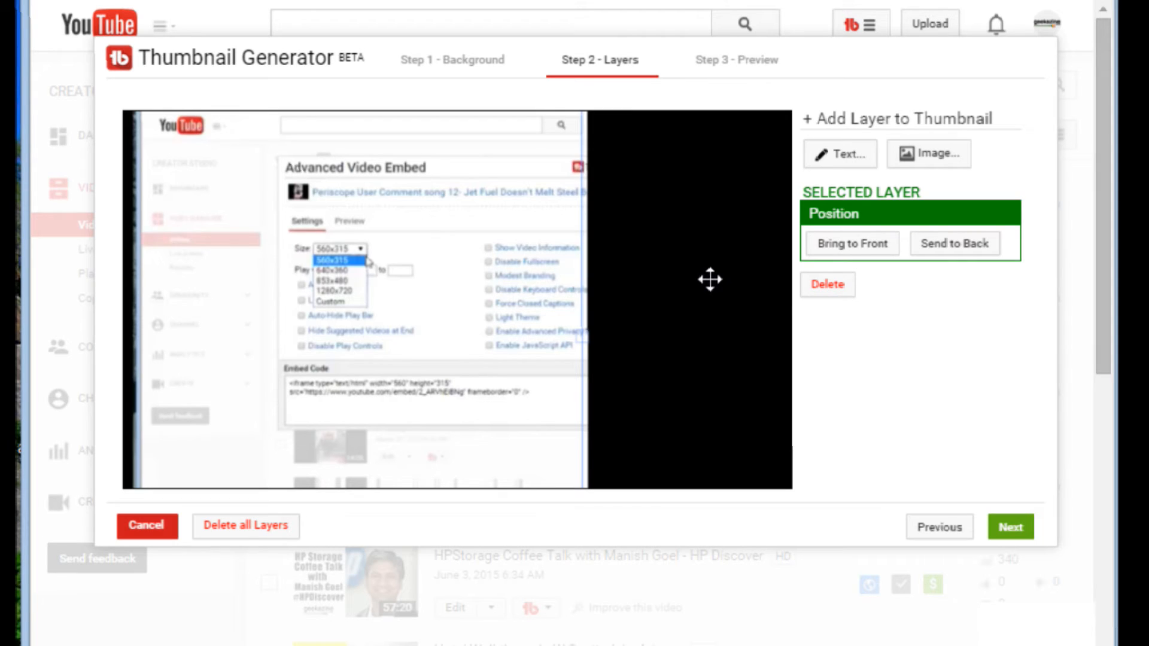
mouse_move(928, 153)
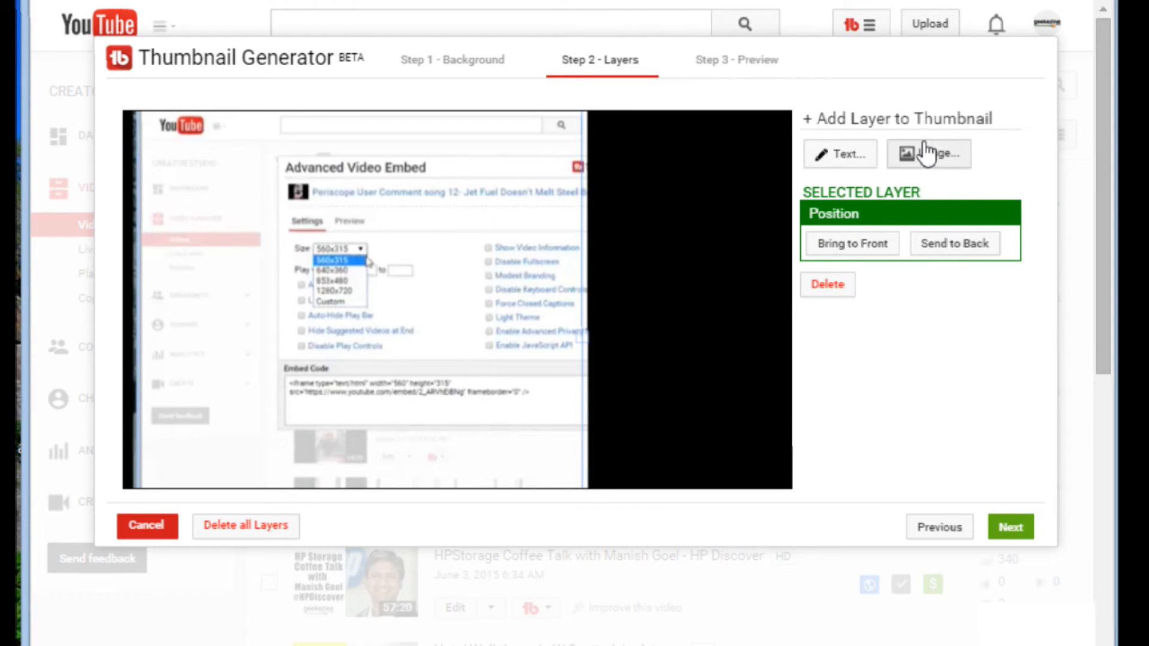
Add the geekazine logo from Existing images to the black panel's lower right
left_click(928, 153)
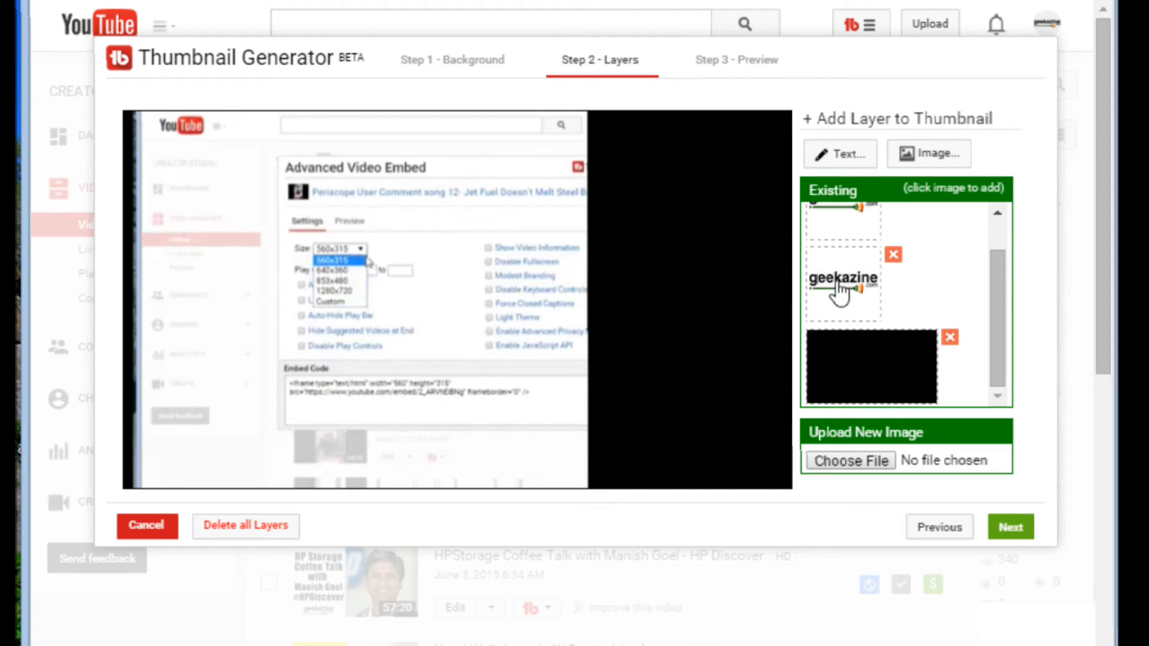
left_click(843, 278)
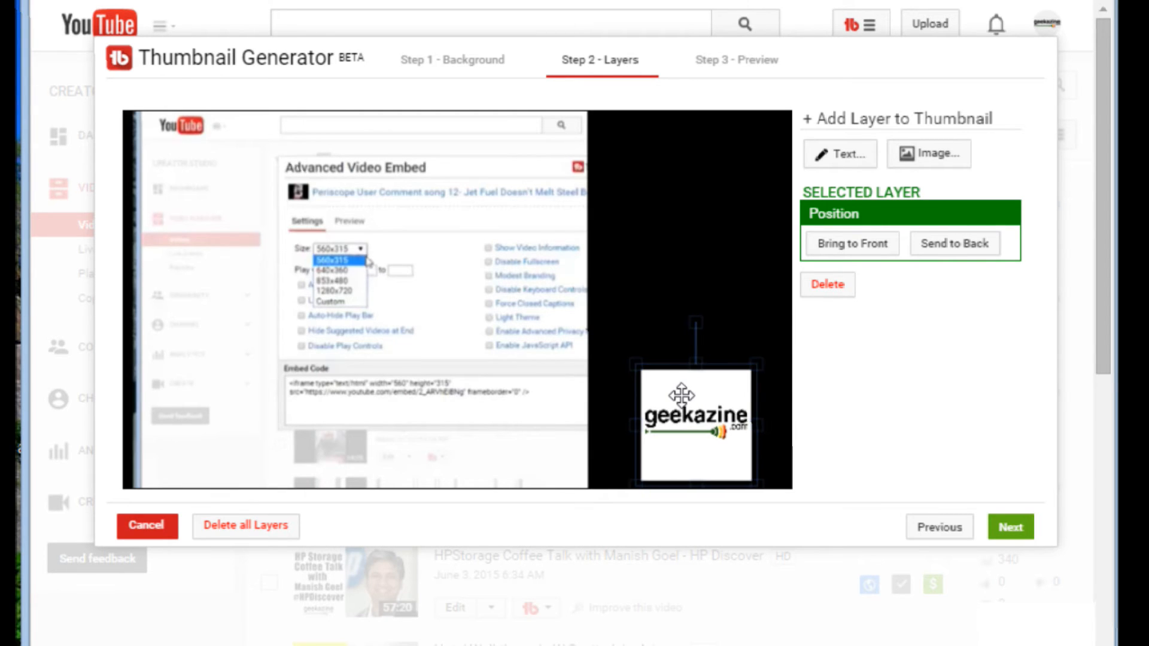
left_click(954, 243)
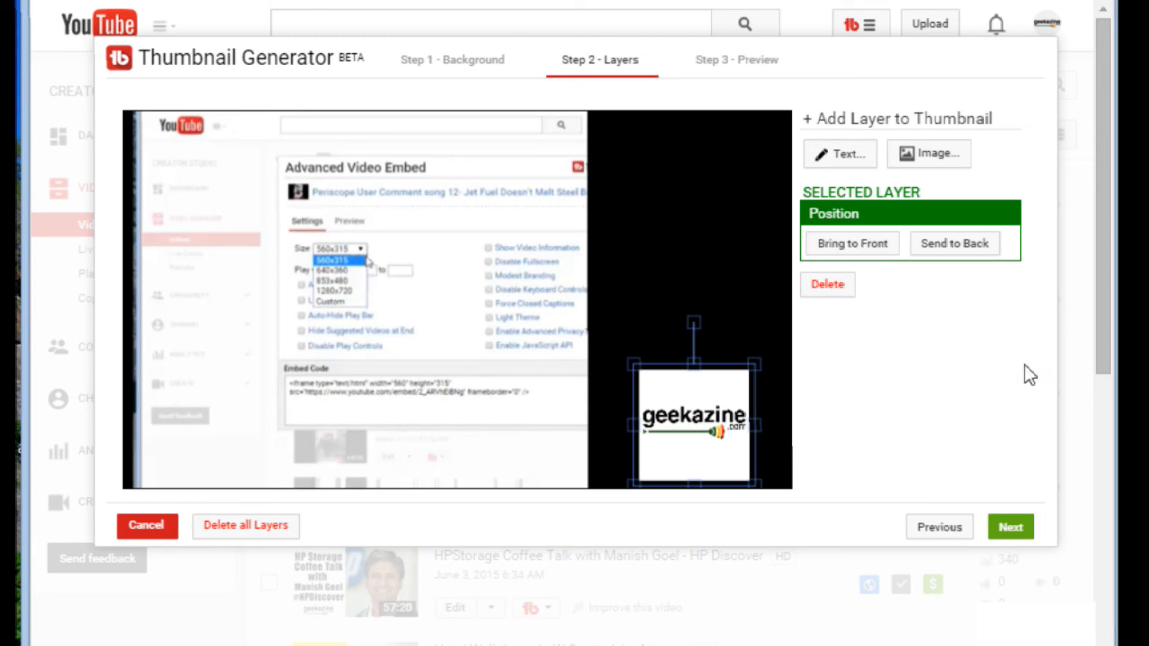
mouse_move(947, 309)
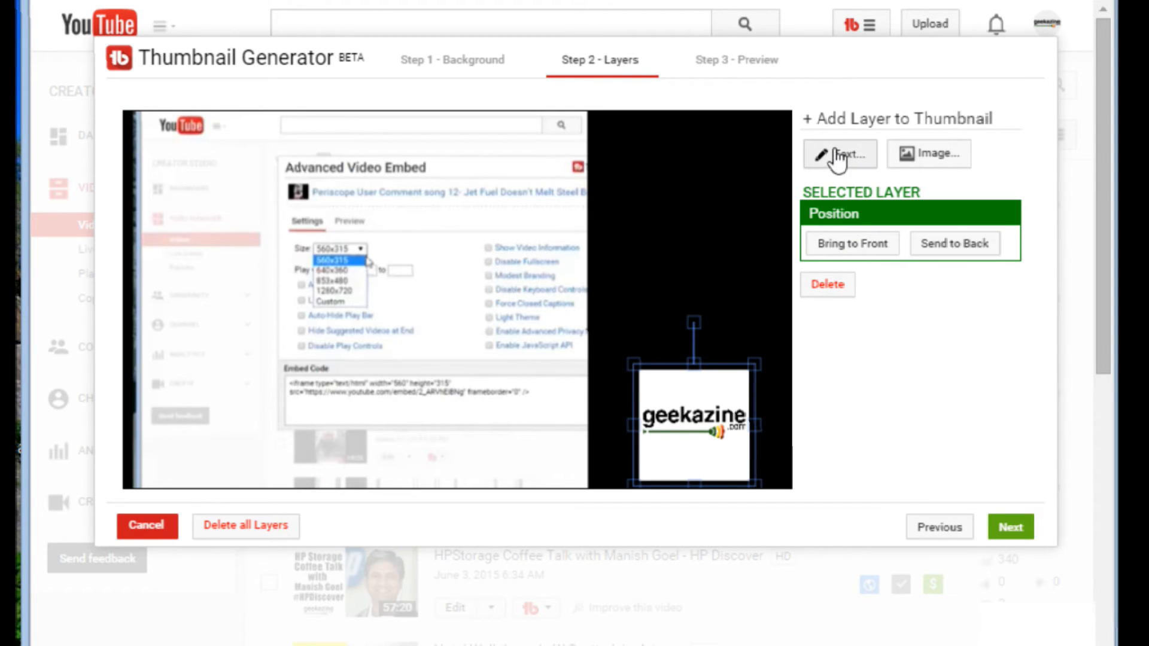
Enter bold white text 'Tube Buddy Tutorial #2 Share Tracker Advanced Embed'
left_click(839, 153)
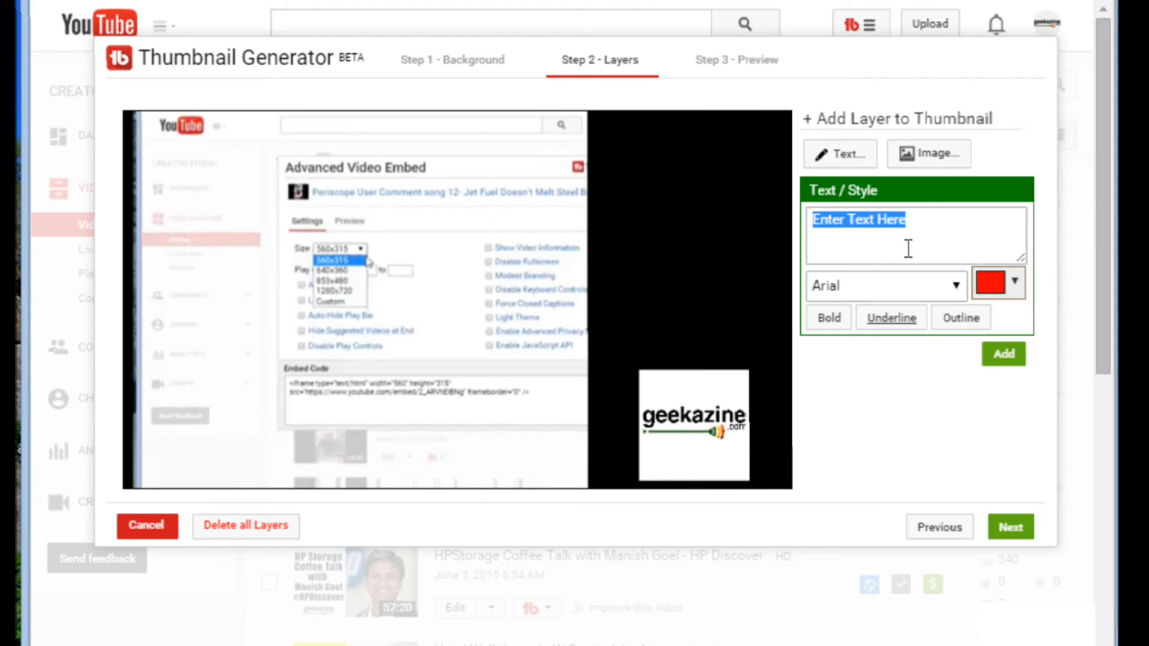
mouse_move(934, 227)
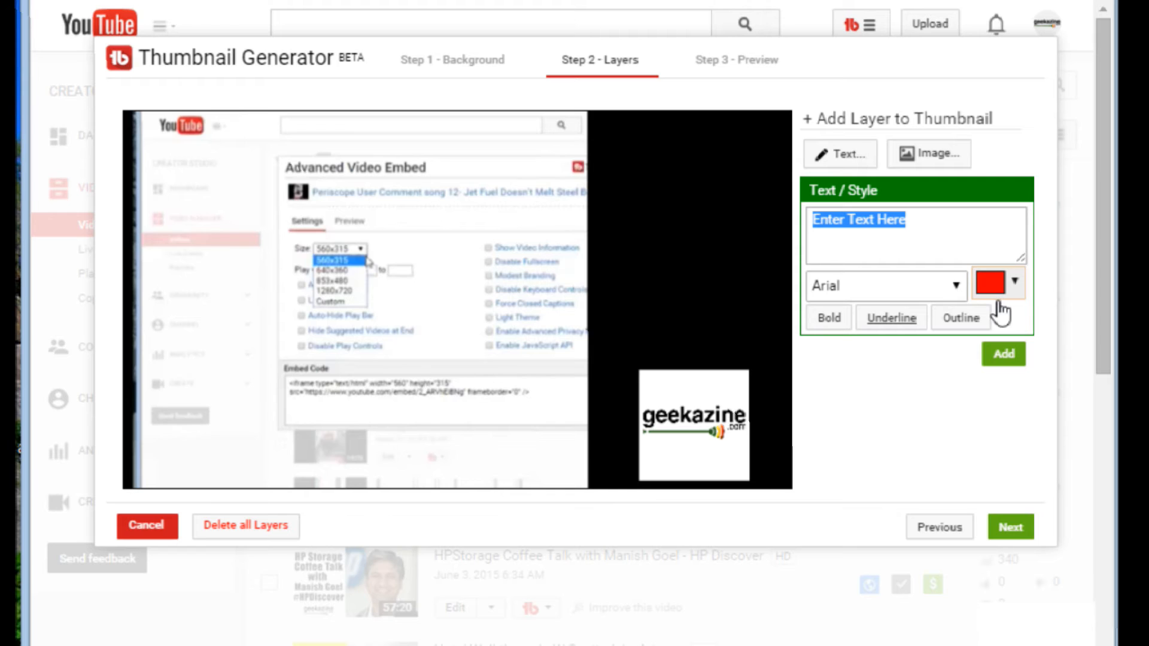
mouse_move(945, 277)
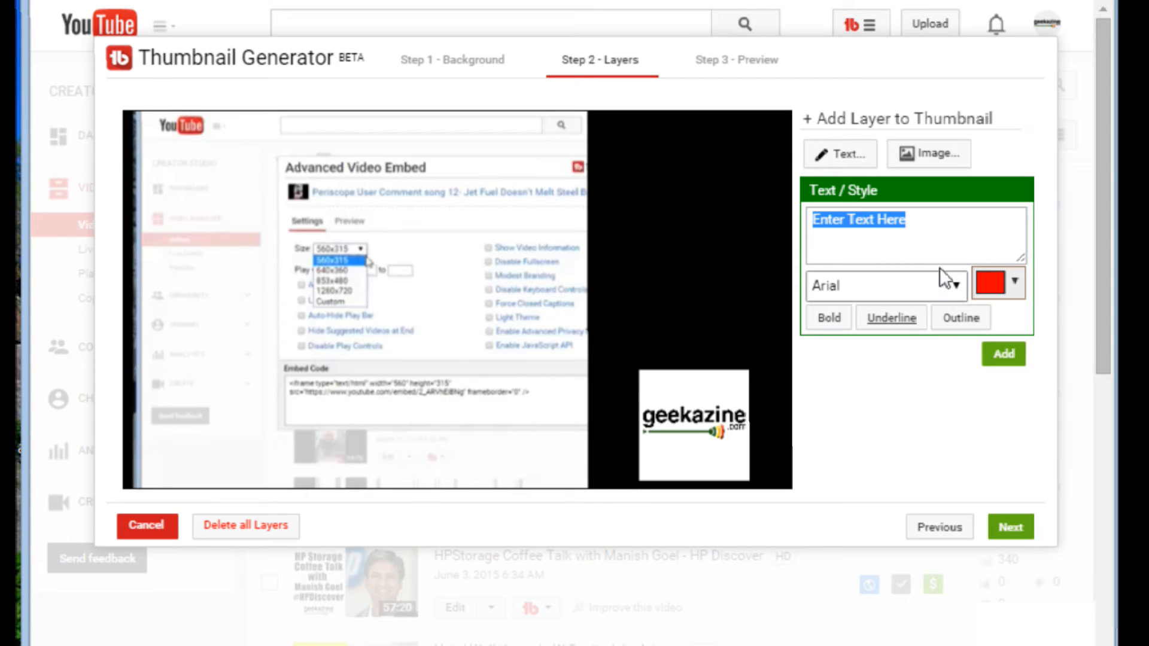
mouse_move(959, 317)
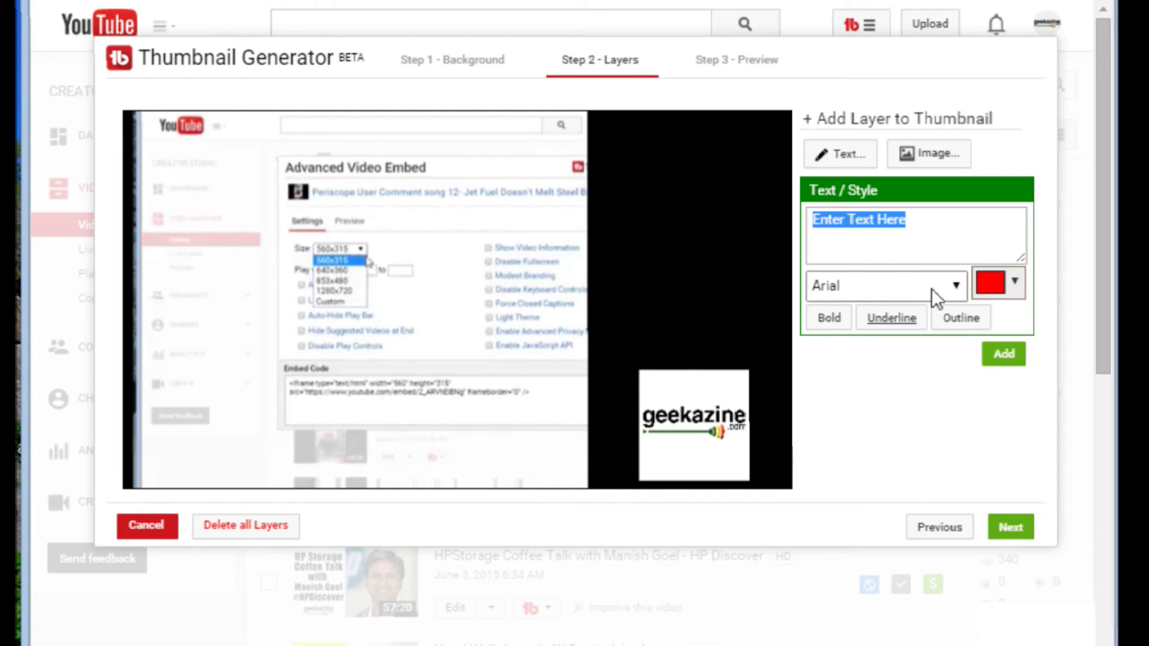
left_click(882, 286)
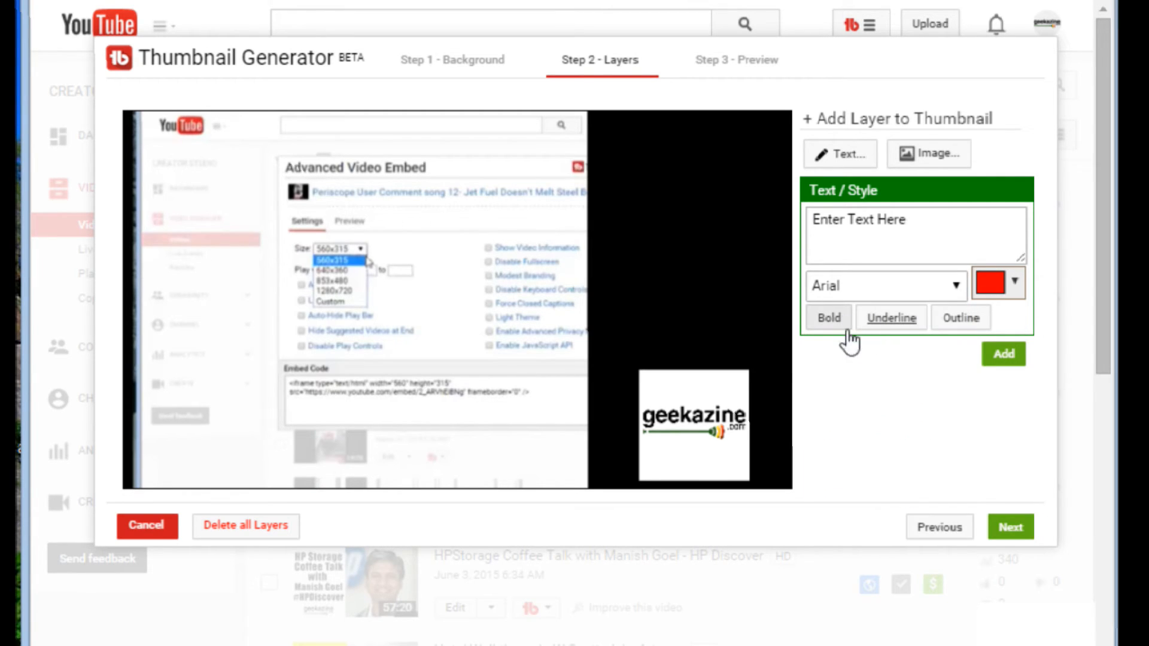
left_click(1013, 285)
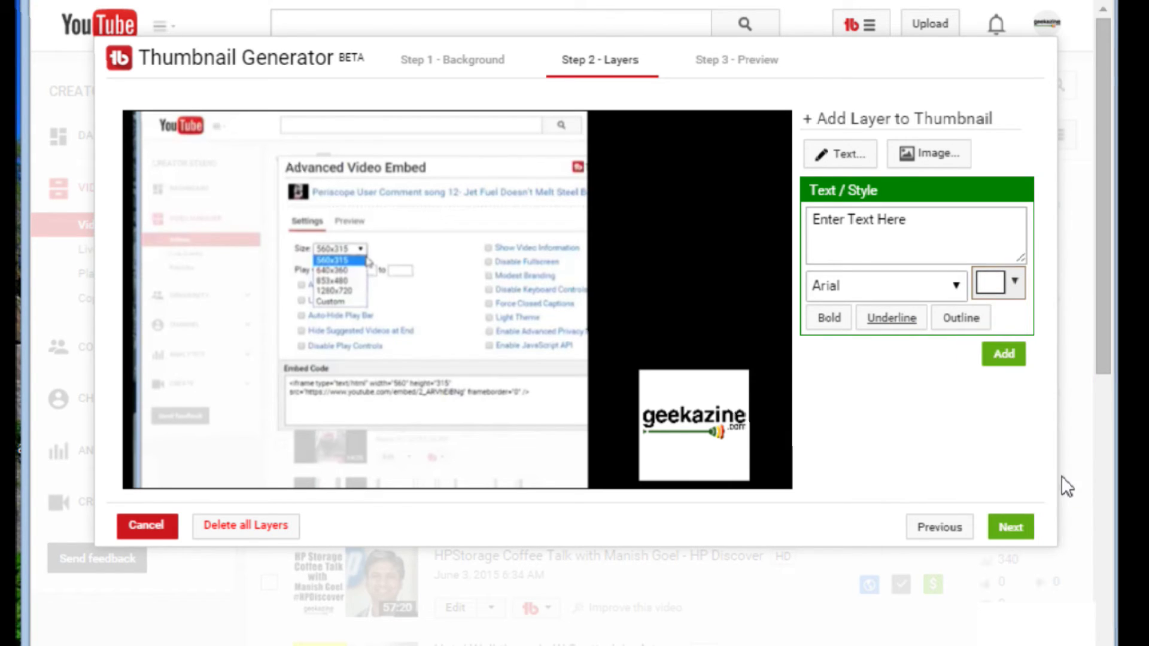
triple_click(916, 219)
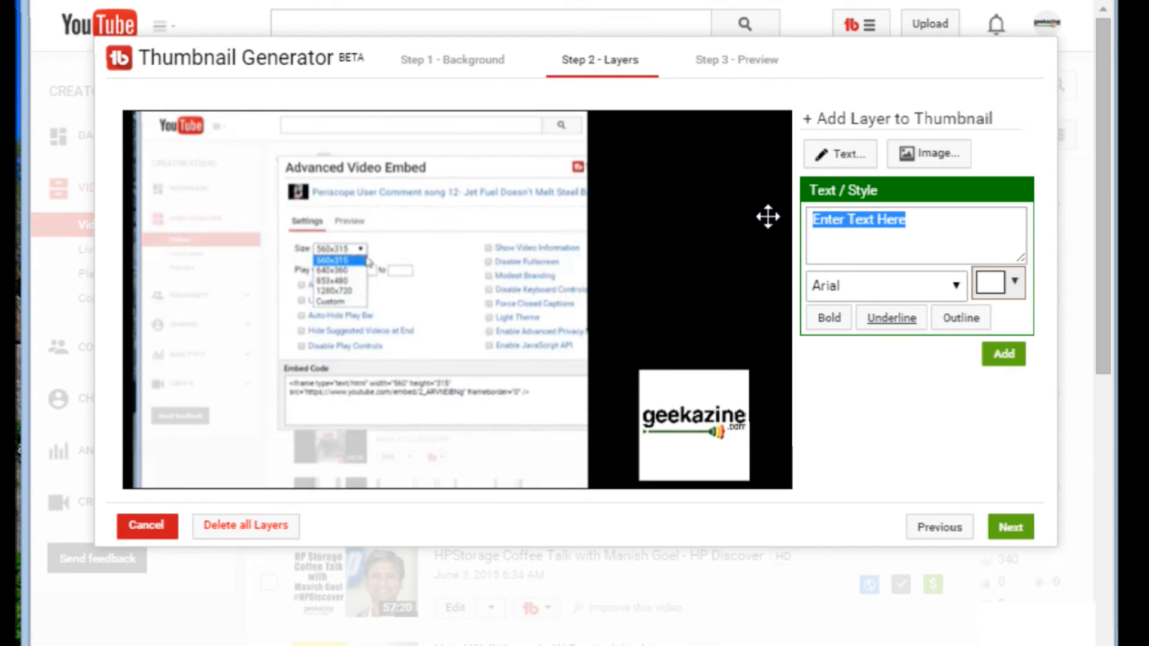
type("Tube Buddy")
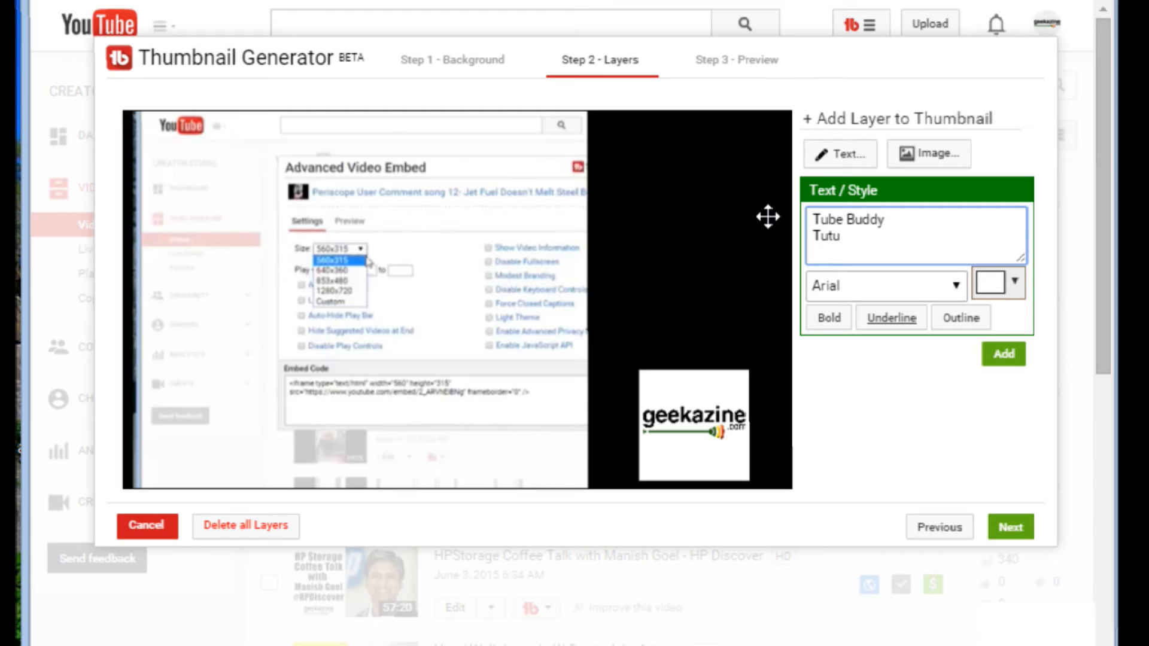
type("orial")
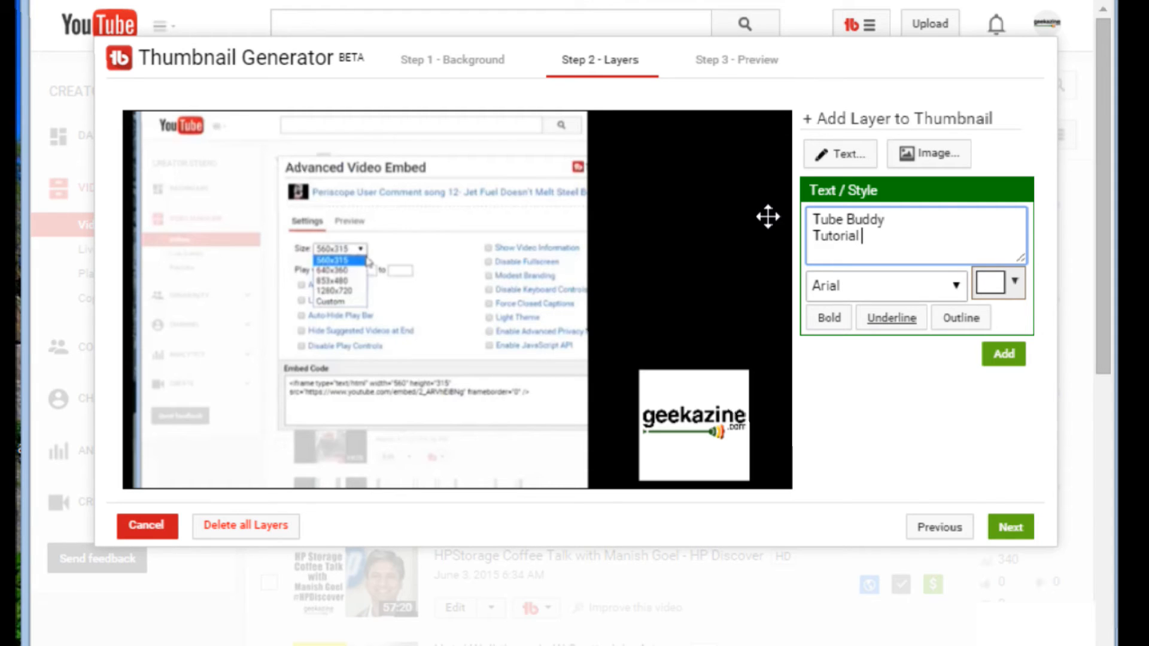
type("#2")
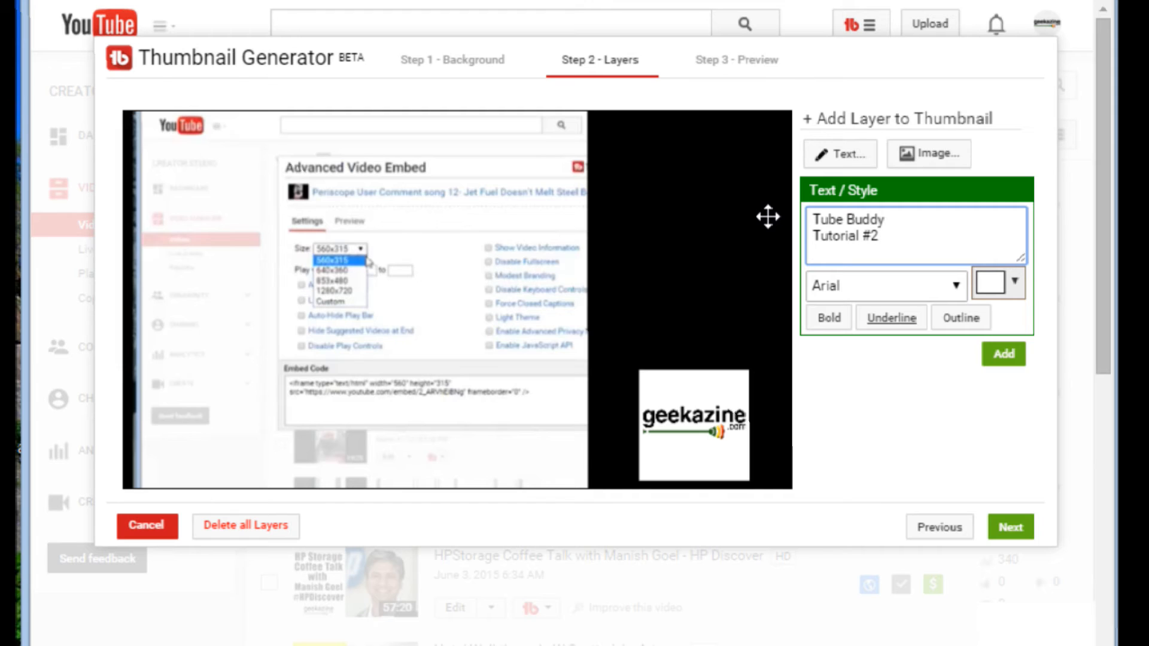
type("Share Tracker")
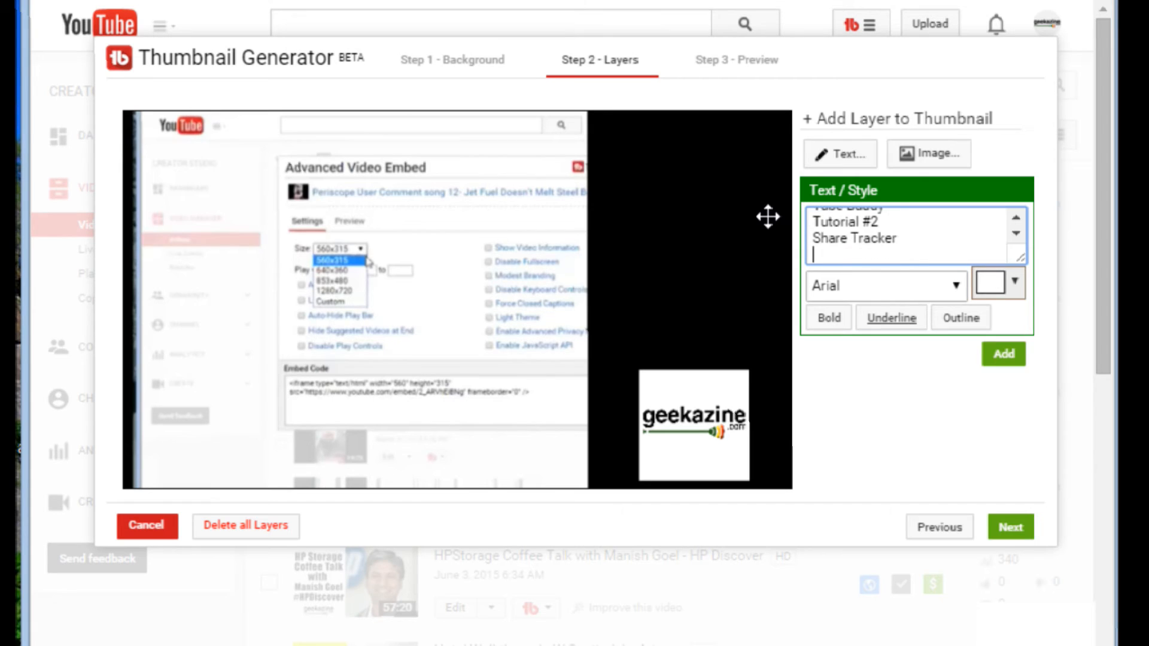
type("Advance")
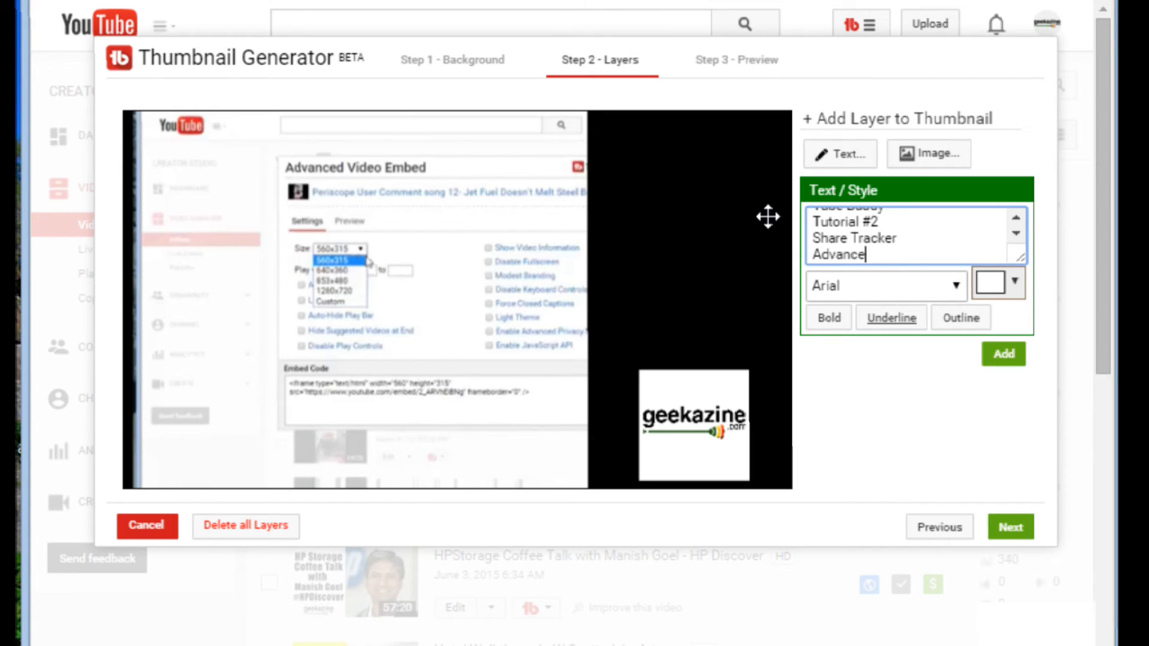
type("d Embed")
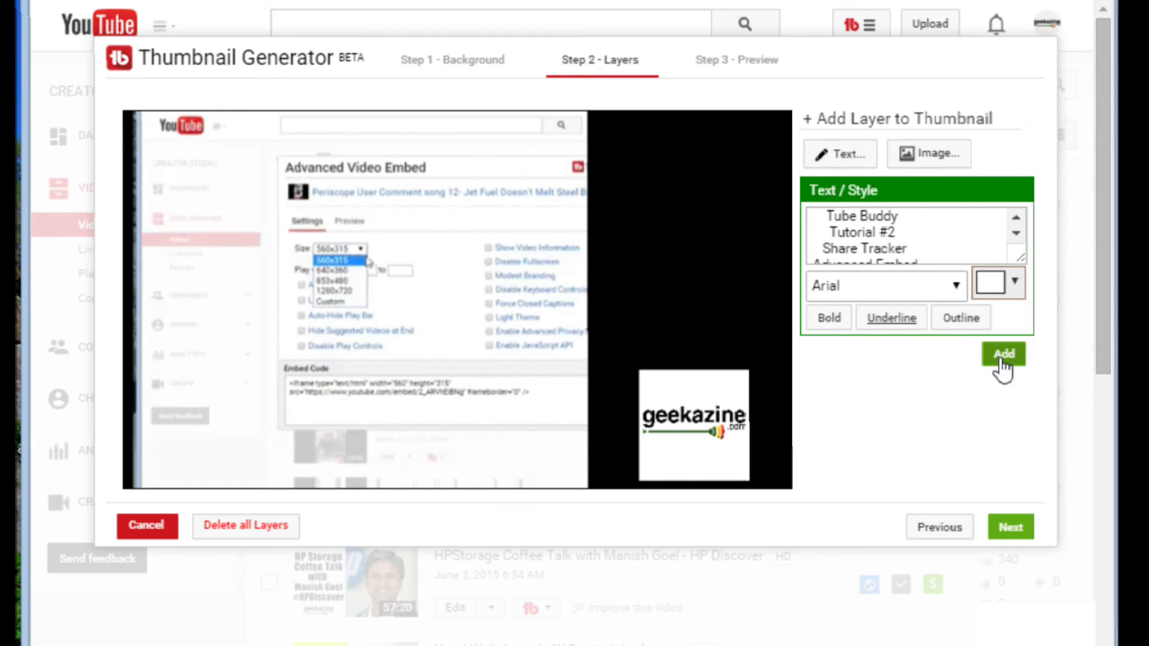
Add the bold white title text as a layer on the black panel
left_click(1002, 353)
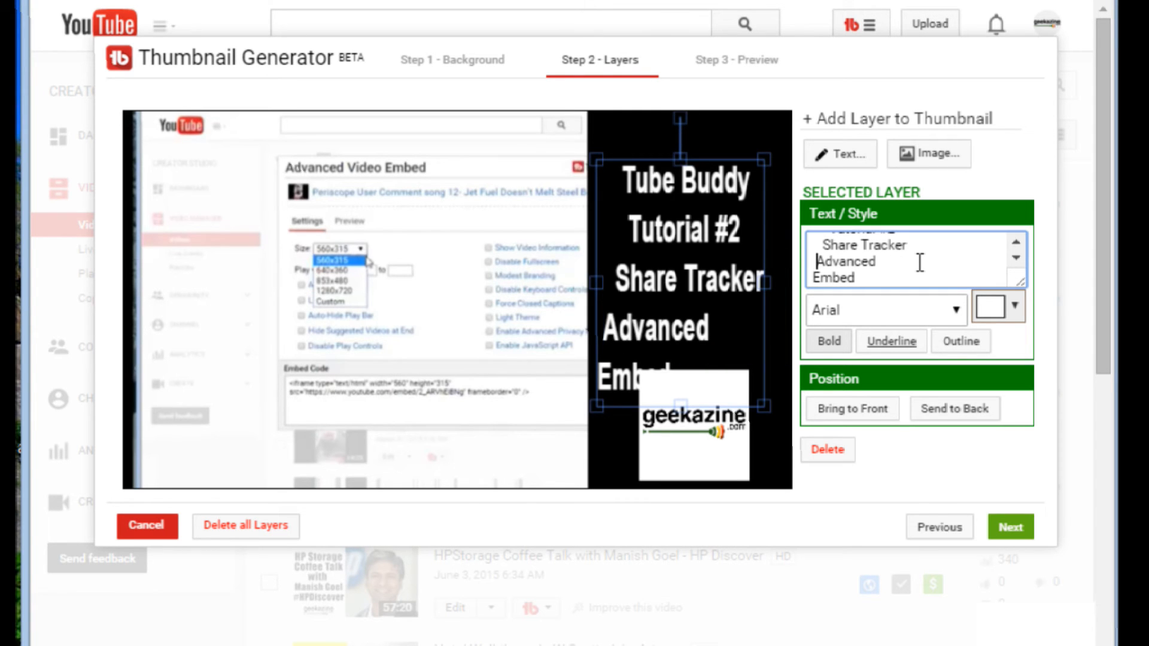
scroll("down", 3)
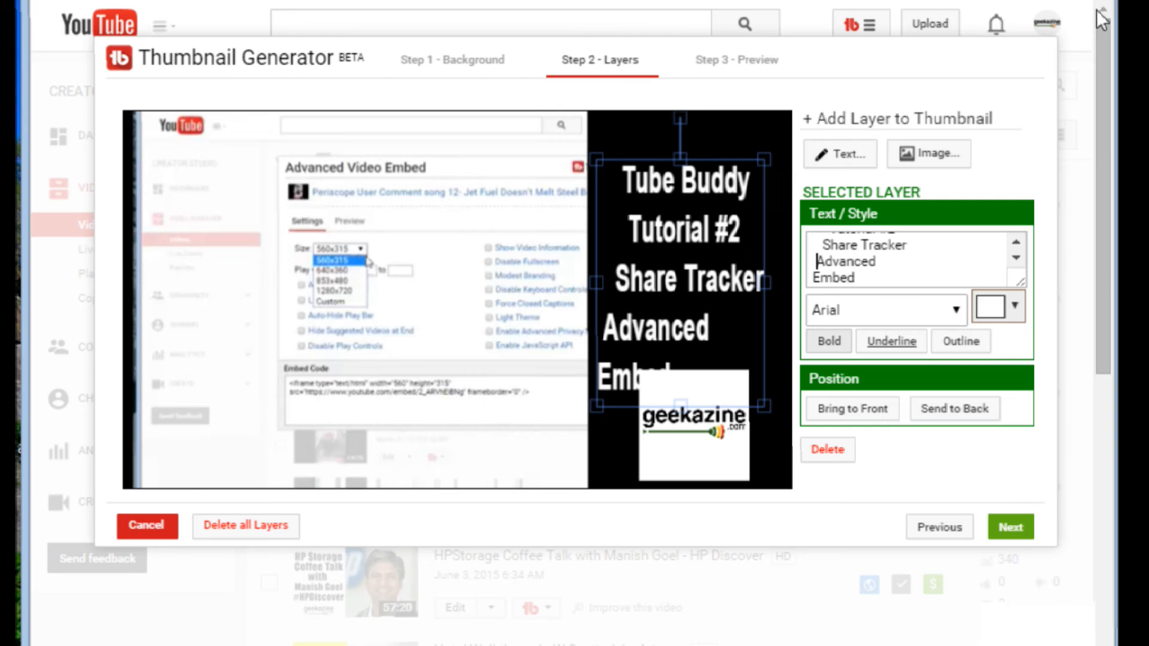
mouse_move(978, 377)
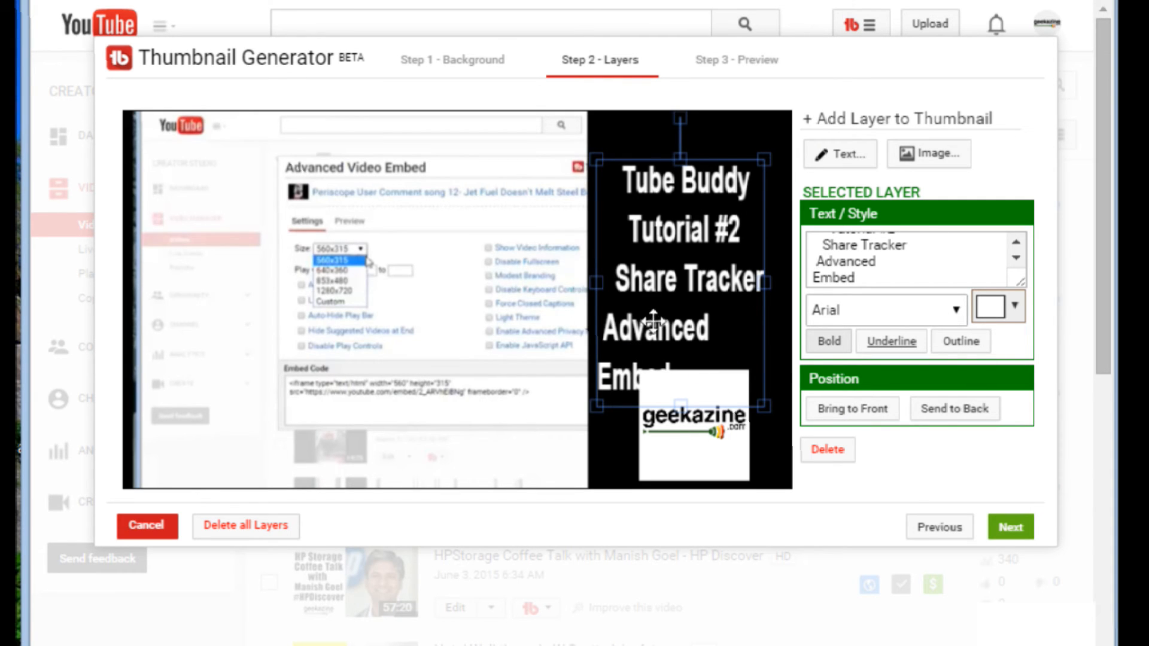
mouse_move(739, 372)
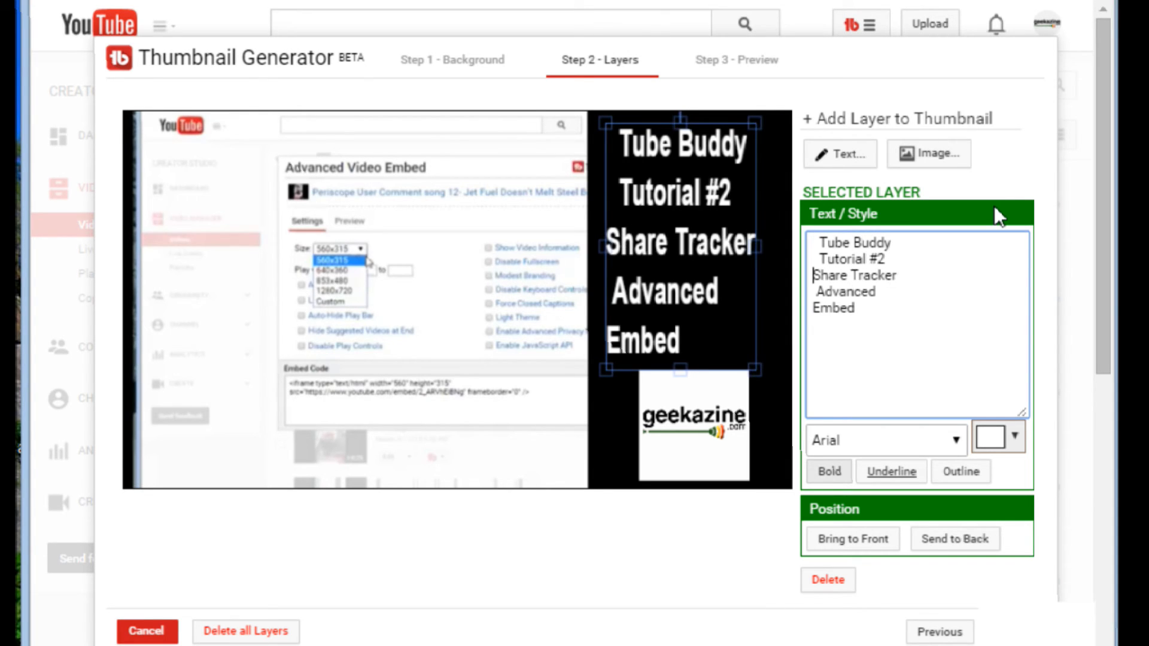
Edit the title text so each line sits centred in the black panel above the geekazine logo
key("Backspace")
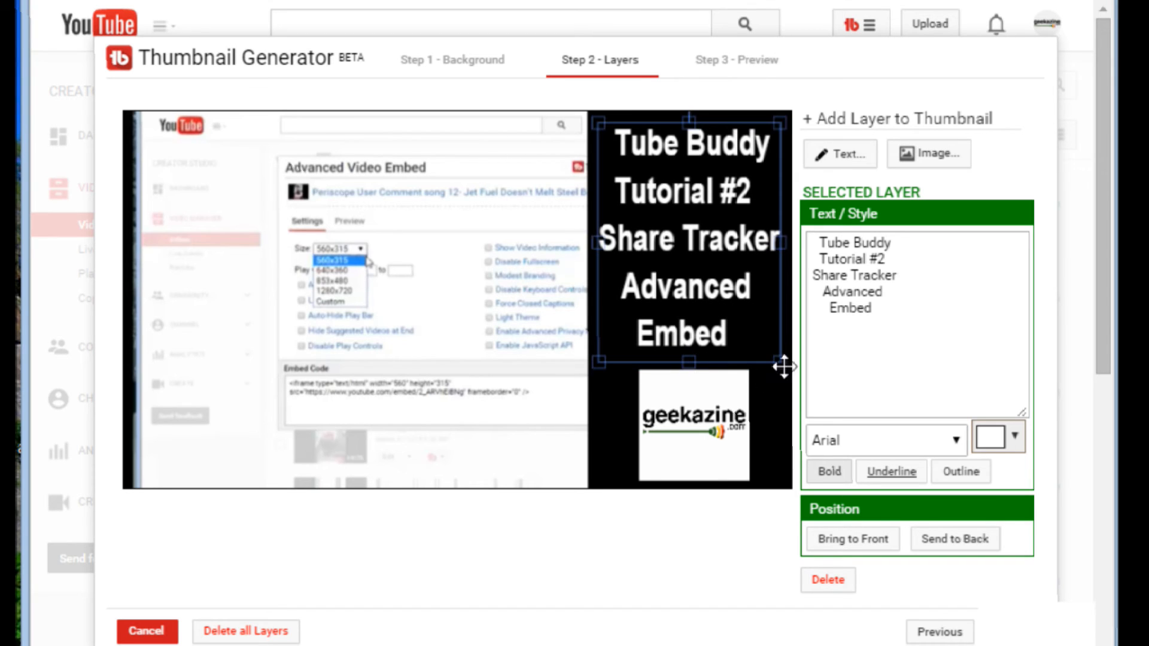
mouse_move(435, 443)
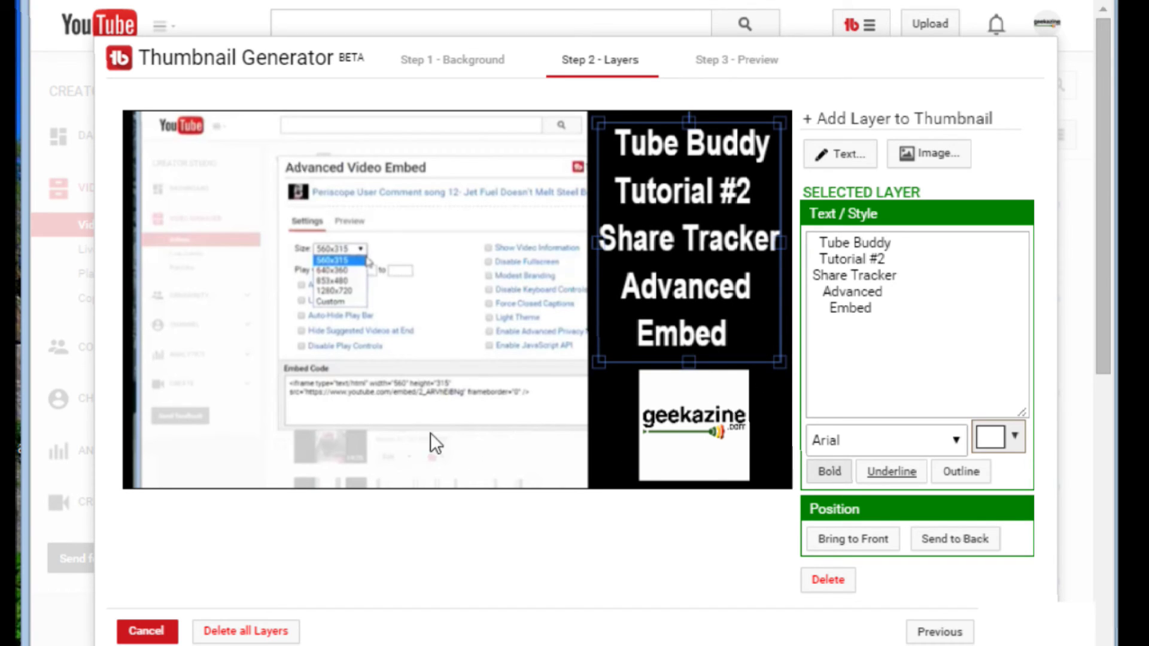
mouse_move(421, 257)
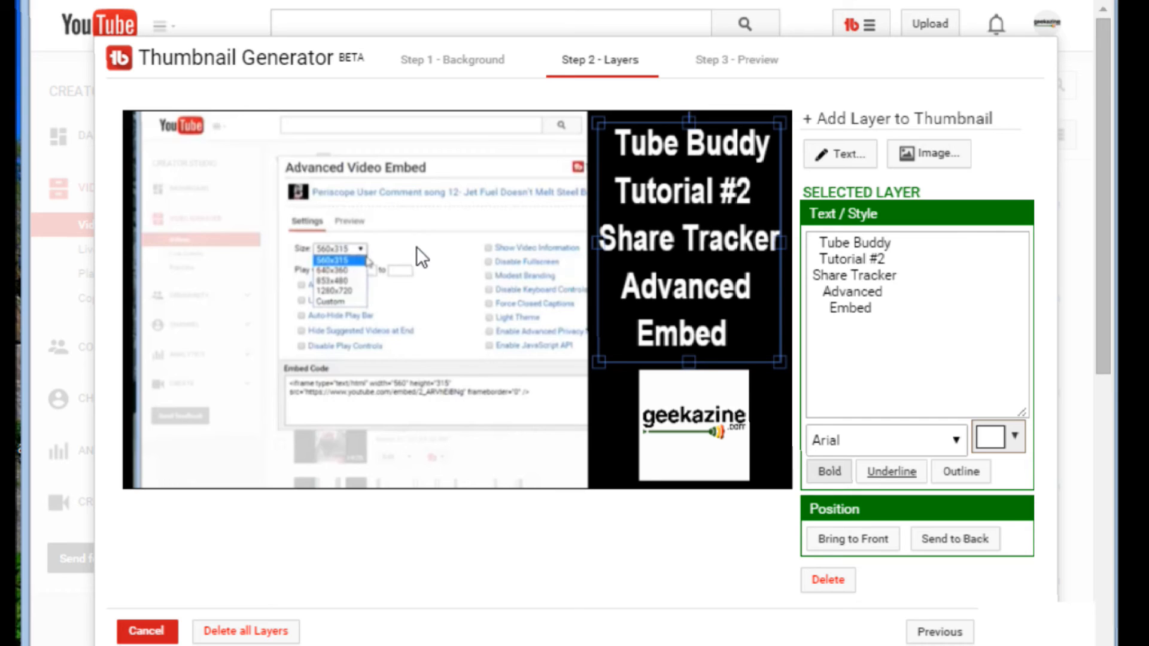
mouse_move(421, 257)
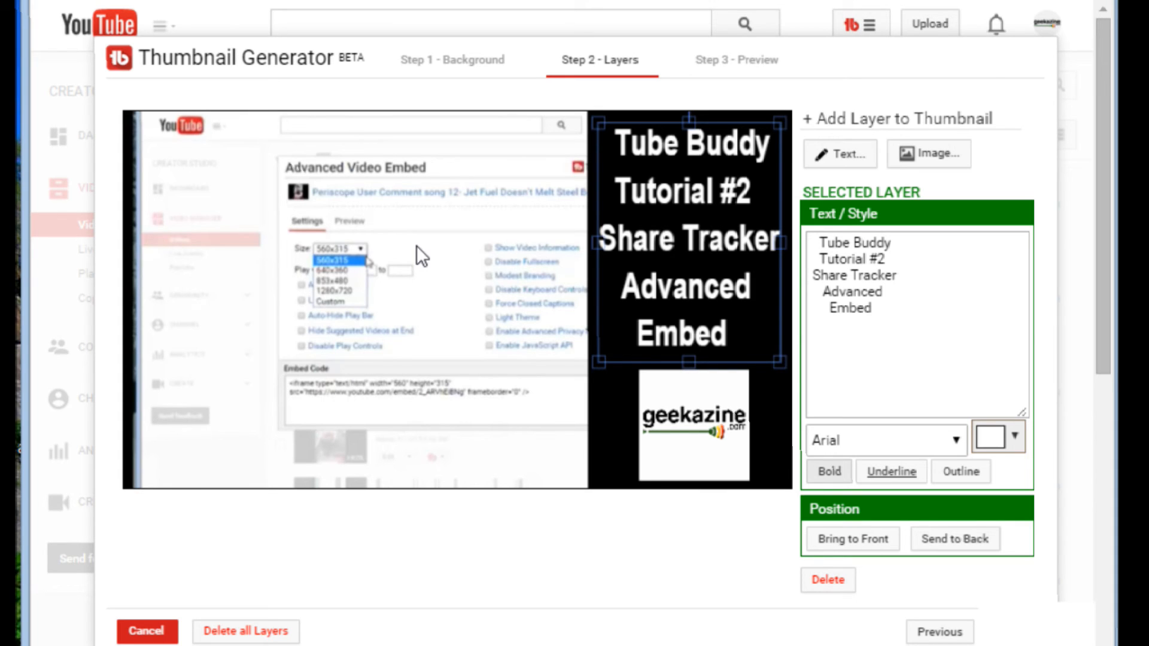
mouse_move(738, 304)
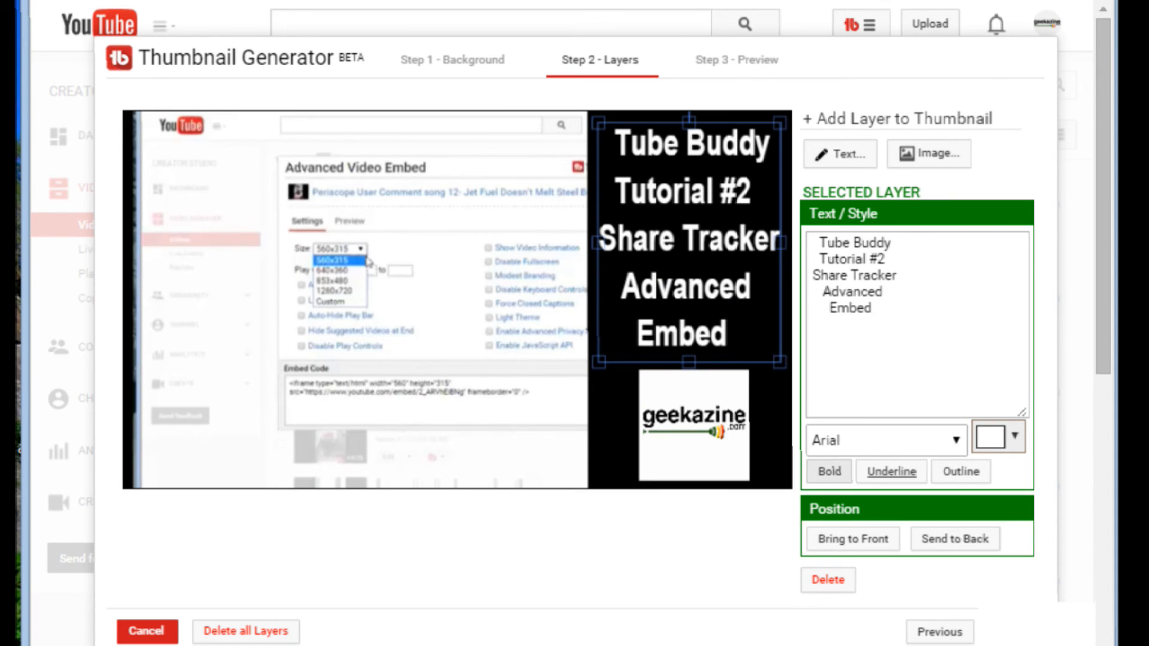
Move to Step 3 - Preview to see the thumbnail on YouTube, Twitter and Facebook
left_click(735, 59)
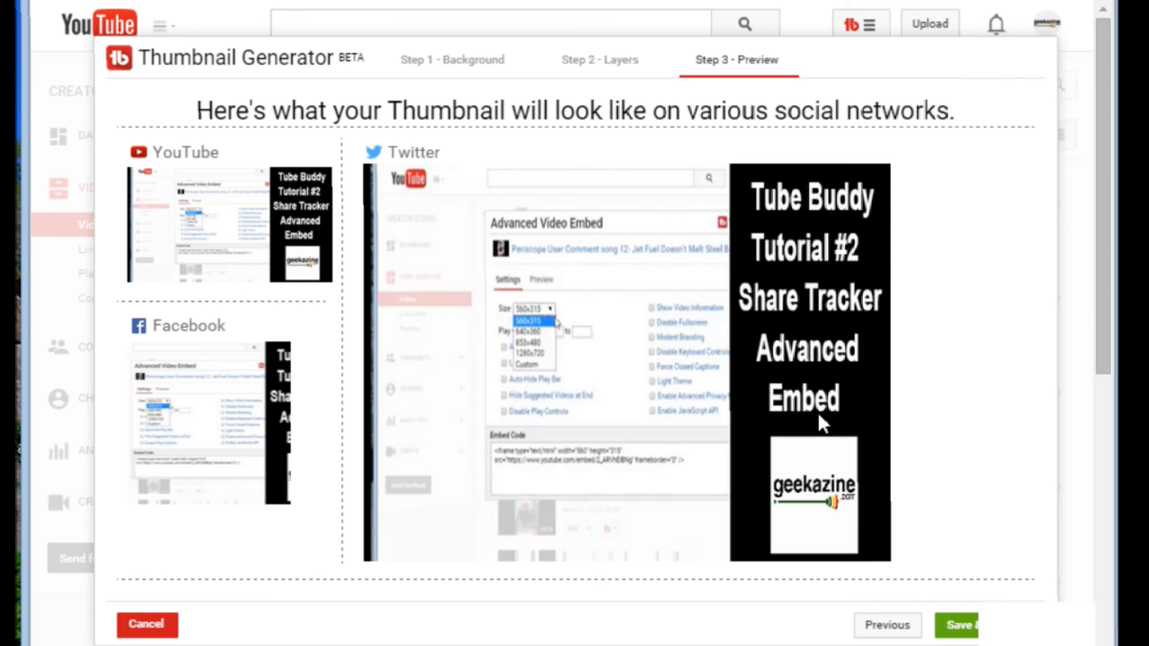
mouse_move(296, 223)
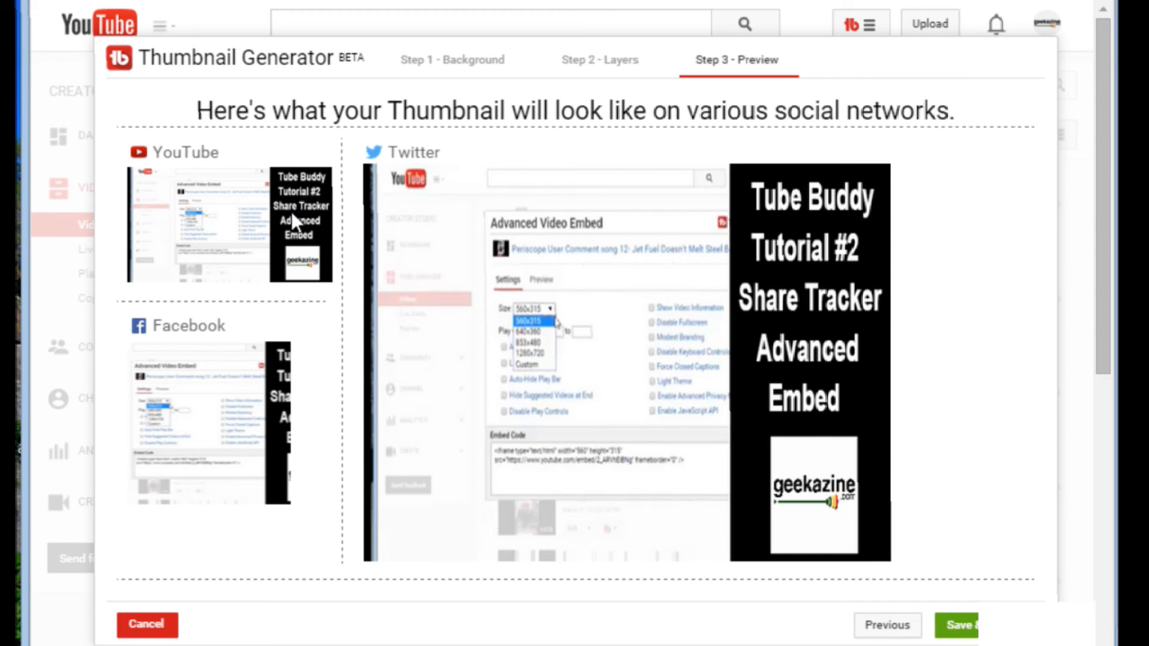
mouse_move(280, 450)
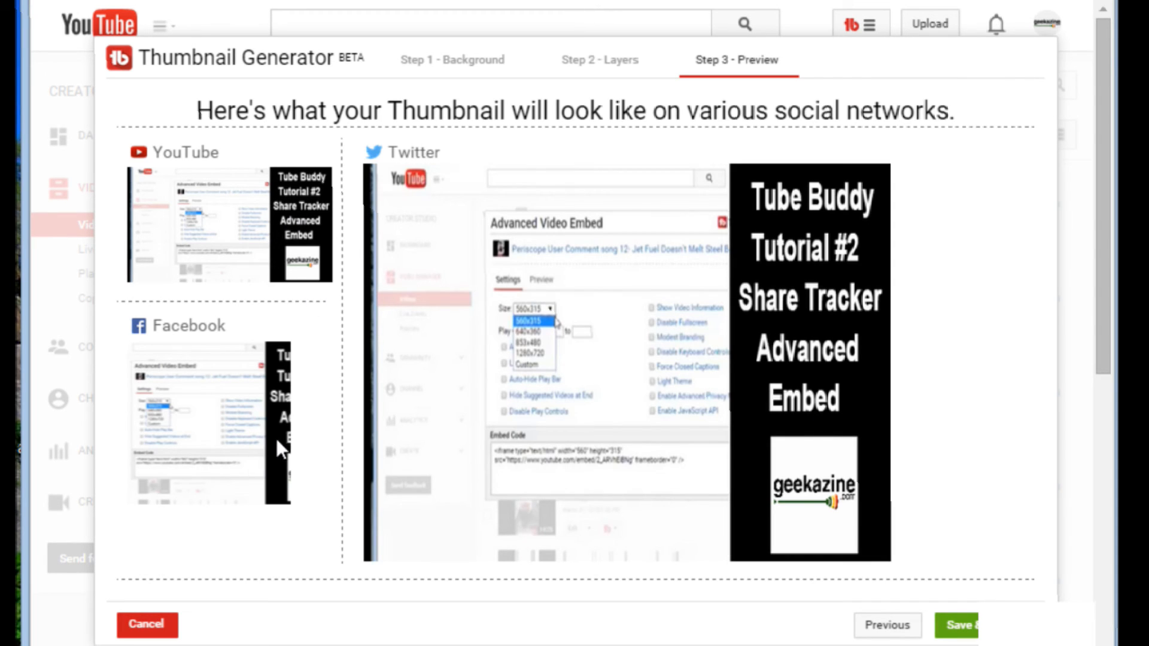
mouse_move(231, 454)
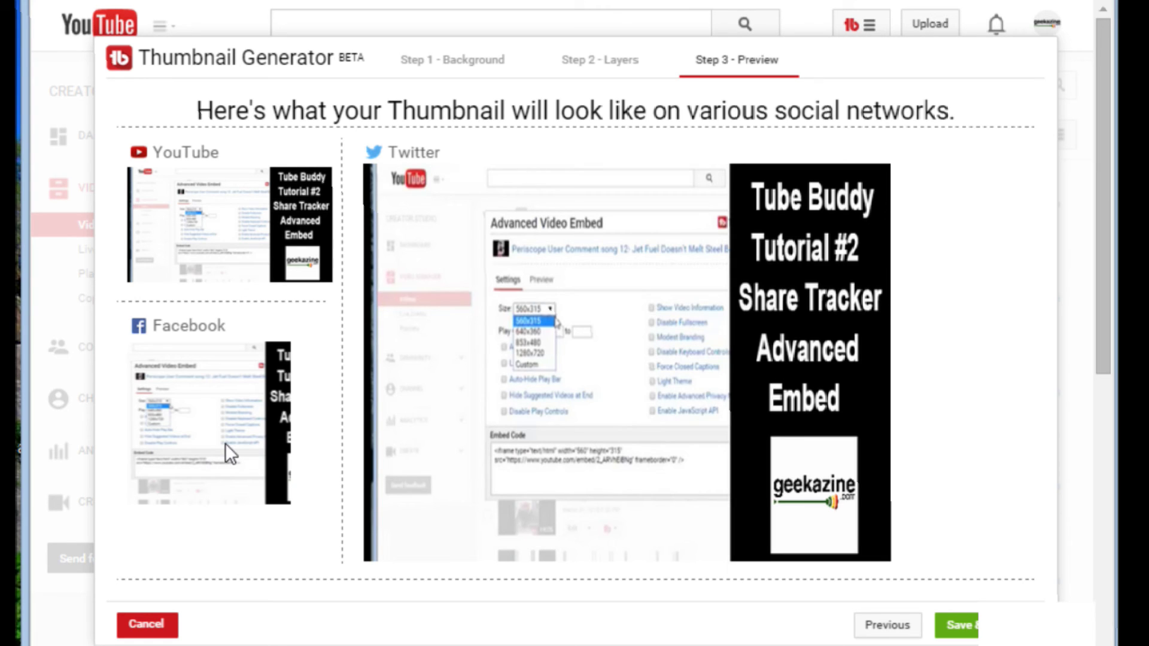
mouse_move(274, 438)
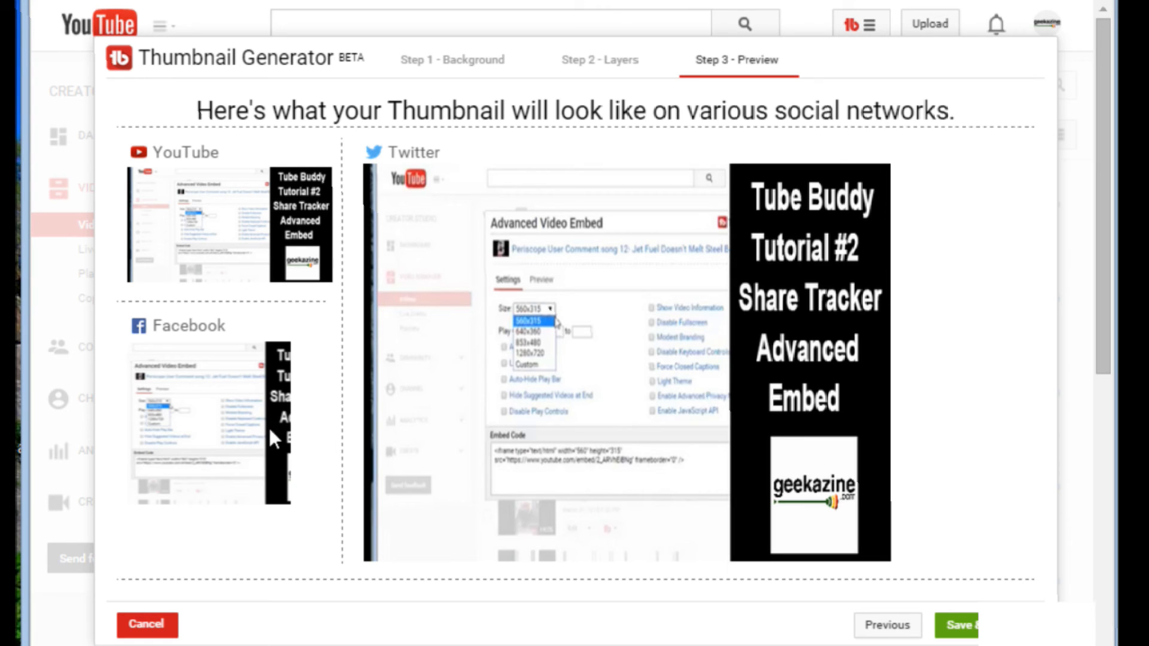
mouse_move(710, 366)
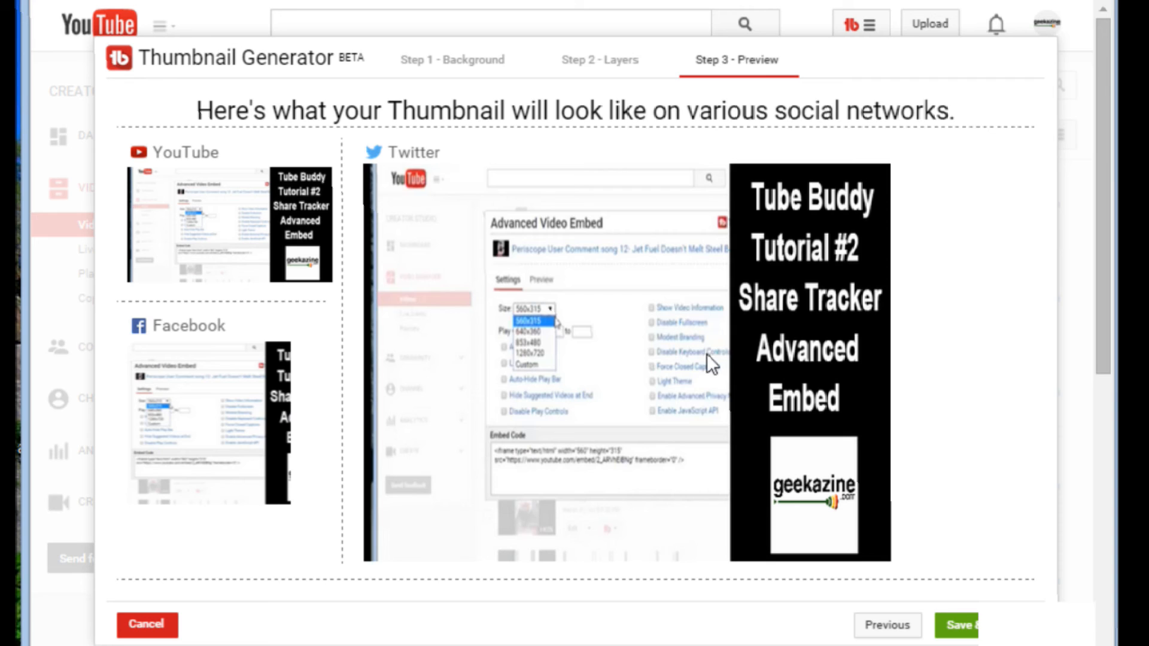
mouse_move(319, 245)
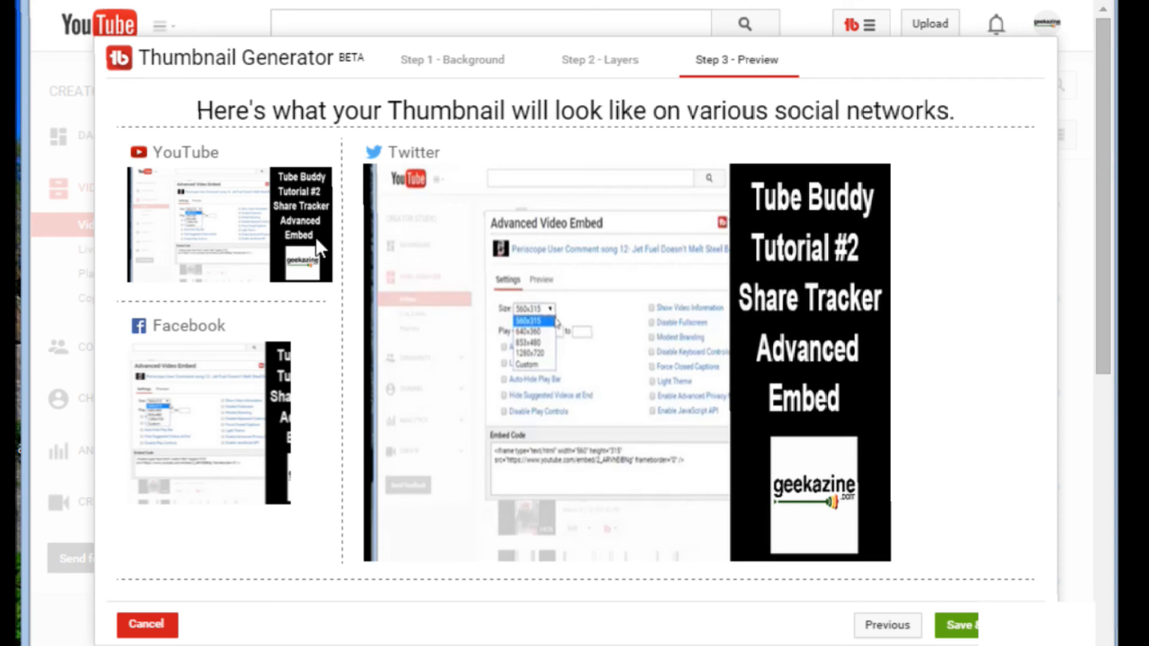
mouse_move(888, 253)
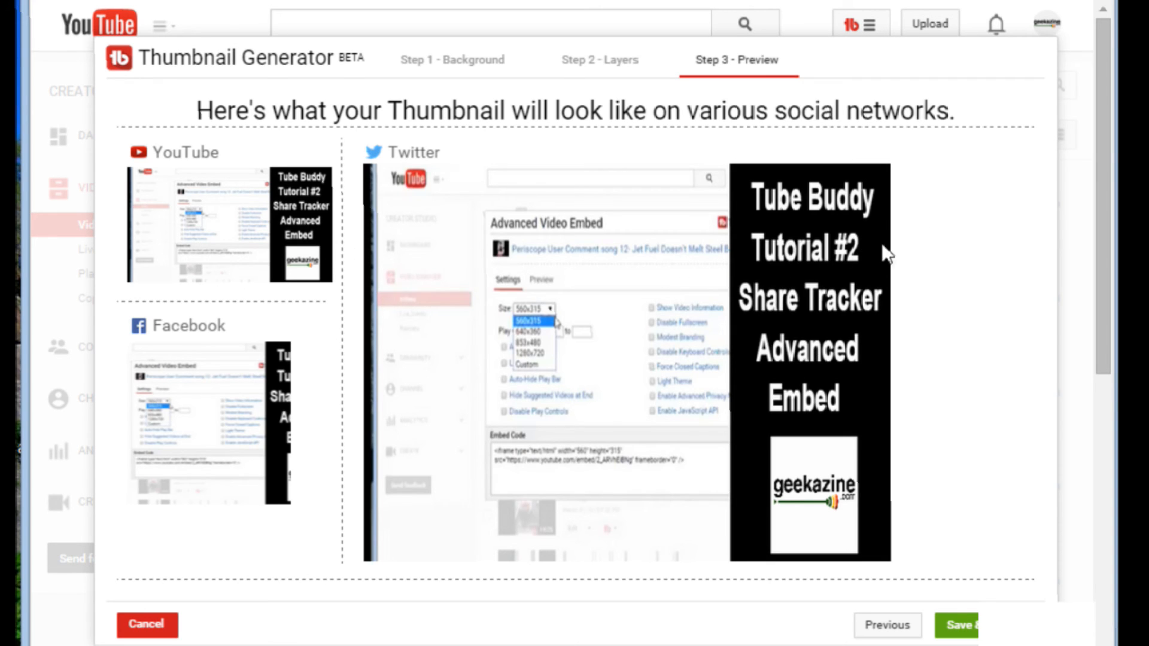
mouse_move(804, 486)
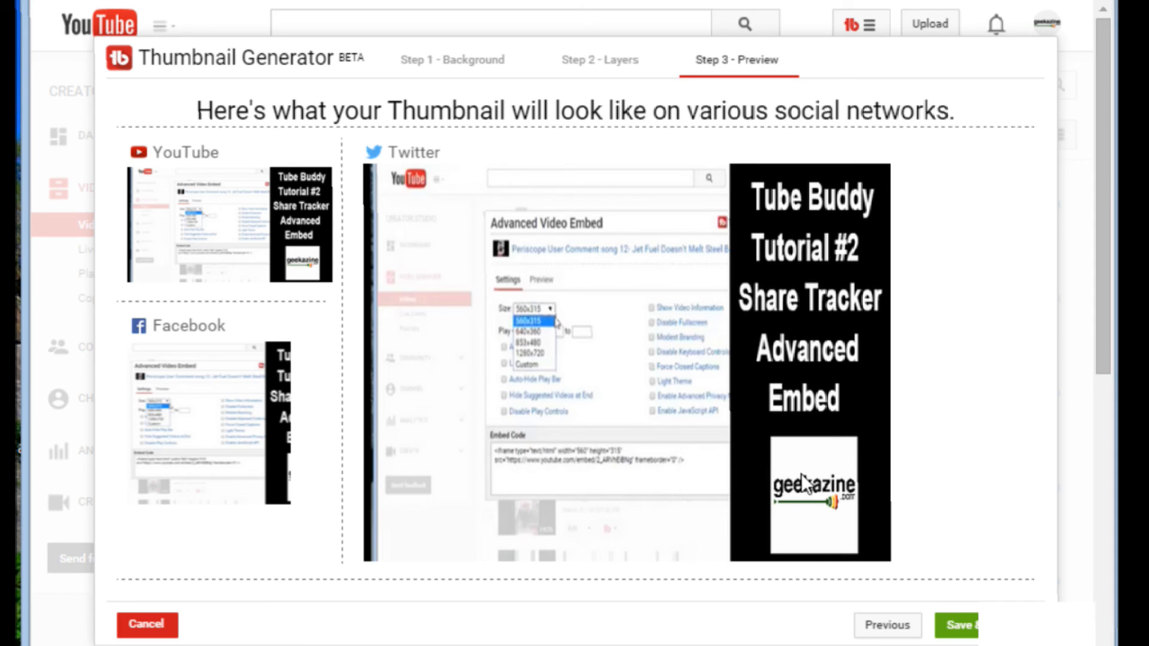
mouse_move(804, 485)
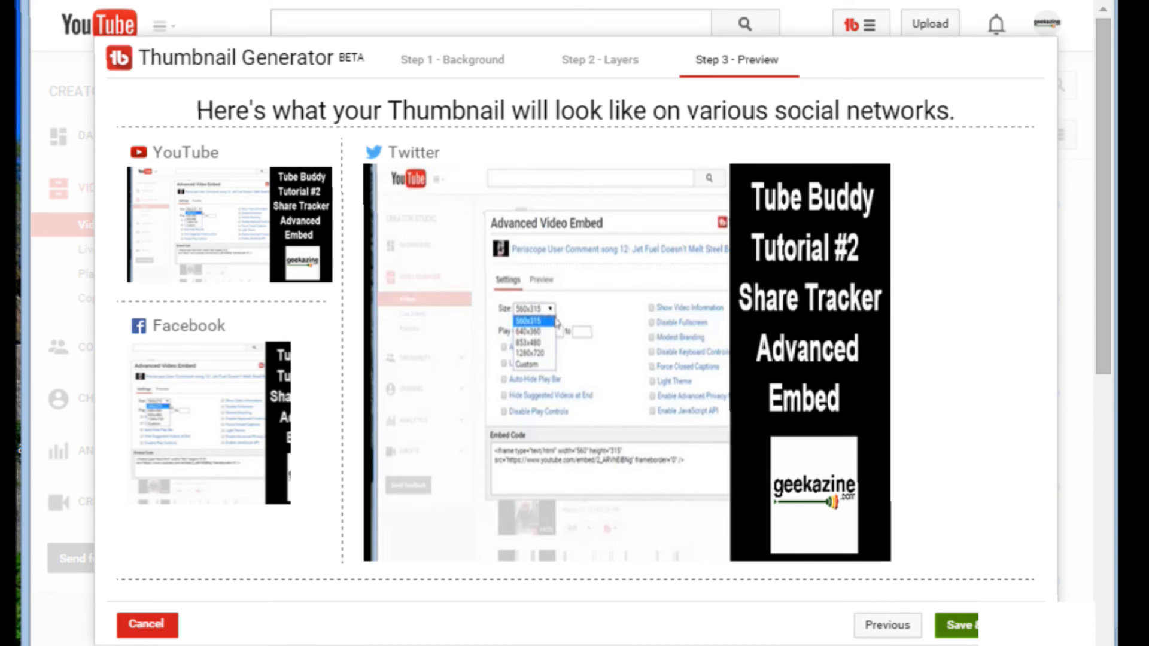
Save and confirm the generated thumbnail for the video, then reload the video list
left_click(956, 625)
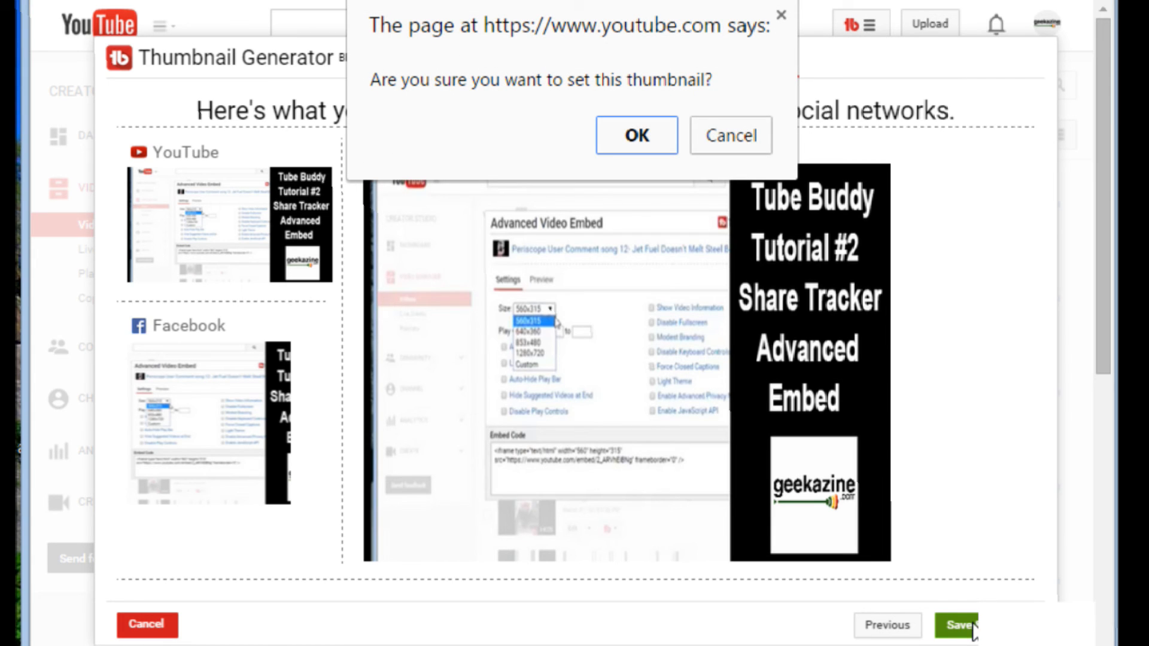
mouse_move(679, 228)
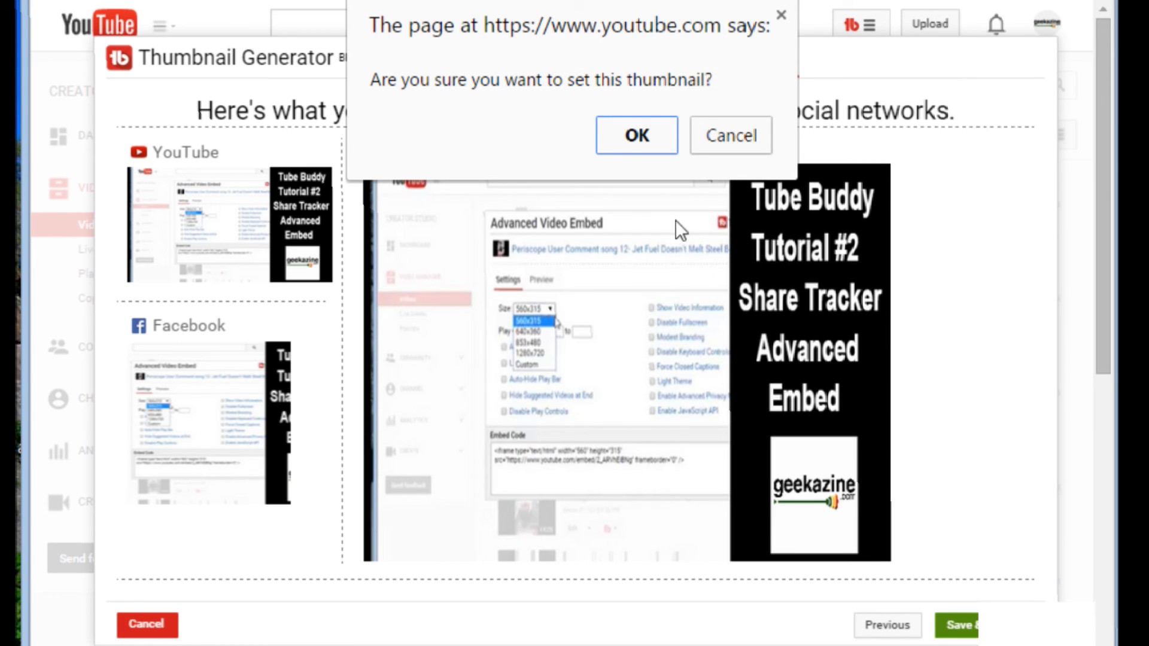
left_click(635, 135)
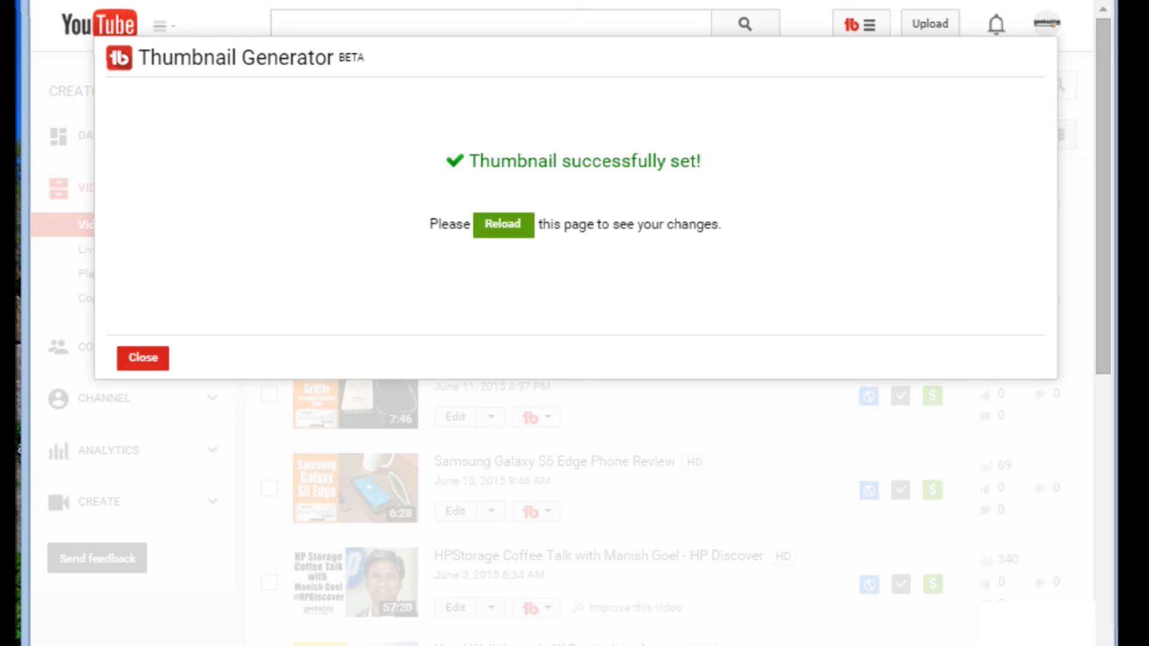
left_click(143, 358)
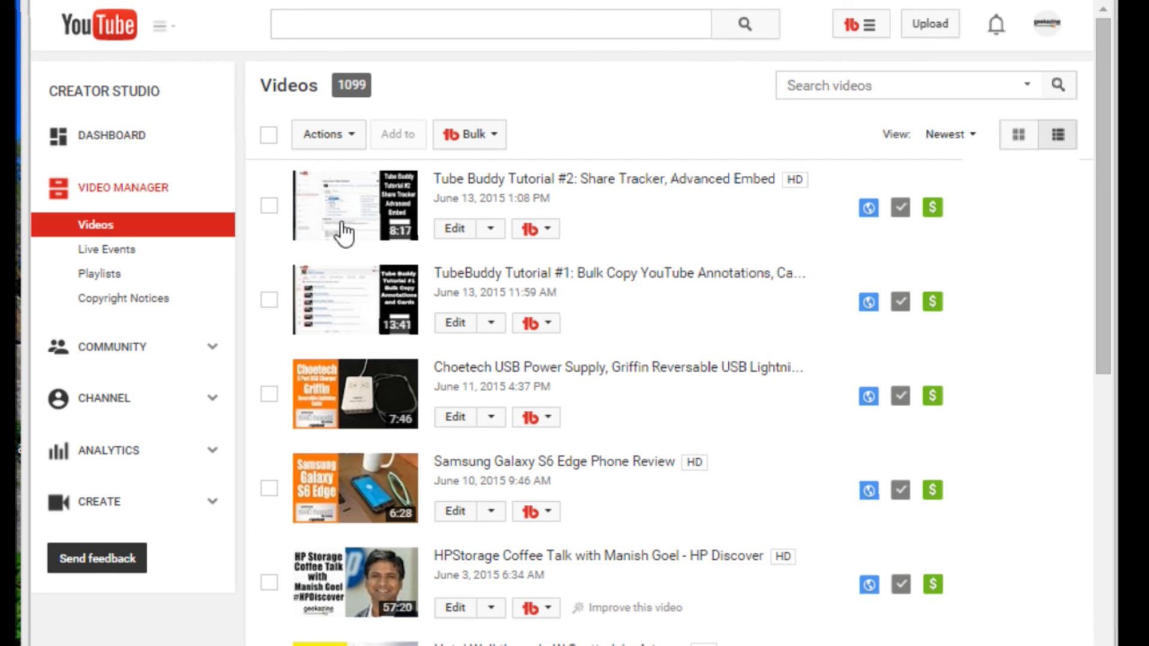
mouse_move(454, 282)
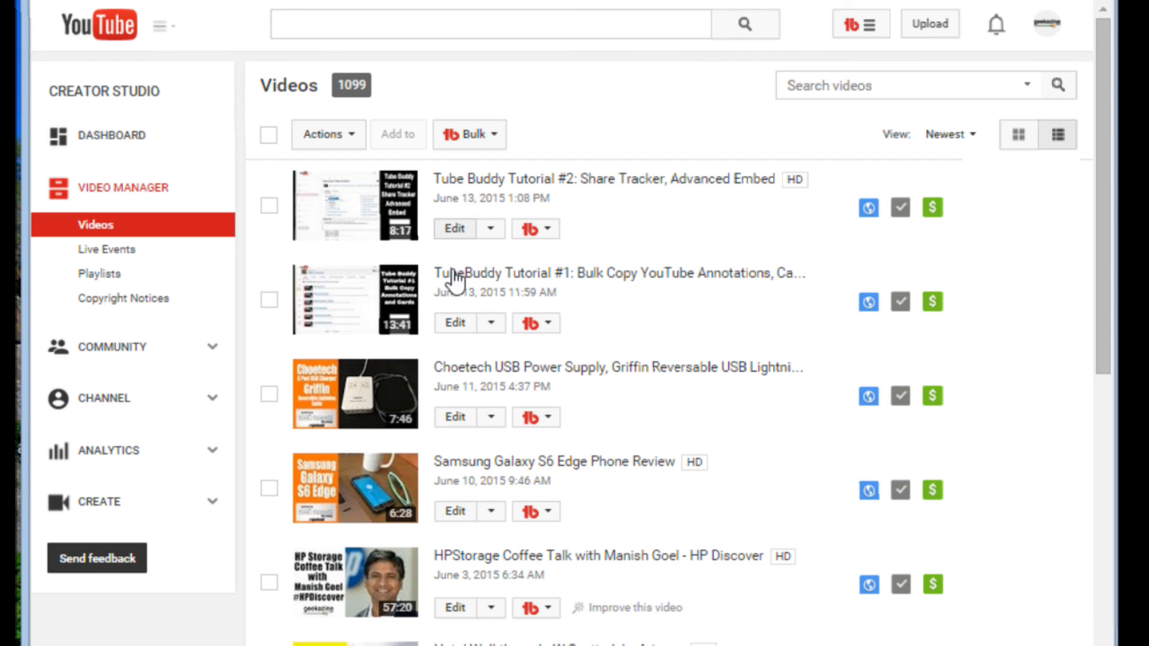
Open Tube Buddy Tutorial #2's Info and Settings to check its custom thumbnail
left_click(454, 228)
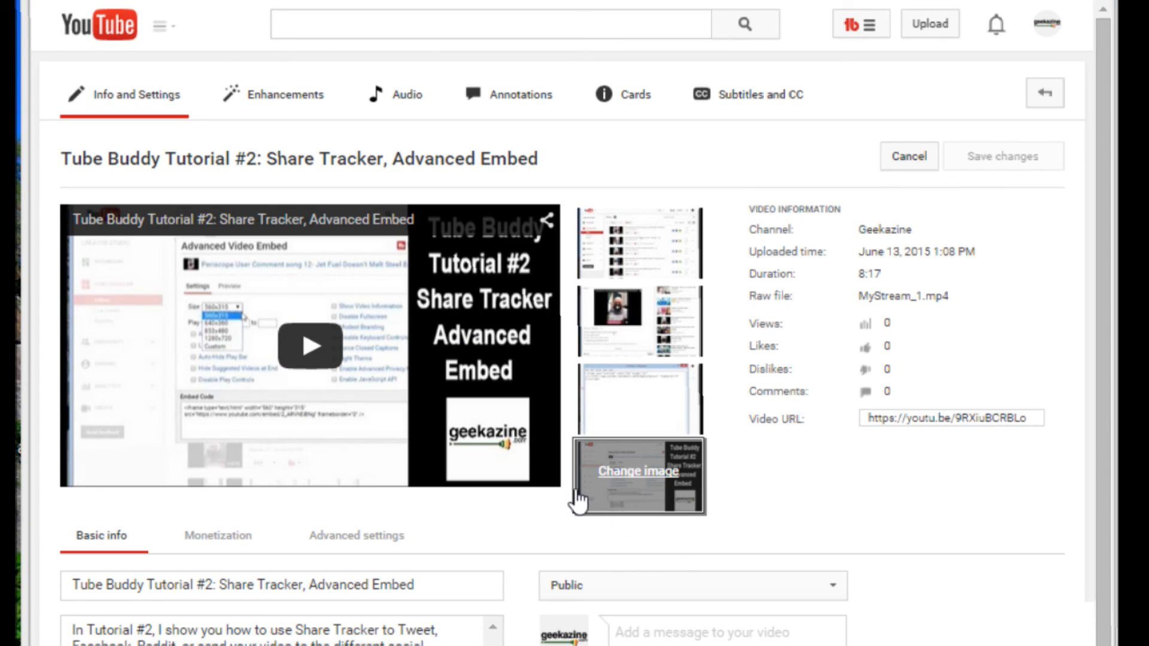
mouse_move(651, 484)
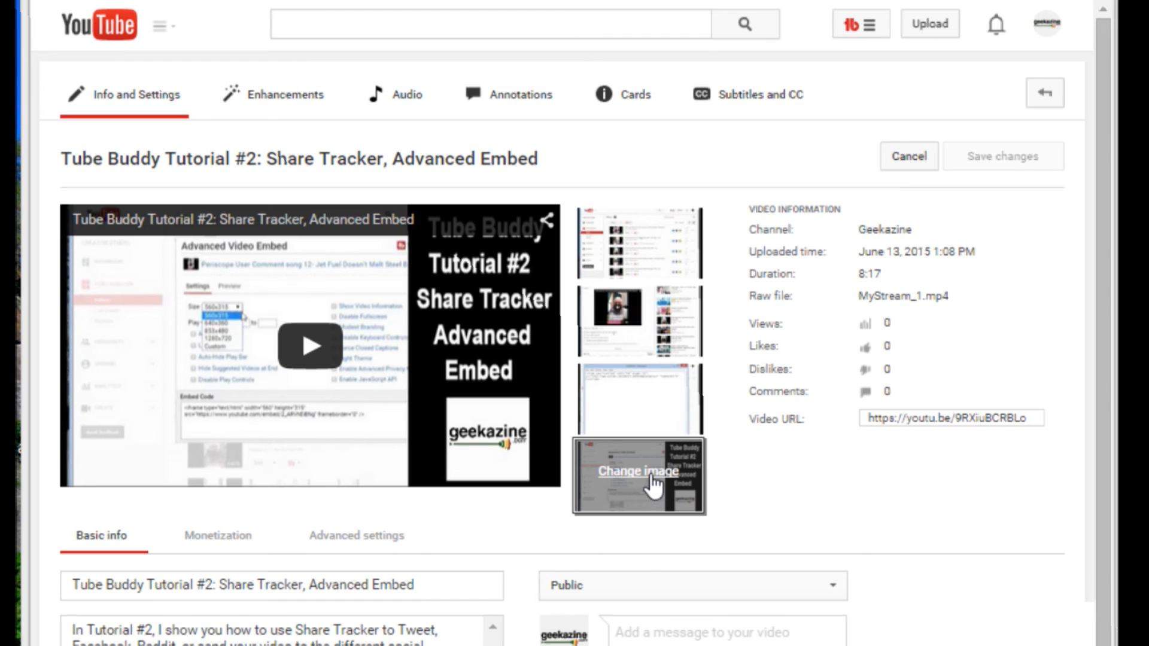
mouse_move(645, 479)
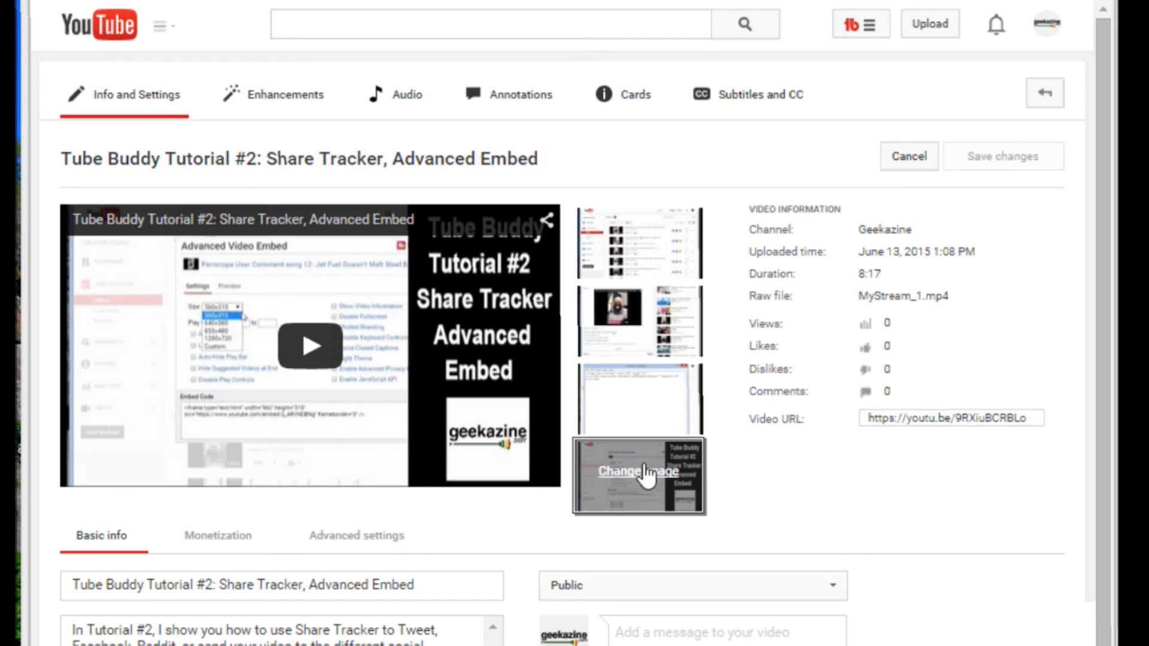
mouse_move(657, 490)
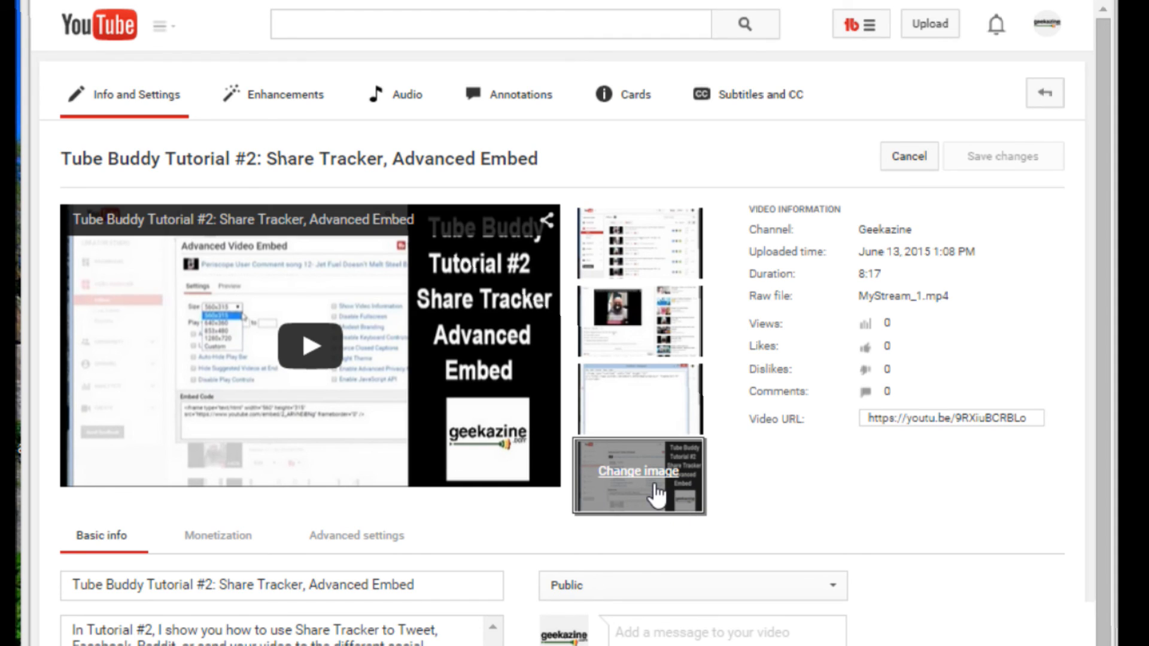
mouse_move(574, 477)
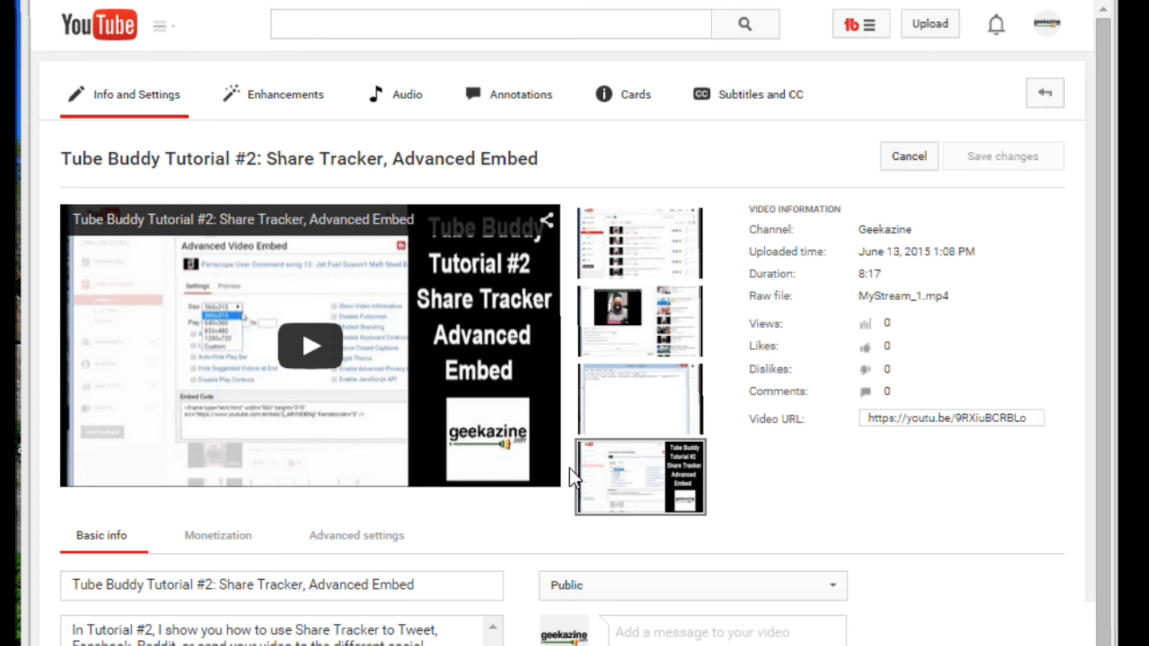
mouse_move(594, 475)
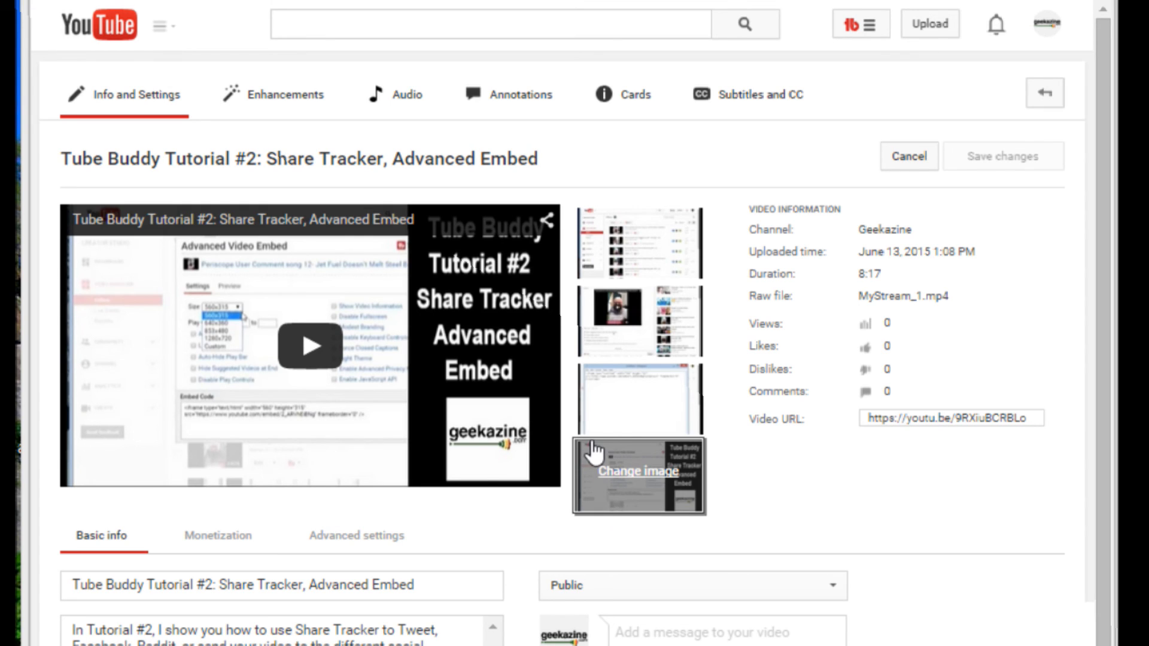
left_click(637, 471)
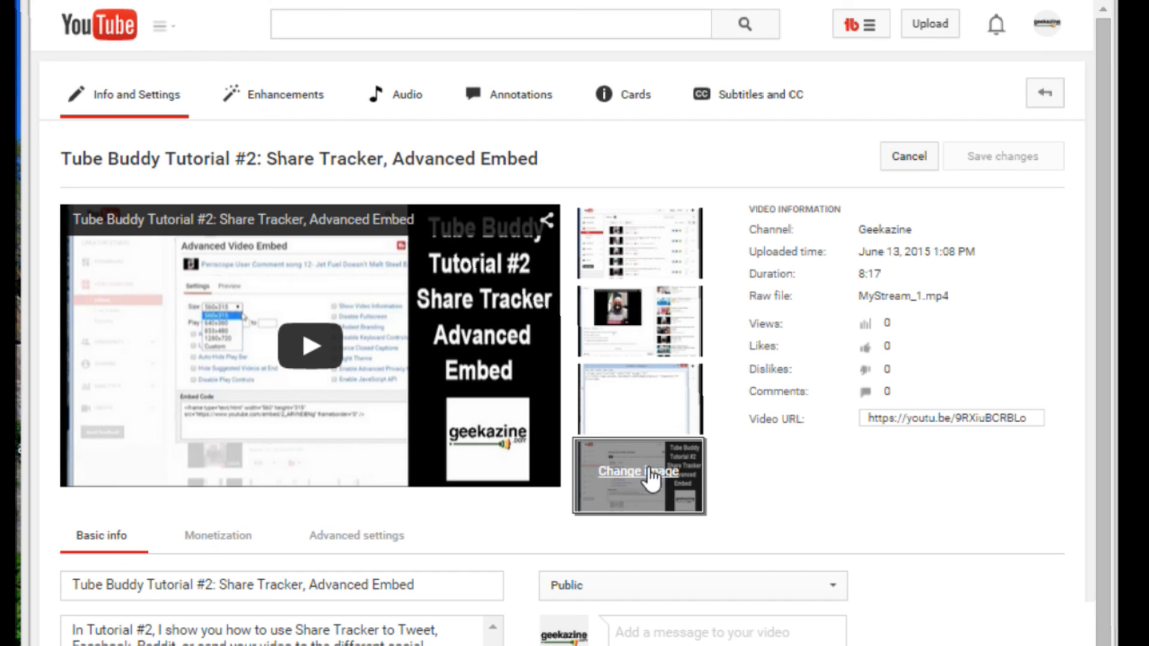
mouse_move(440, 340)
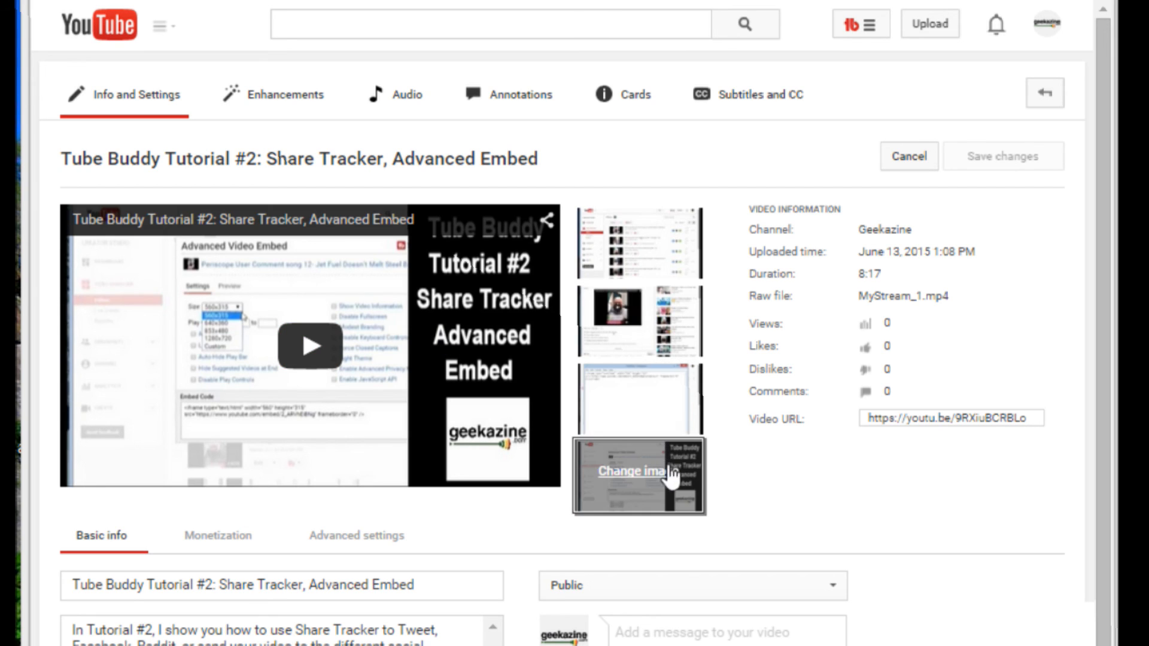
mouse_move(499, 348)
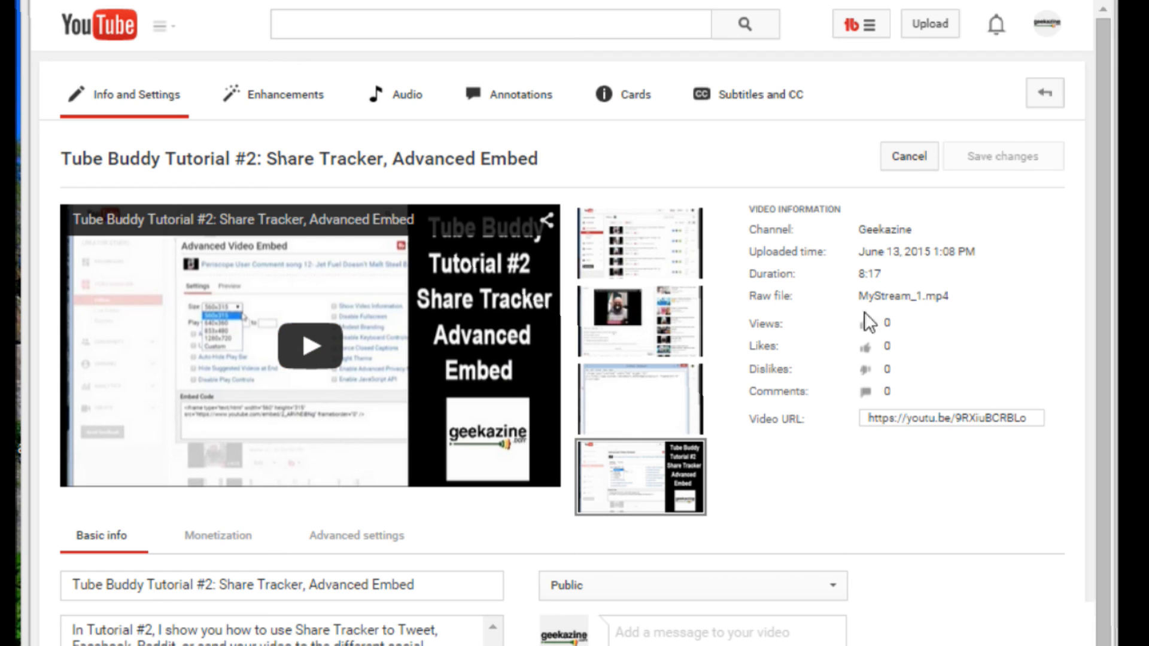
mouse_move(1044, 94)
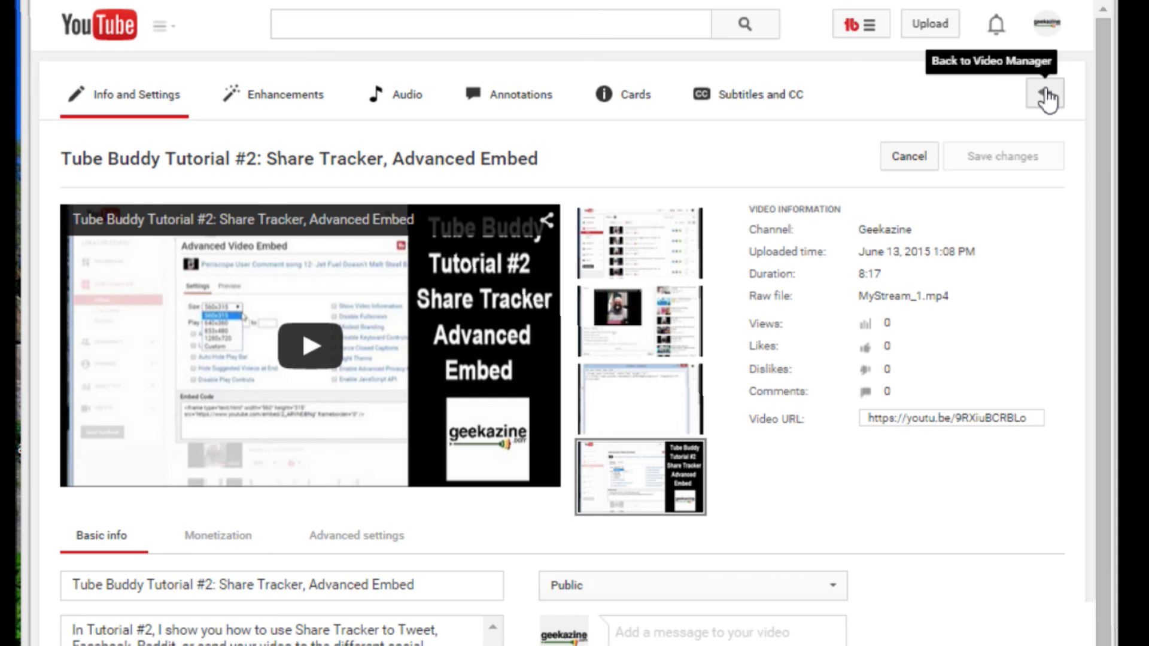
Return to Video Manager and show Tutorial #2's TubeBuddy menu listing Share Tracker
left_click(1045, 95)
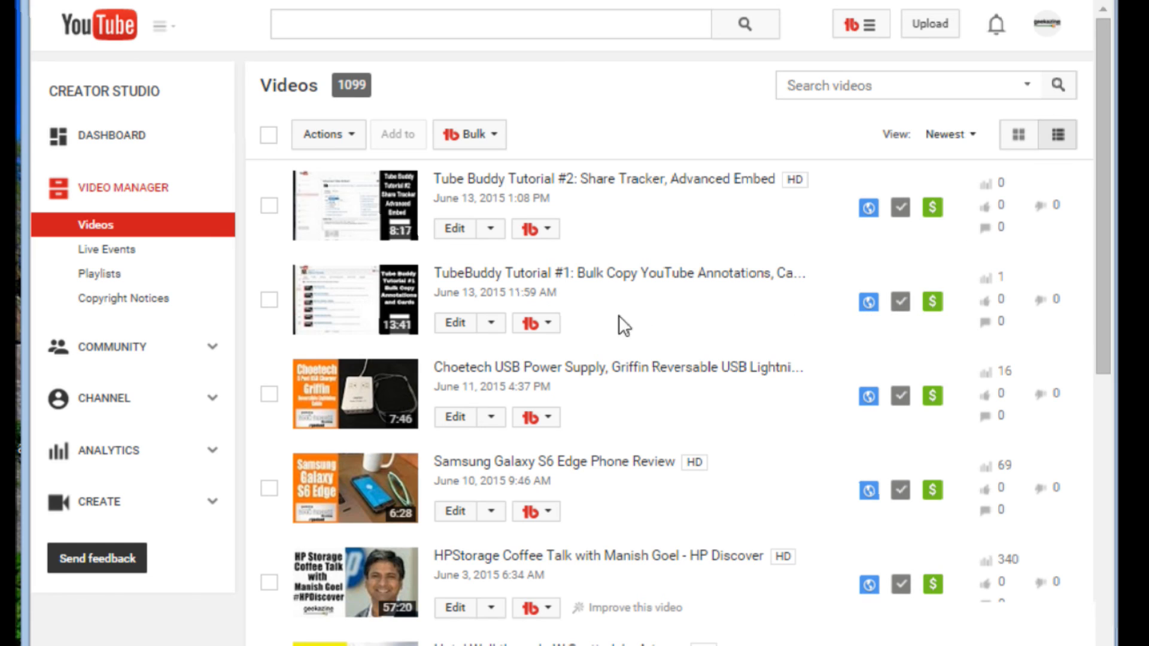
mouse_move(623, 257)
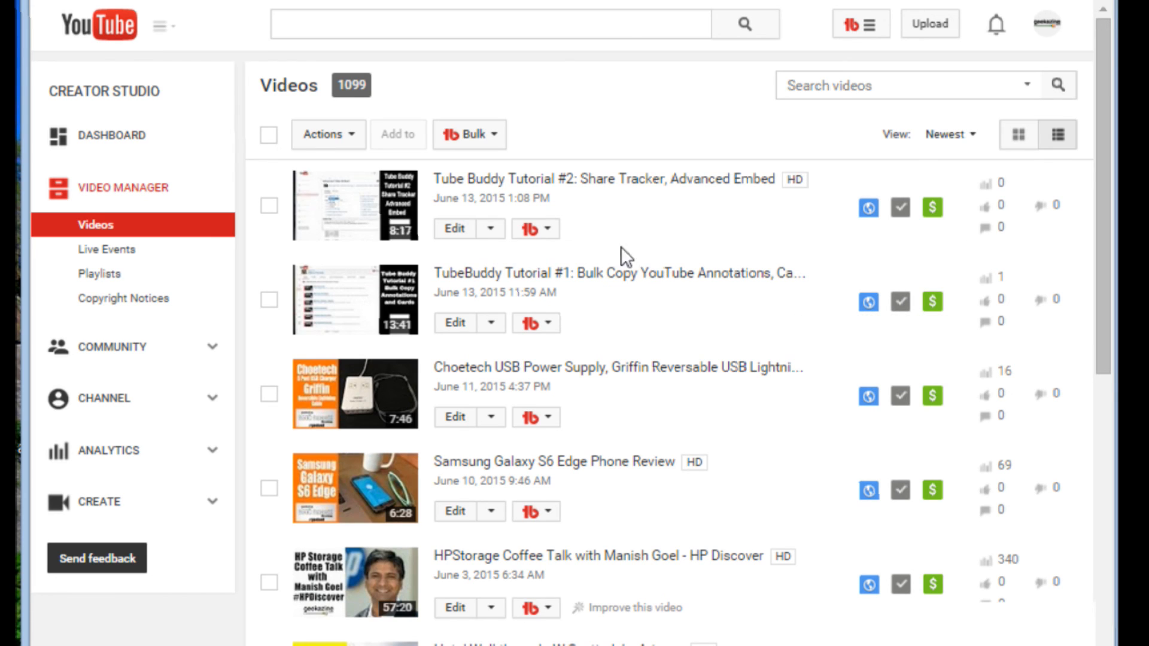
mouse_move(702, 203)
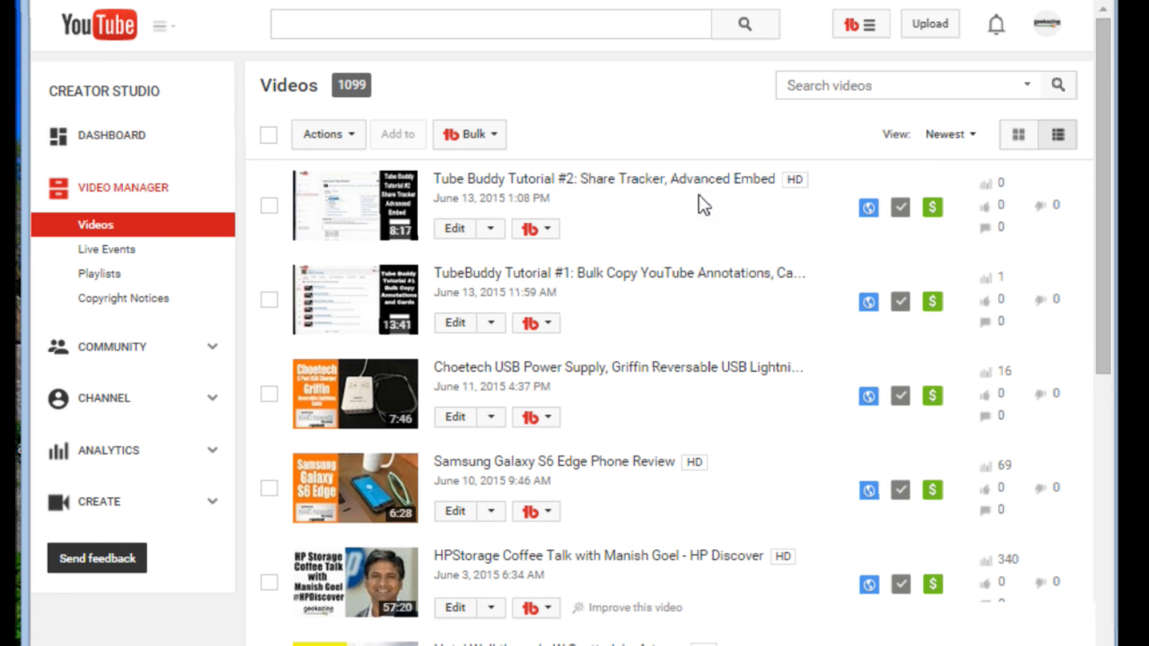
left_click(534, 229)
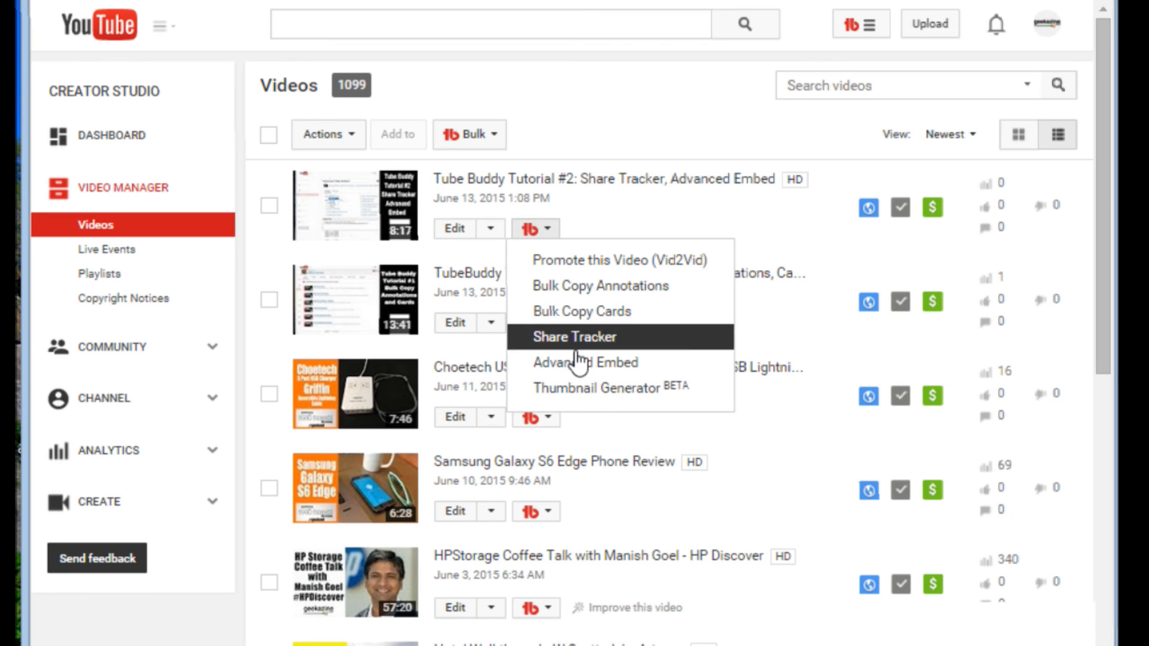
mouse_move(597, 388)
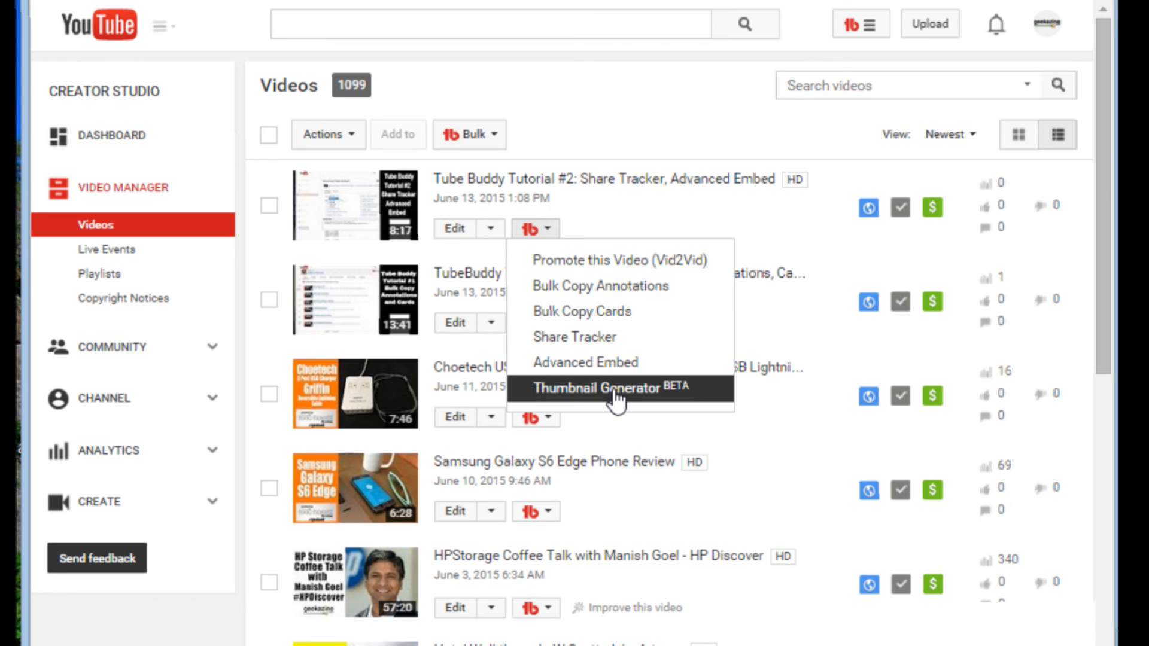
mouse_move(833, 323)
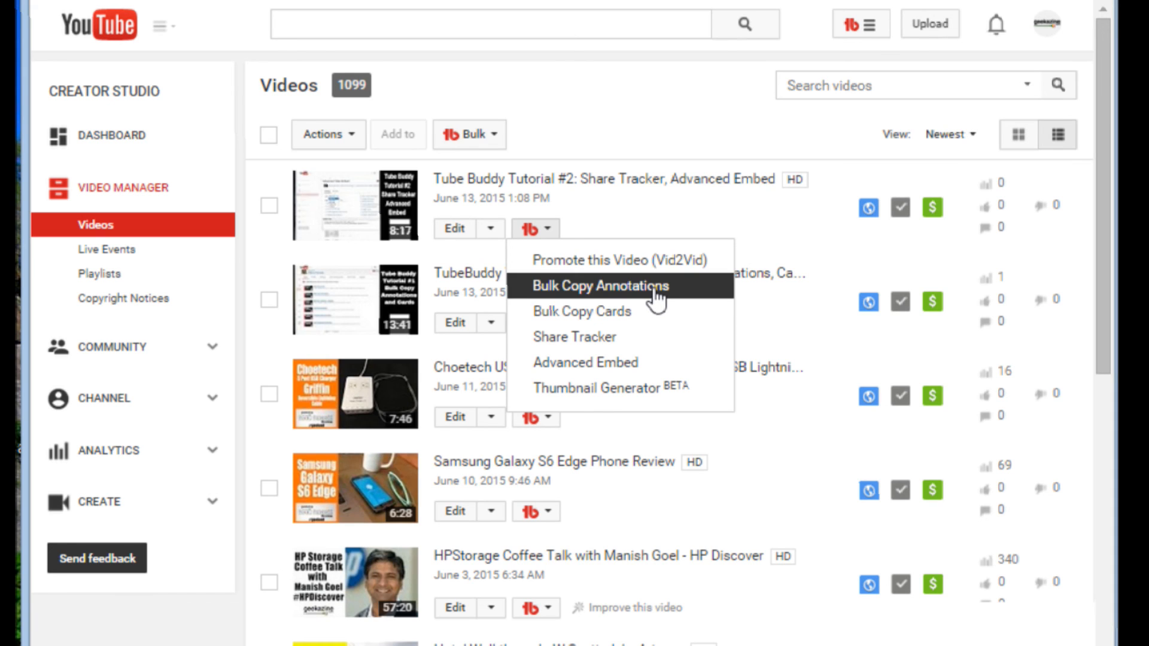
mouse_move(653, 346)
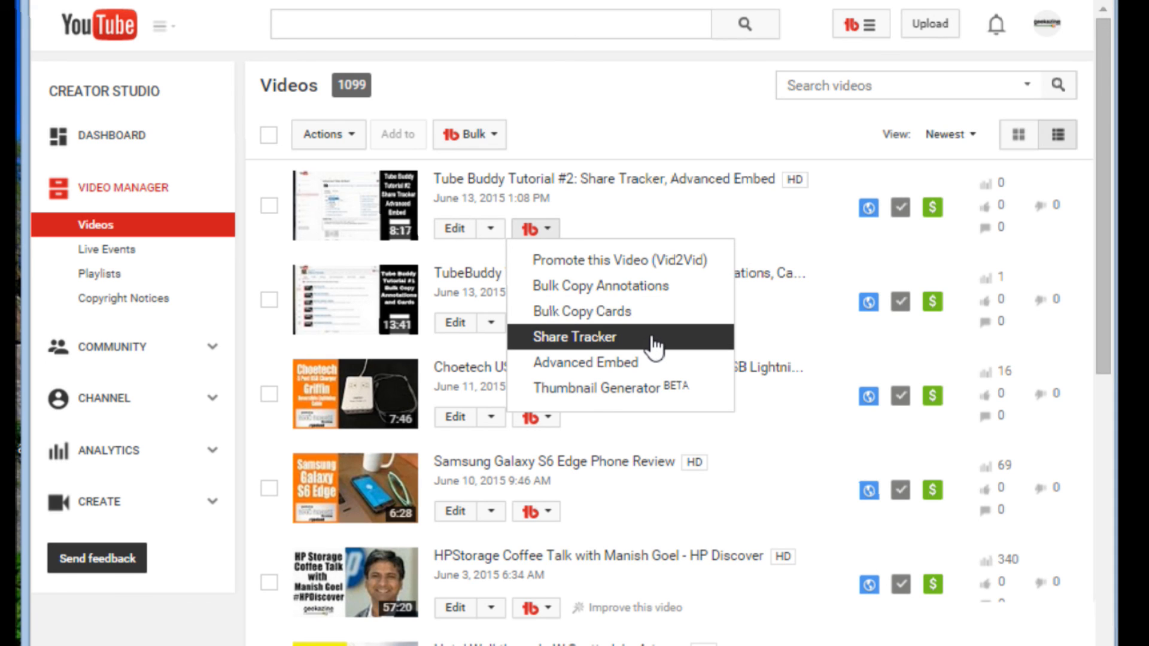
mouse_move(830, 355)
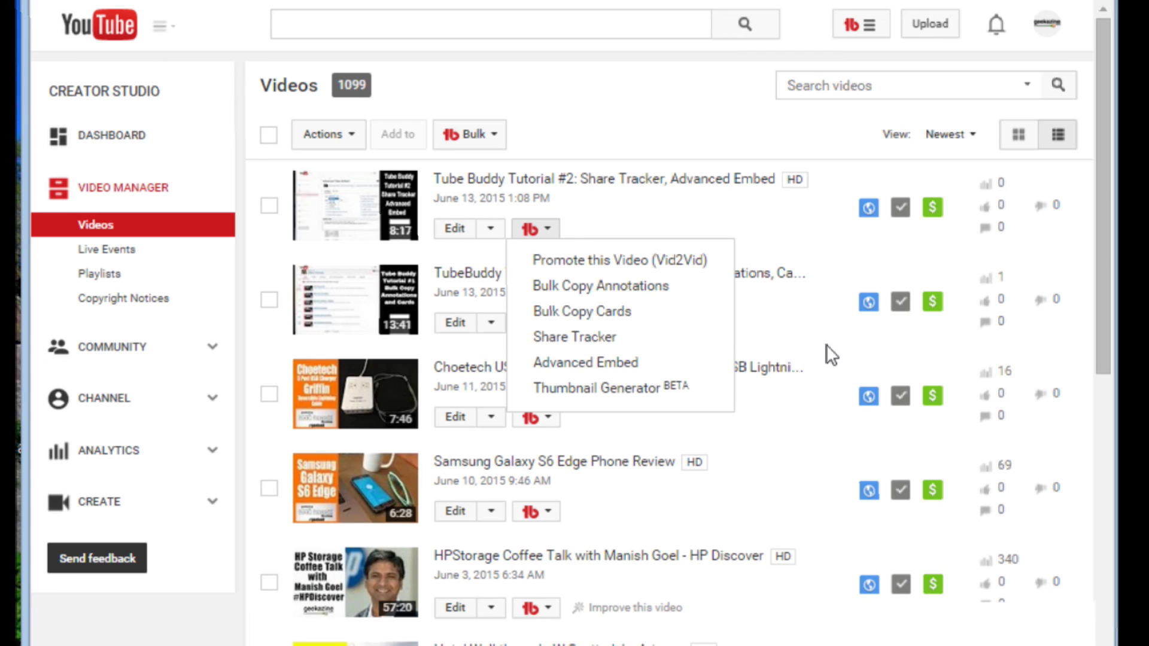
Close Tutorial #2's TubeBuddy dropdown, leaving the video list with the new thumbnail
left_click(829, 354)
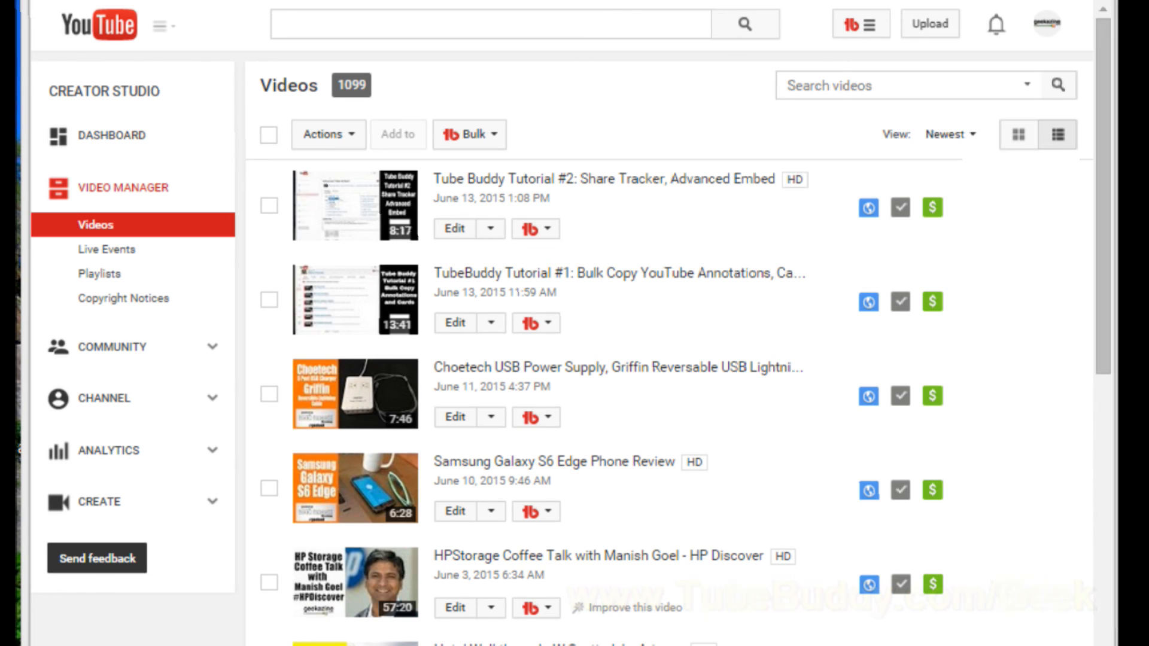
mouse_move(856, 294)
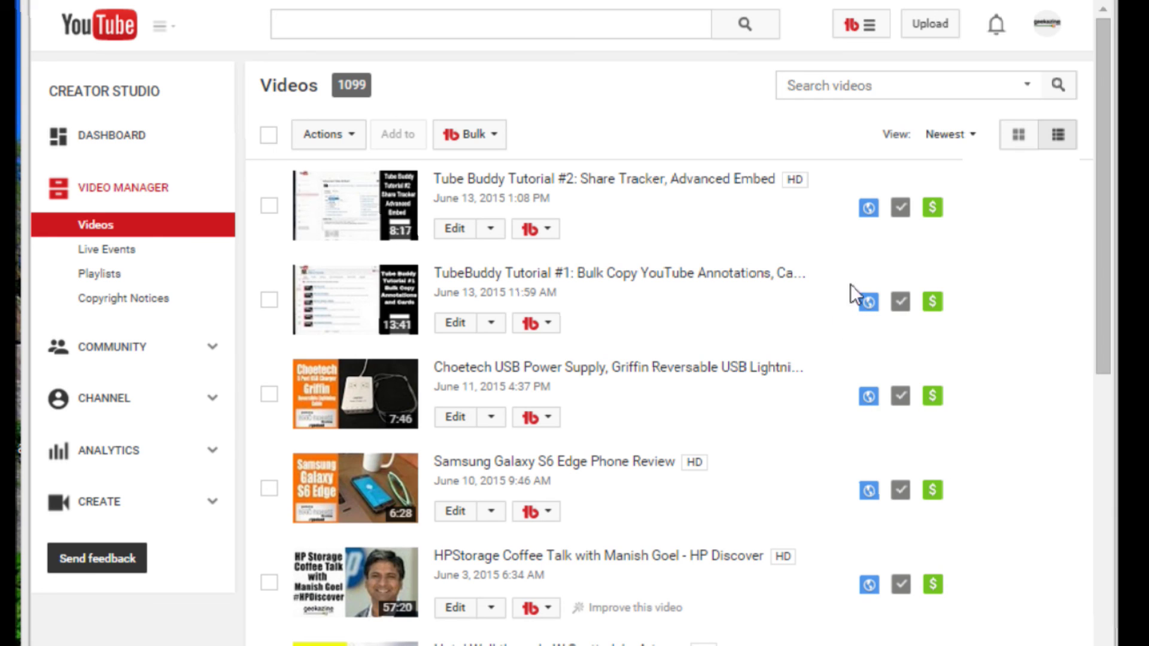
mouse_move(737, 150)
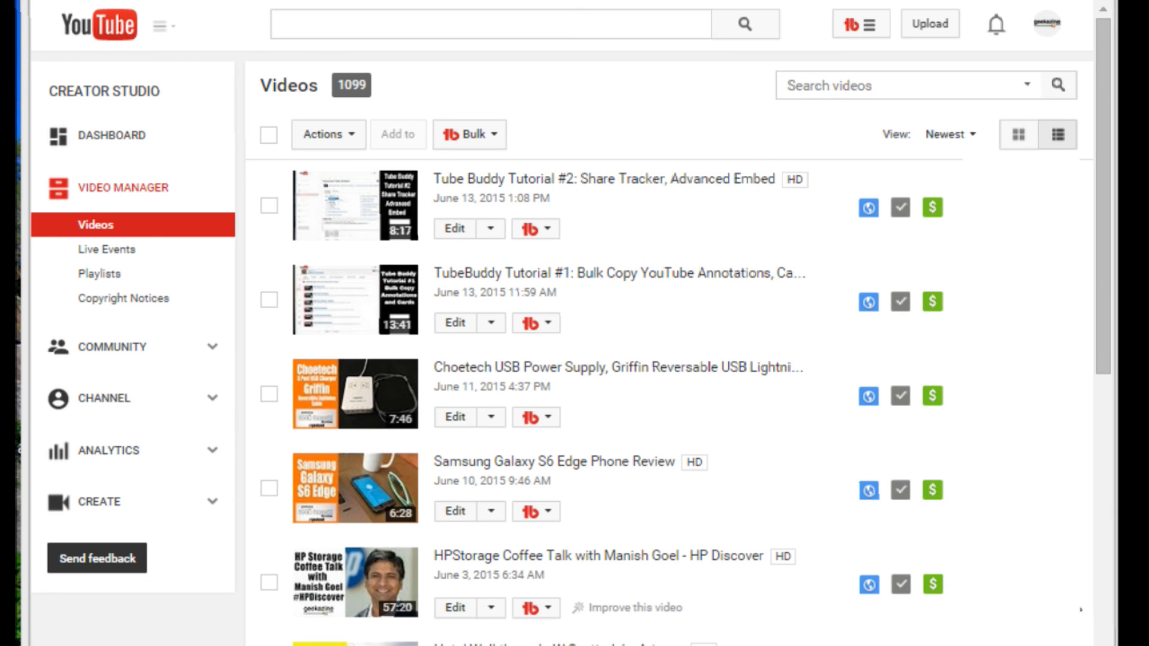
mouse_move(908, 620)
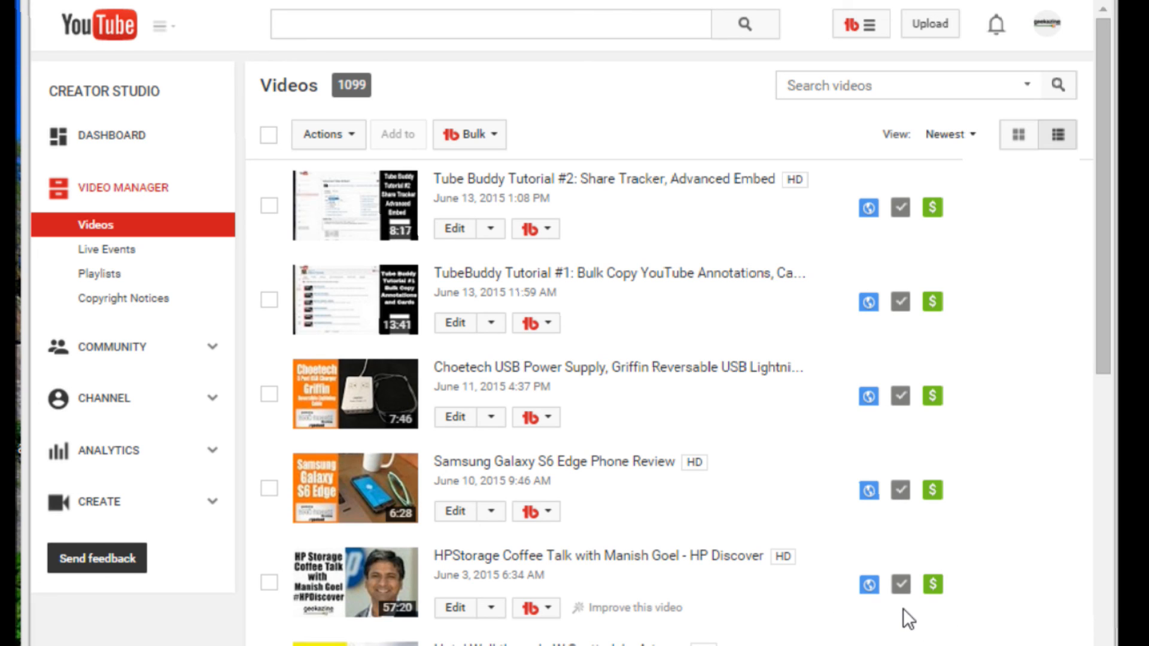
mouse_move(777, 273)
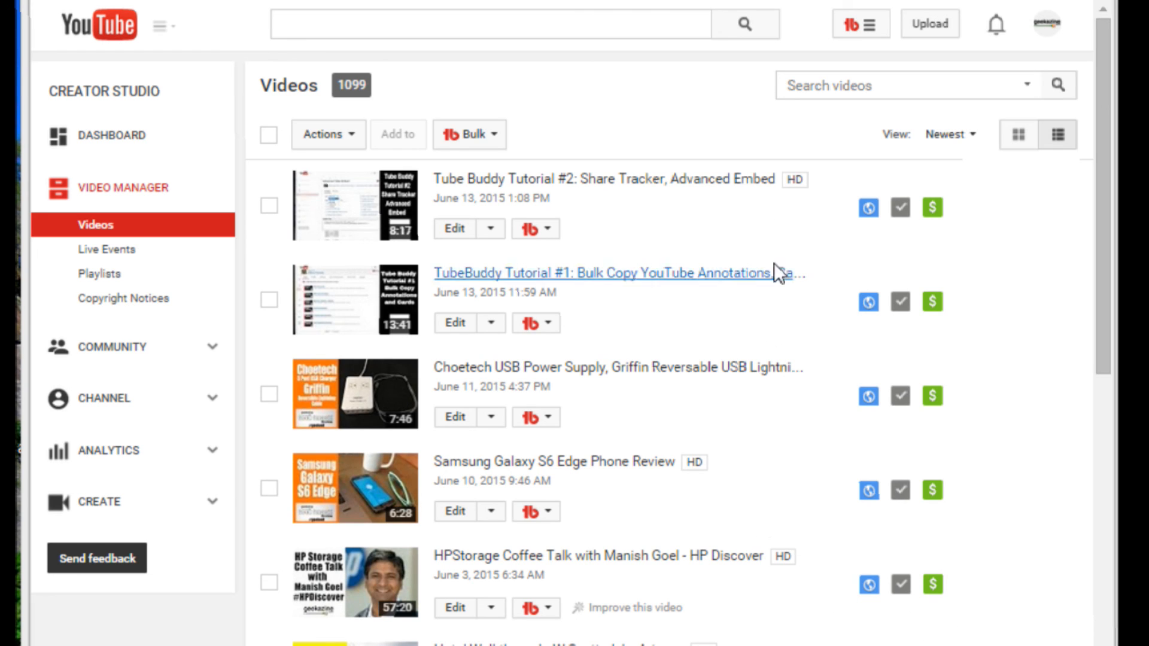